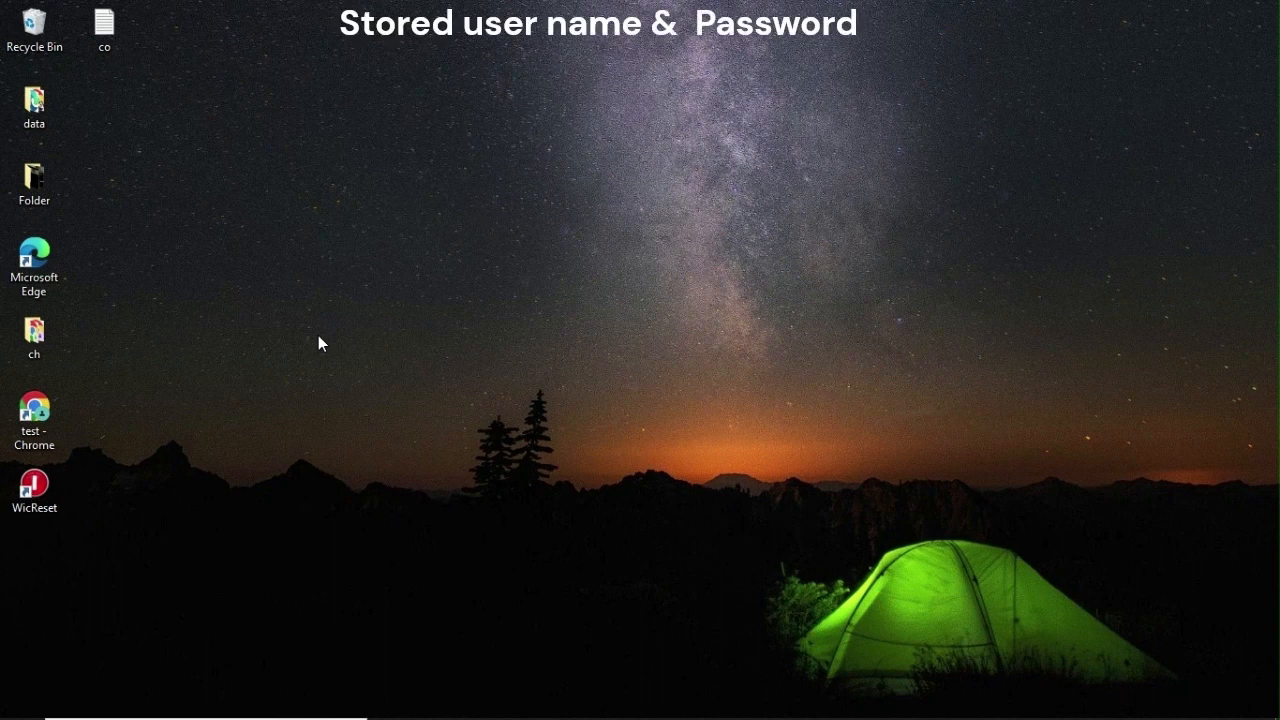
{"action": "mouse_move", "coordinate": [270, 332]}
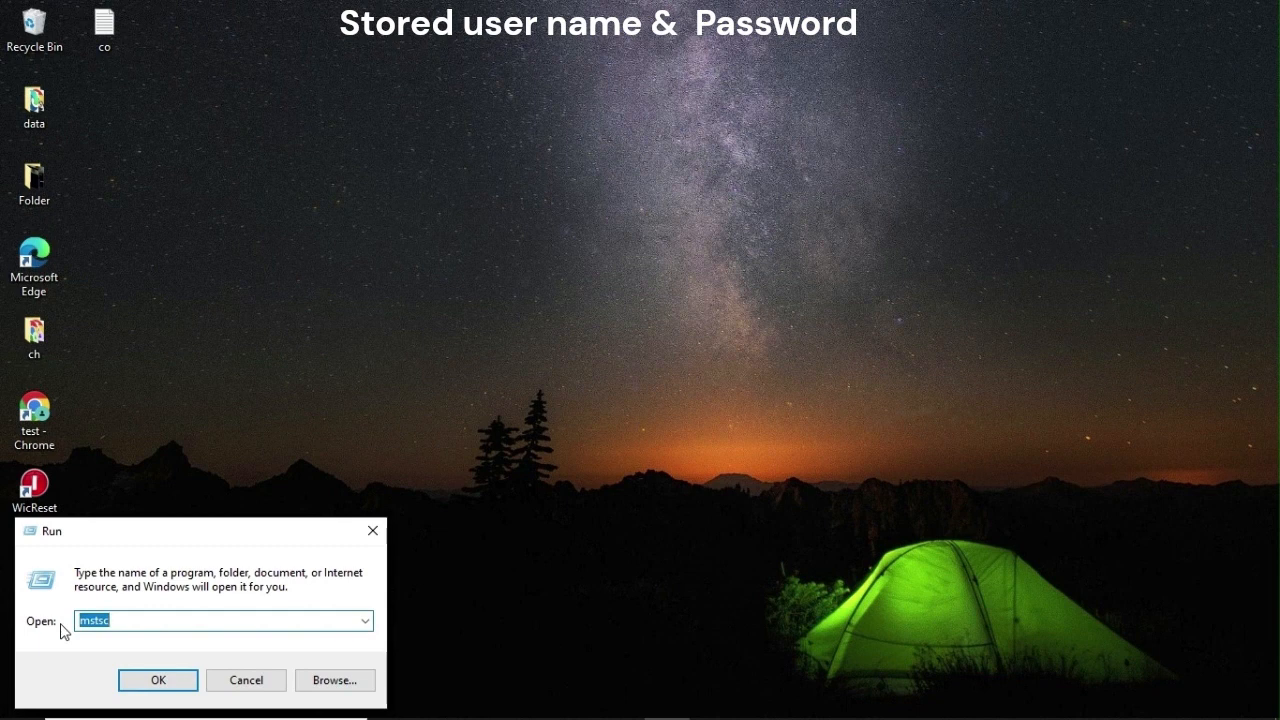
Step: Run 'rundll32.exe keymgr.dll, KRShowKeyMgr' to launch Stored User Names and Passwords
{"action": "type", "text": "rundll32.exe keymgr.dll, KRShowKeyMgr"}
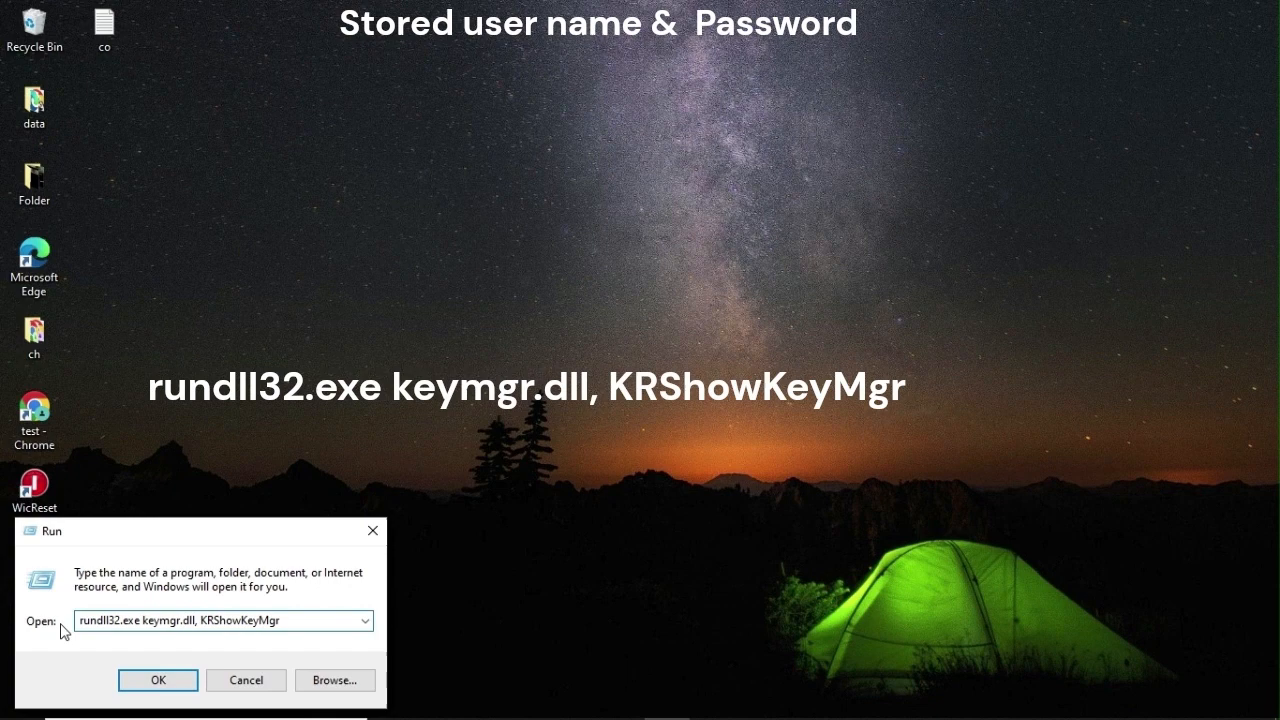
{"action": "left_click", "coordinate": [156, 680]}
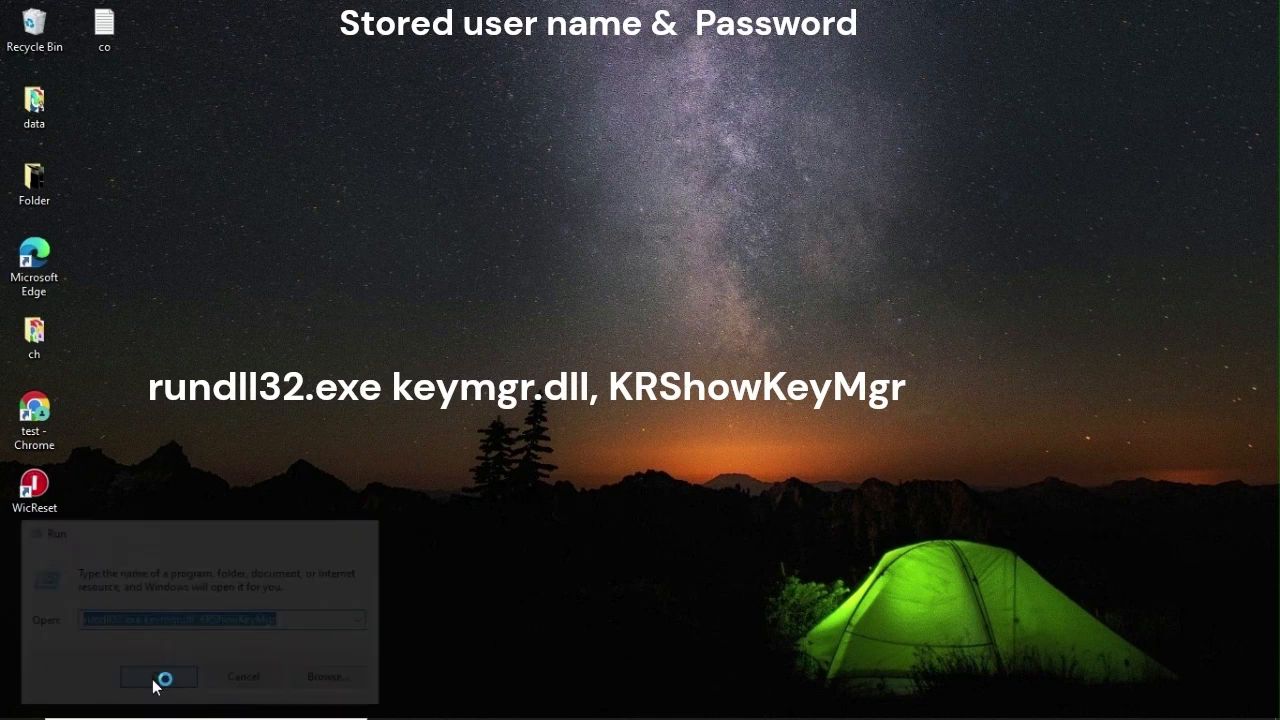
Step: Remove the saved logon credential, confirm the deletion, and close Stored User Names and Passwords
{"action": "left_click", "coordinate": [158, 676]}
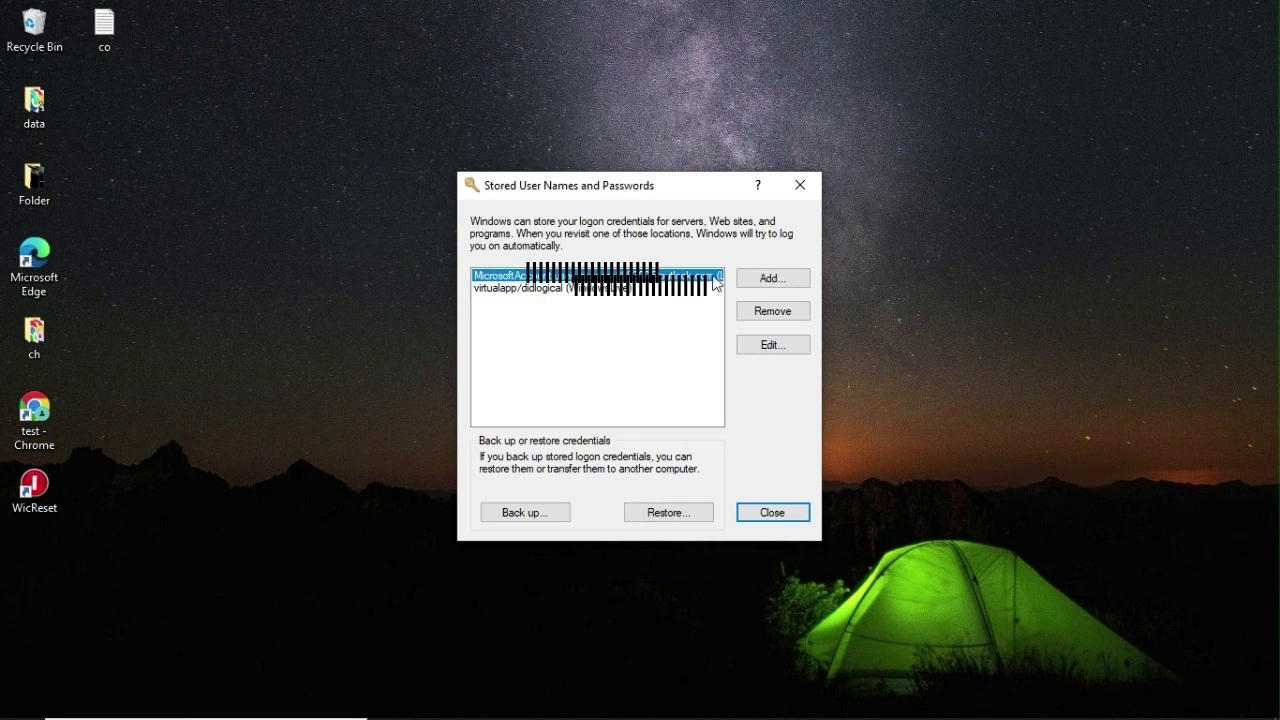
{"action": "left_click", "coordinate": [772, 344]}
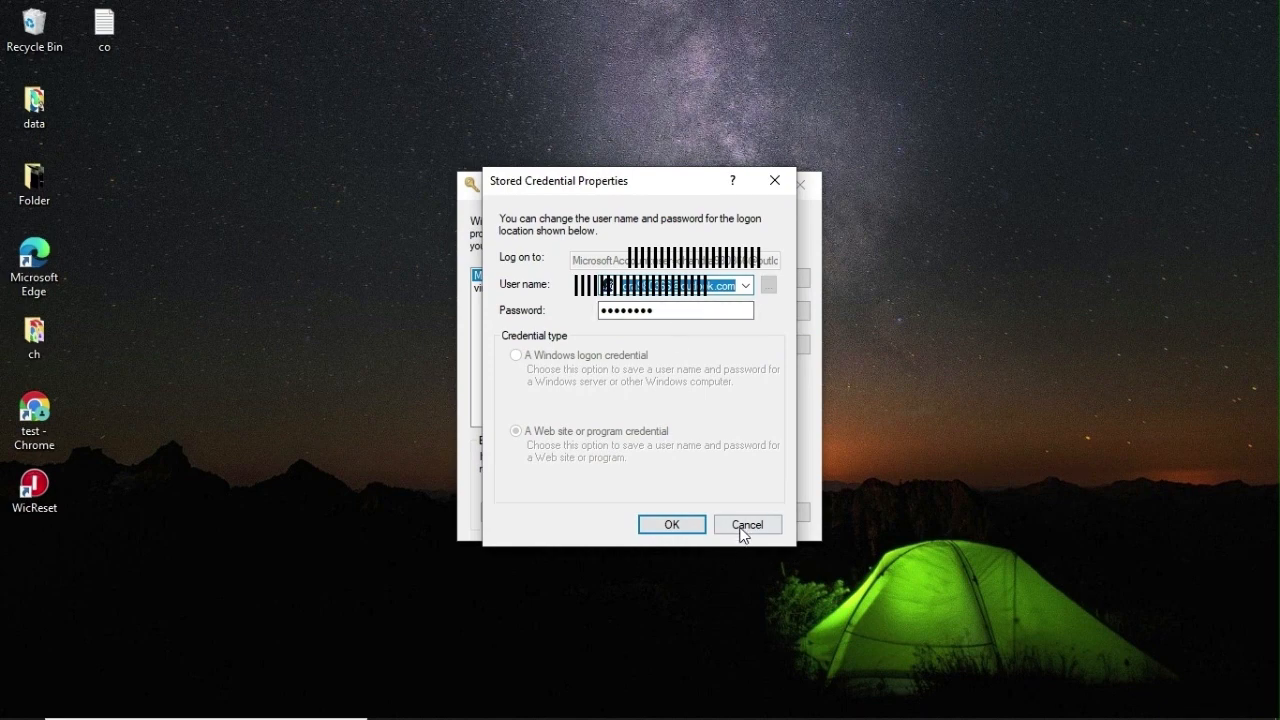
{"action": "left_click", "coordinate": [748, 524]}
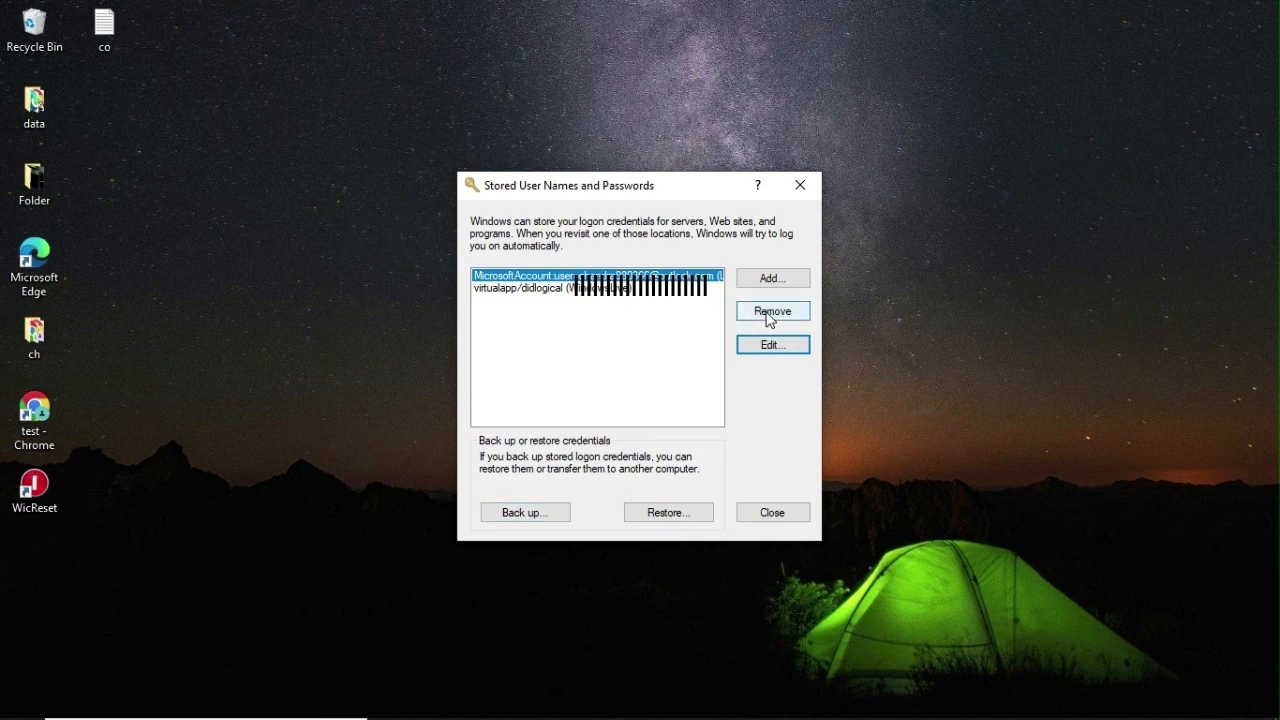
{"action": "left_click", "coordinate": [772, 312]}
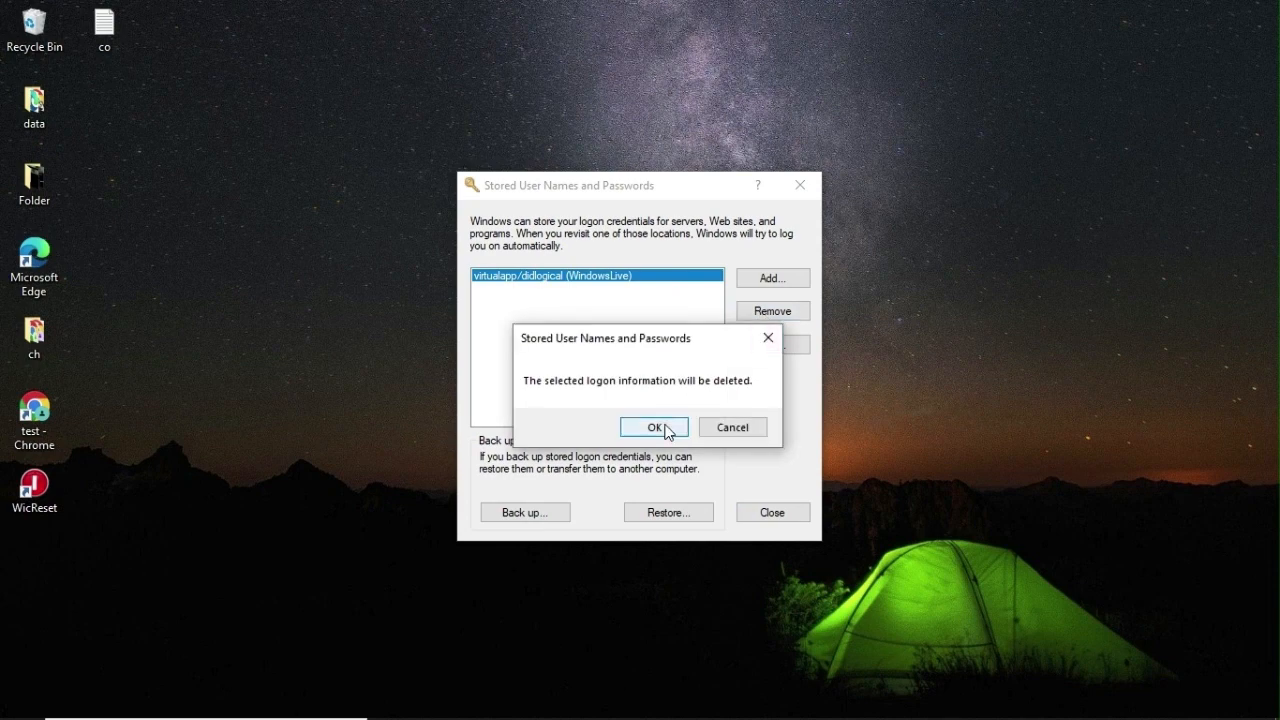
{"action": "left_click", "coordinate": [652, 428]}
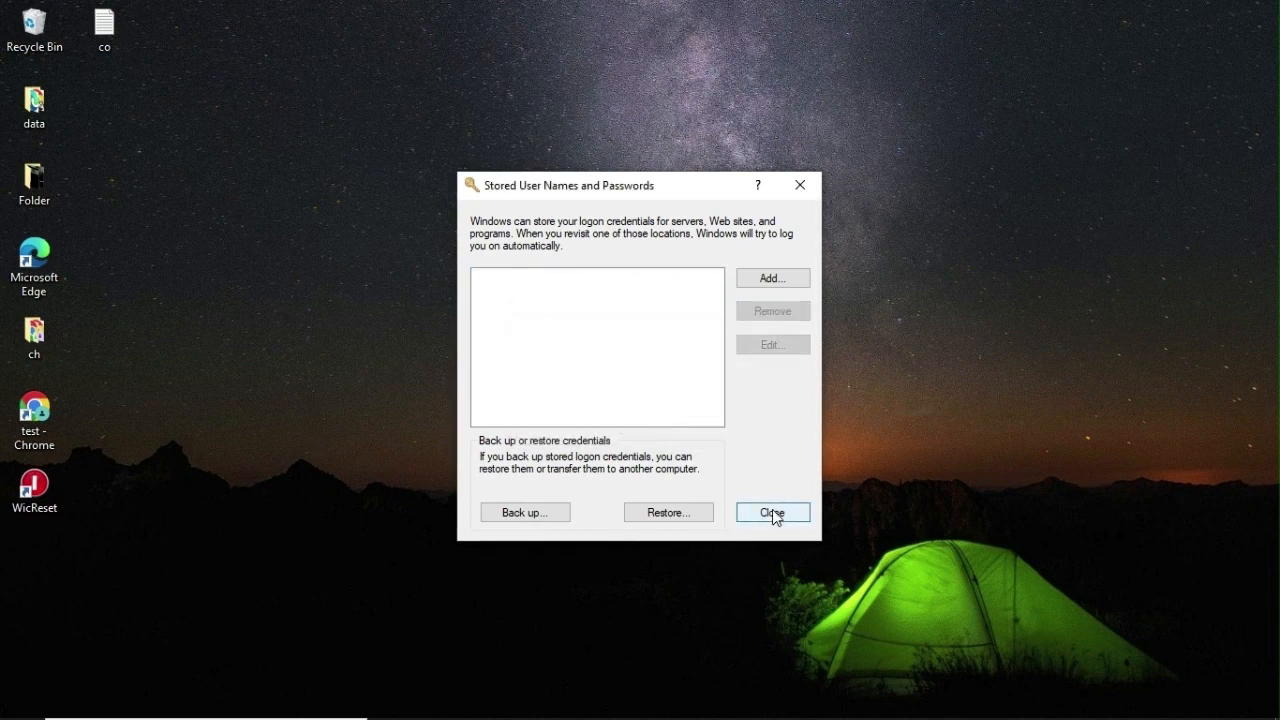
{"action": "left_click", "coordinate": [772, 512]}
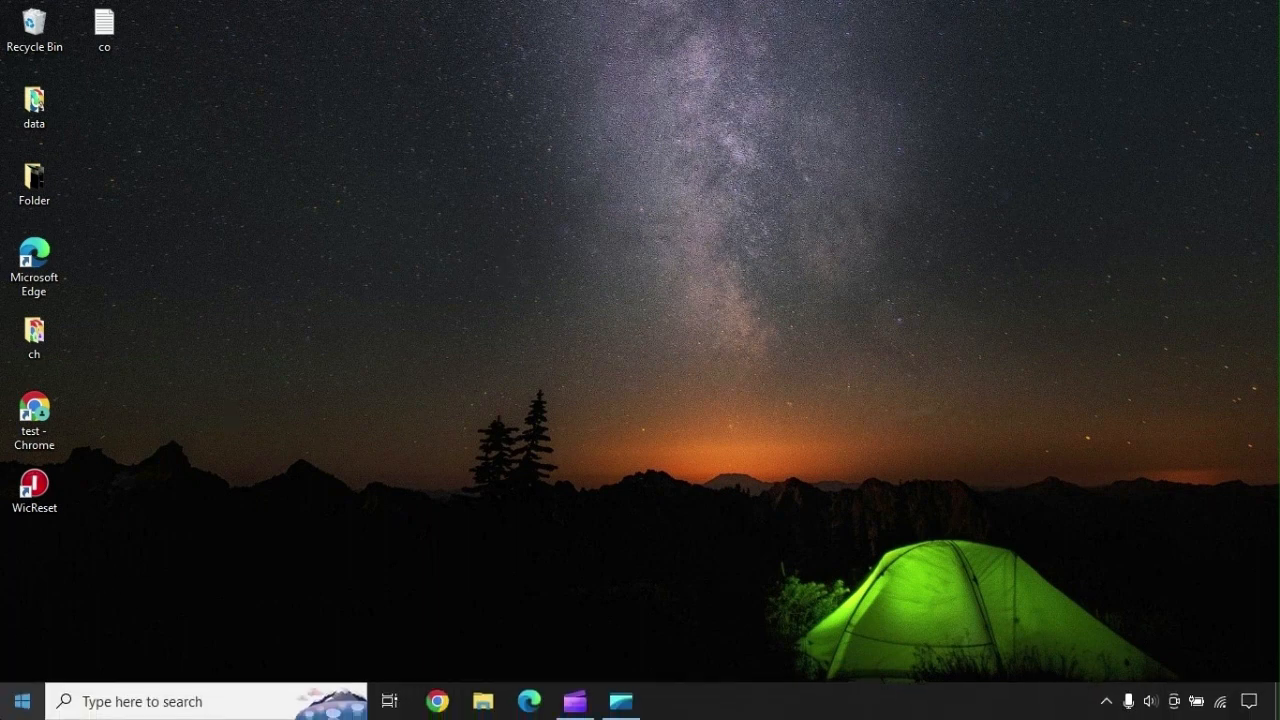
{"action": "mouse_move", "coordinate": [36, 420]}
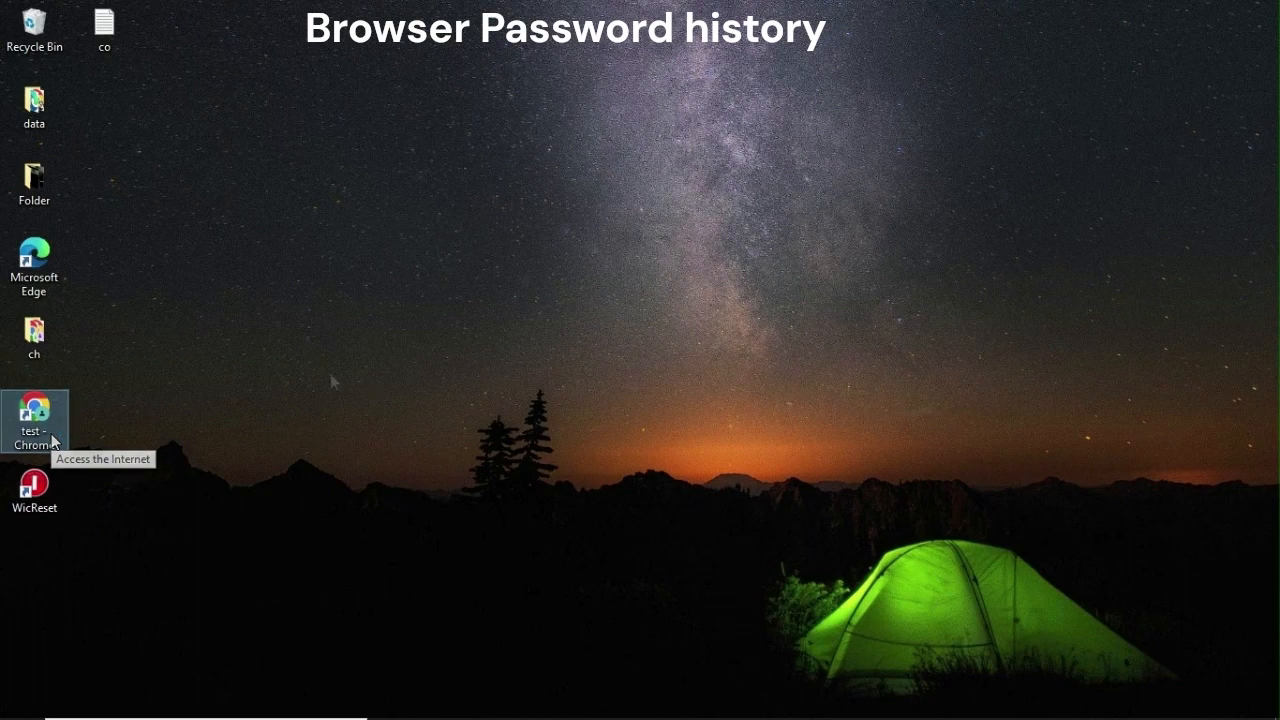
{"action": "mouse_move", "coordinate": [72, 442]}
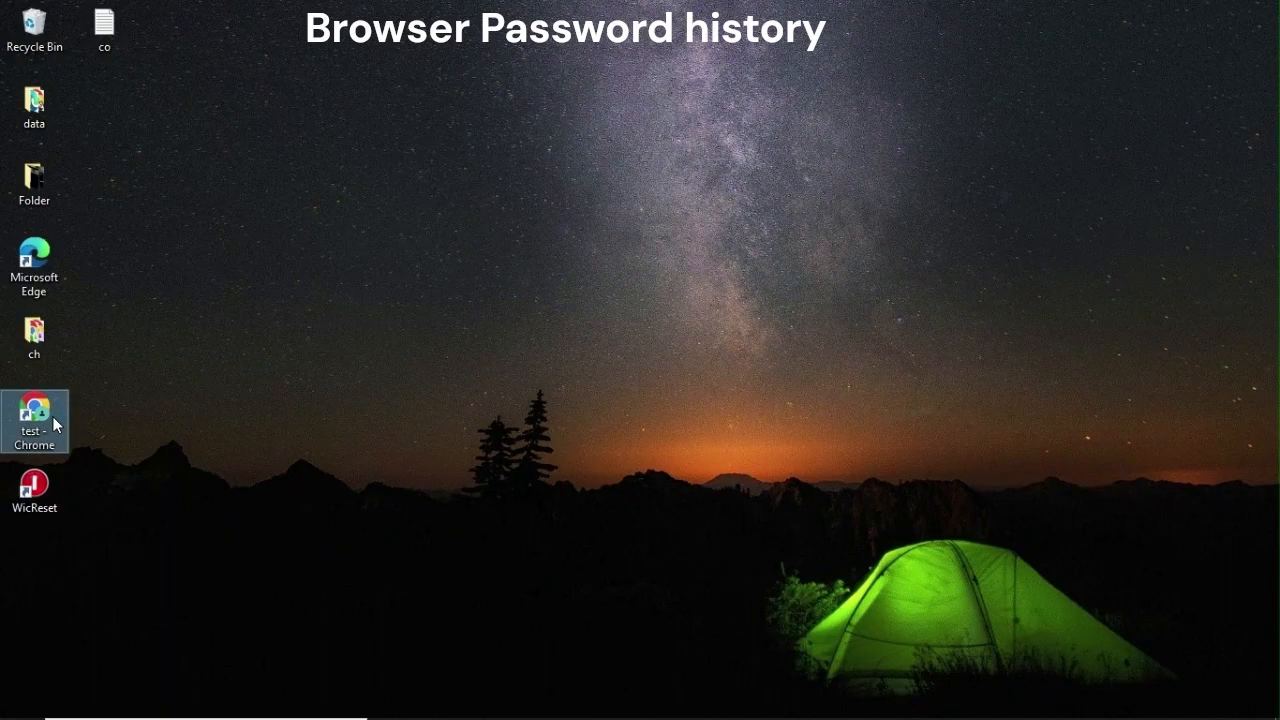
Step: Start Chrome and reach the Clear browsing data options from History
{"action": "double_click", "coordinate": [34, 420]}
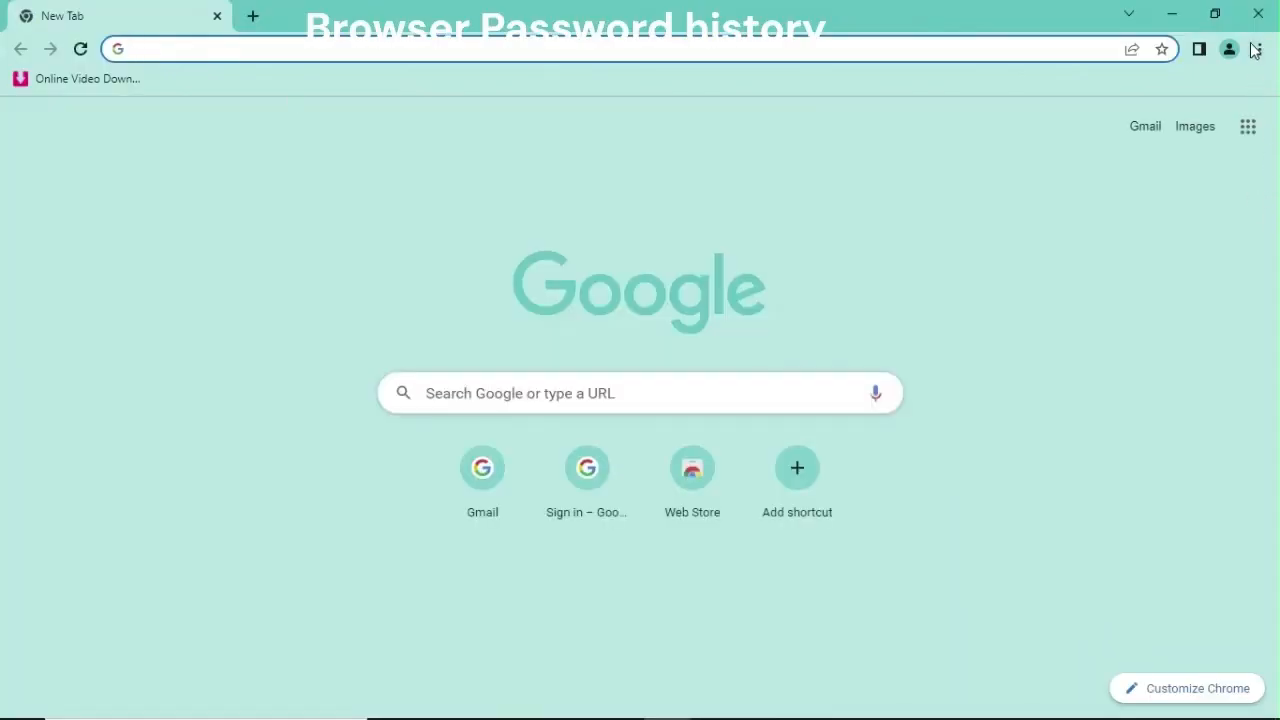
{"action": "left_click", "coordinate": [1260, 48]}
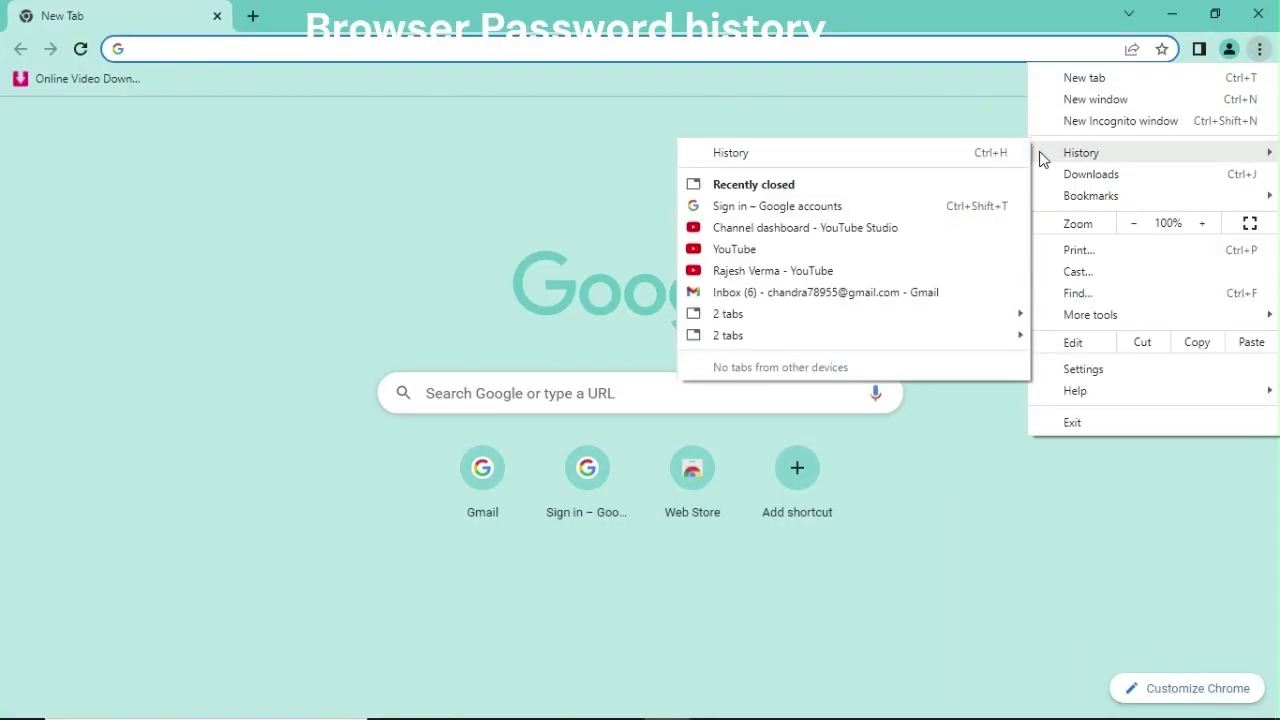
{"action": "left_click", "coordinate": [1080, 152]}
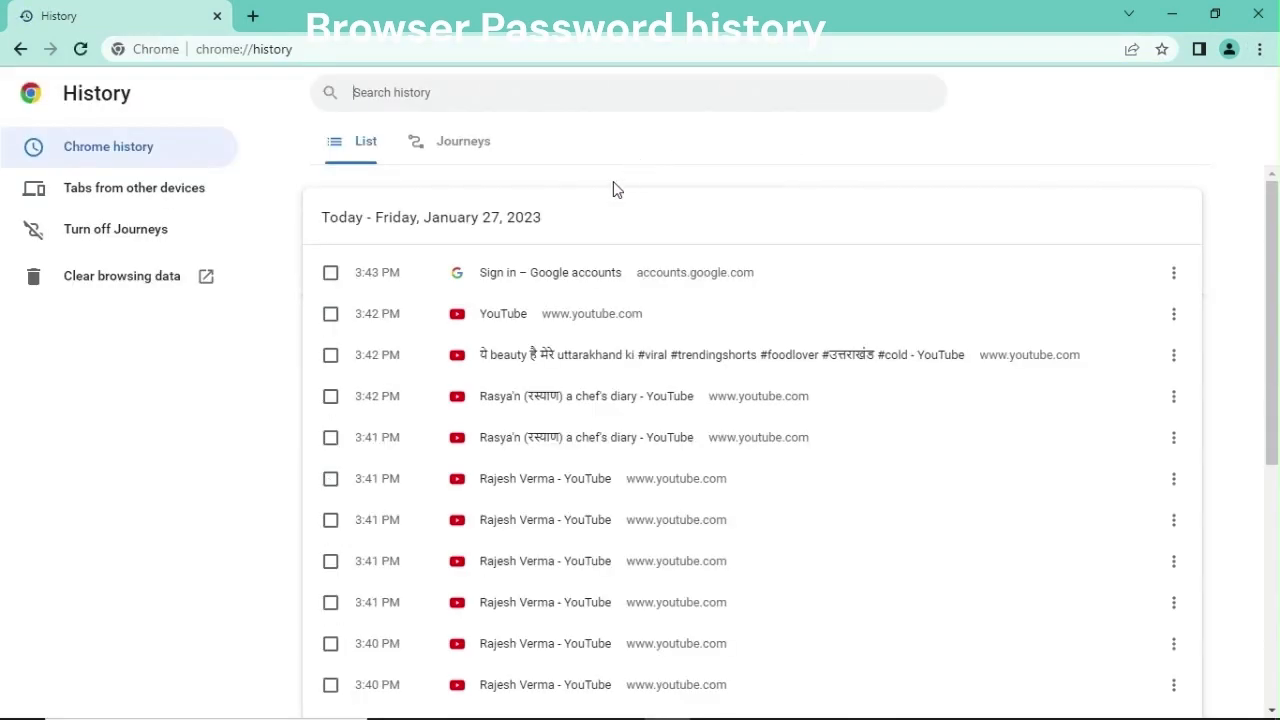
{"action": "left_click", "coordinate": [120, 276]}
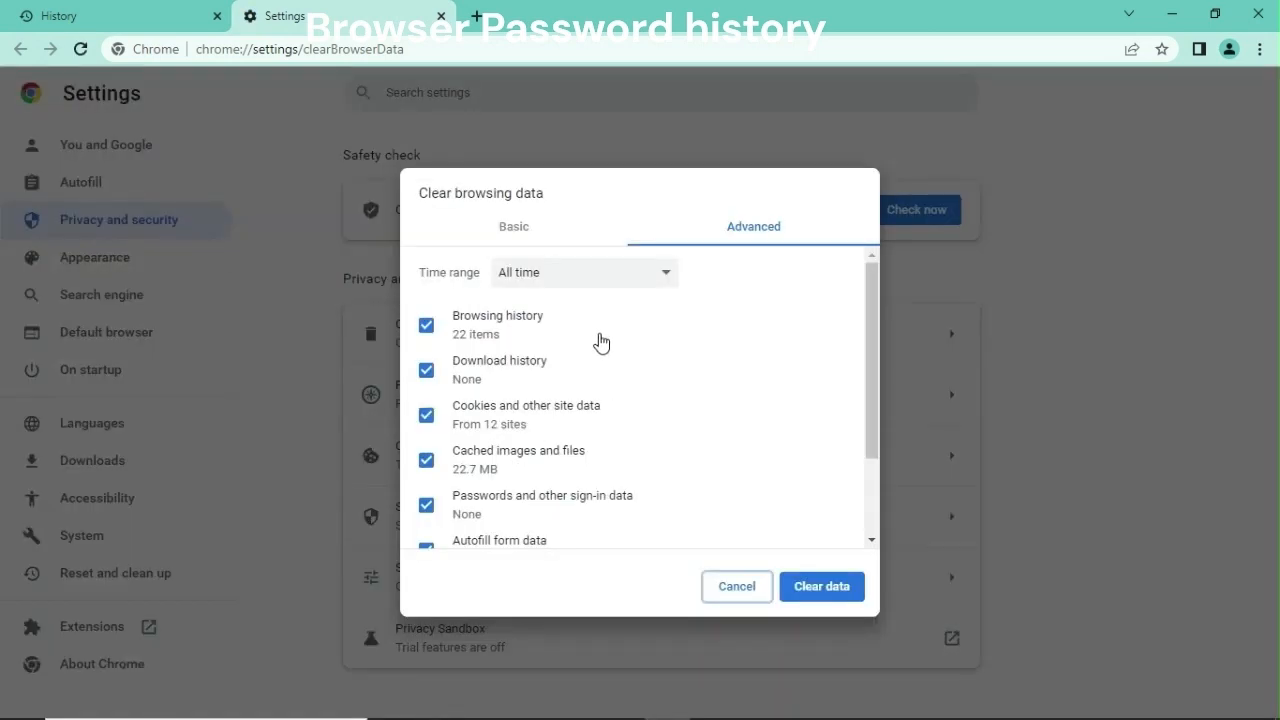
{"action": "mouse_move", "coordinate": [734, 234]}
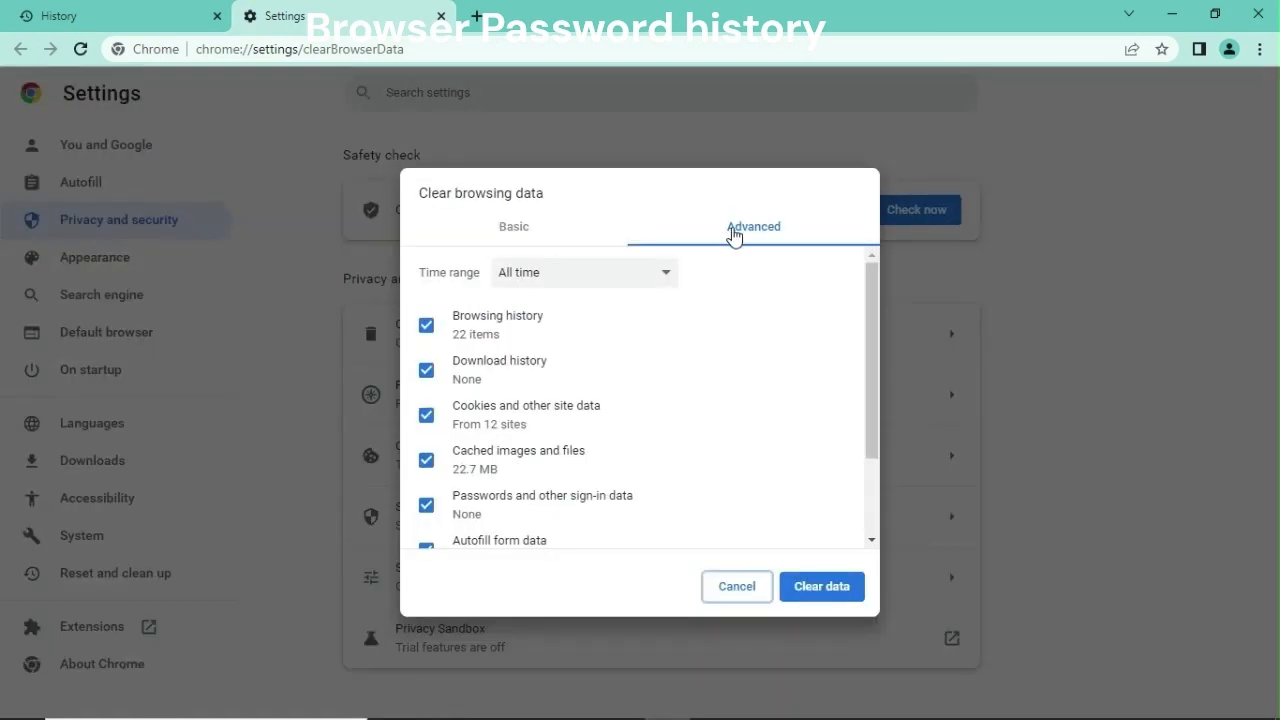
Step: Clear all-time browsing data including history, cookies, cache and saved passwords
{"action": "scroll", "scroll_direction": "down", "scroll_amount": 3}
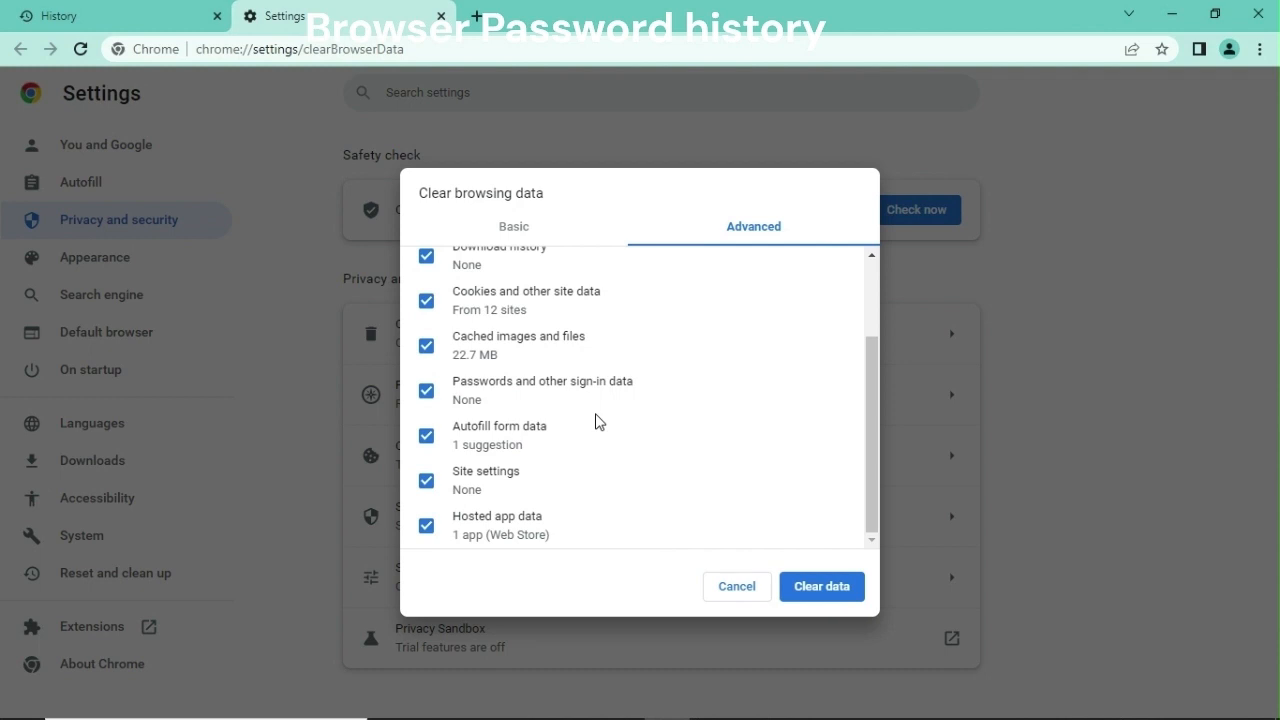
{"action": "mouse_move", "coordinate": [524, 548]}
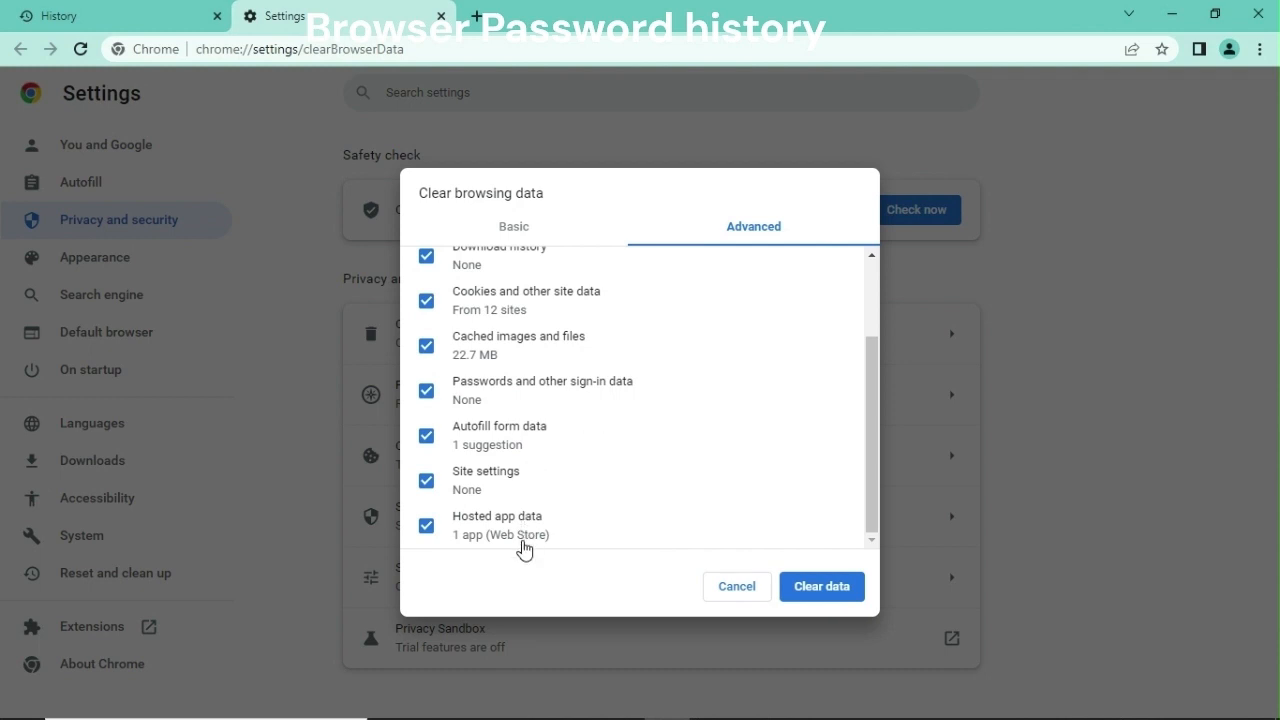
{"action": "scroll", "scroll_direction": "up", "scroll_amount": 3}
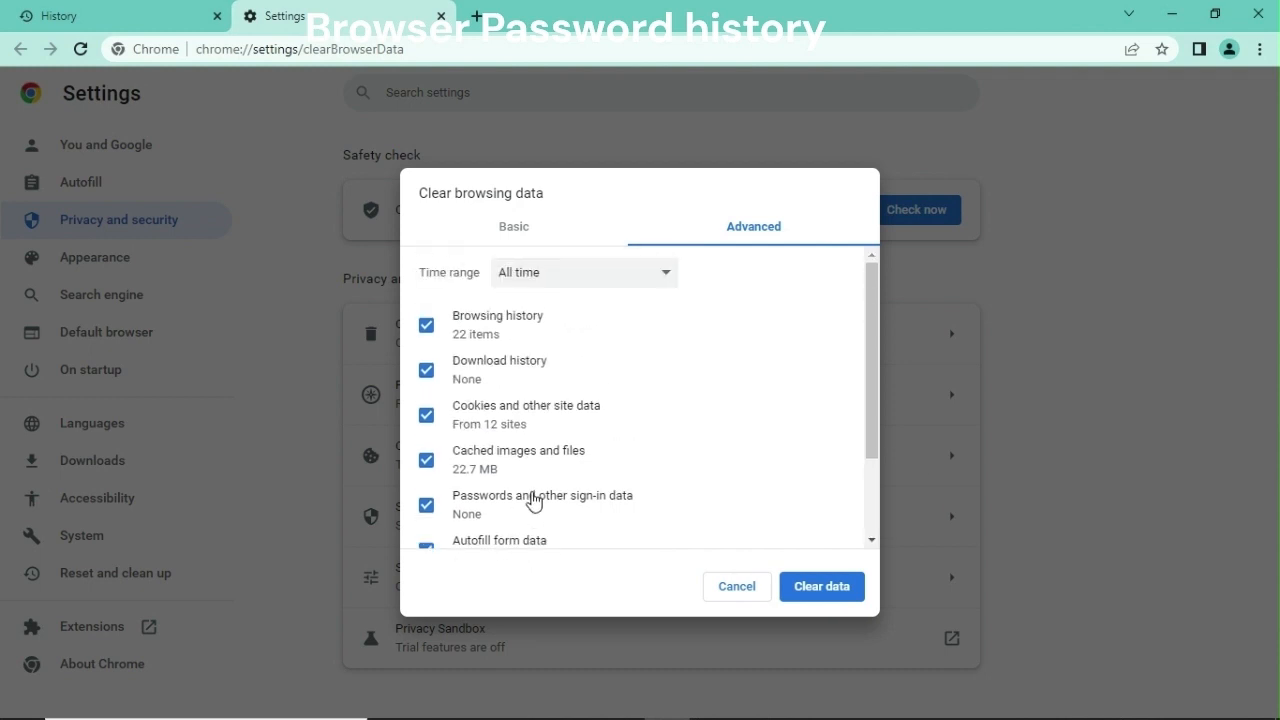
{"action": "mouse_move", "coordinate": [820, 586]}
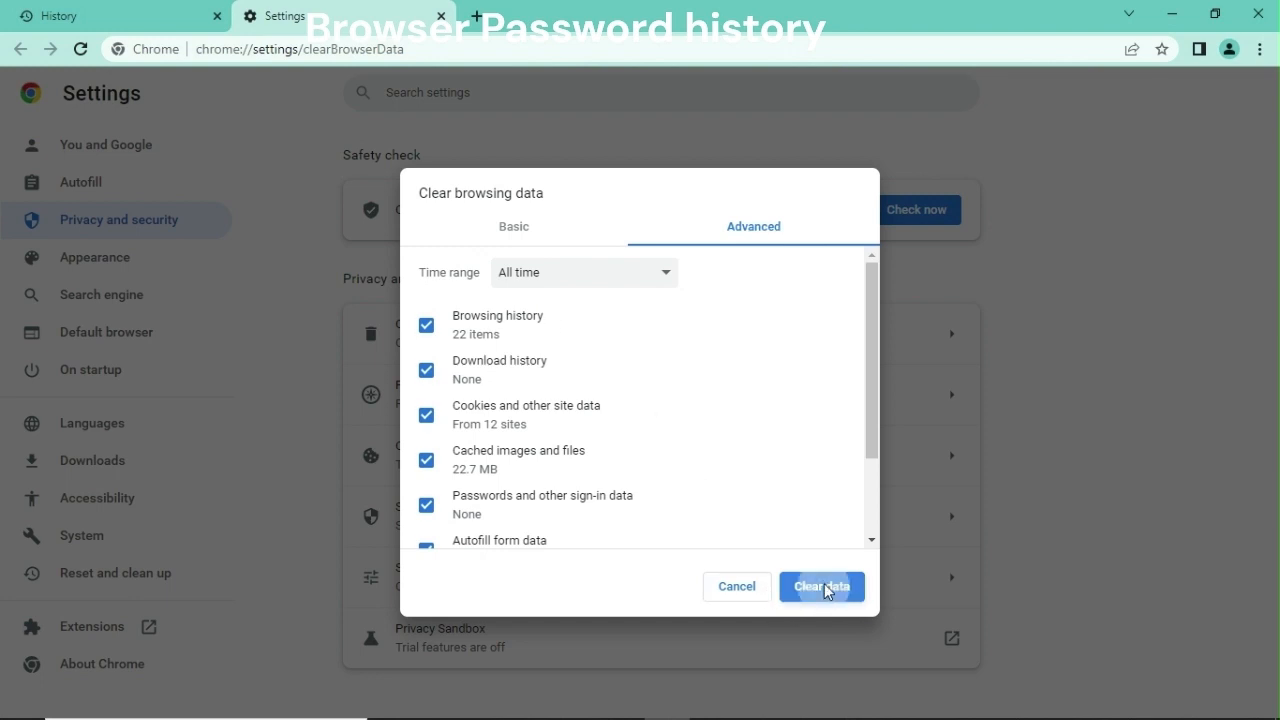
{"action": "left_click", "coordinate": [820, 586]}
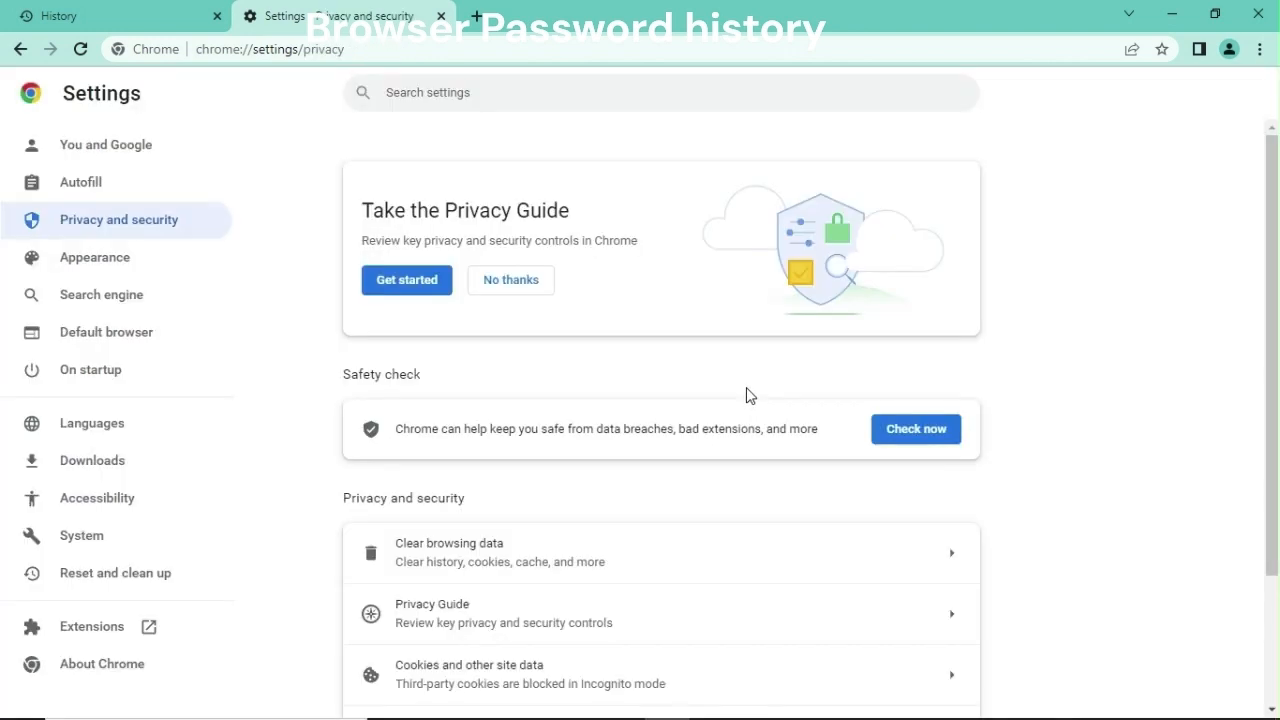
Step: Show All Control Panel Items as large icons and go to User Accounts
{"action": "left_click", "coordinate": [440, 16]}
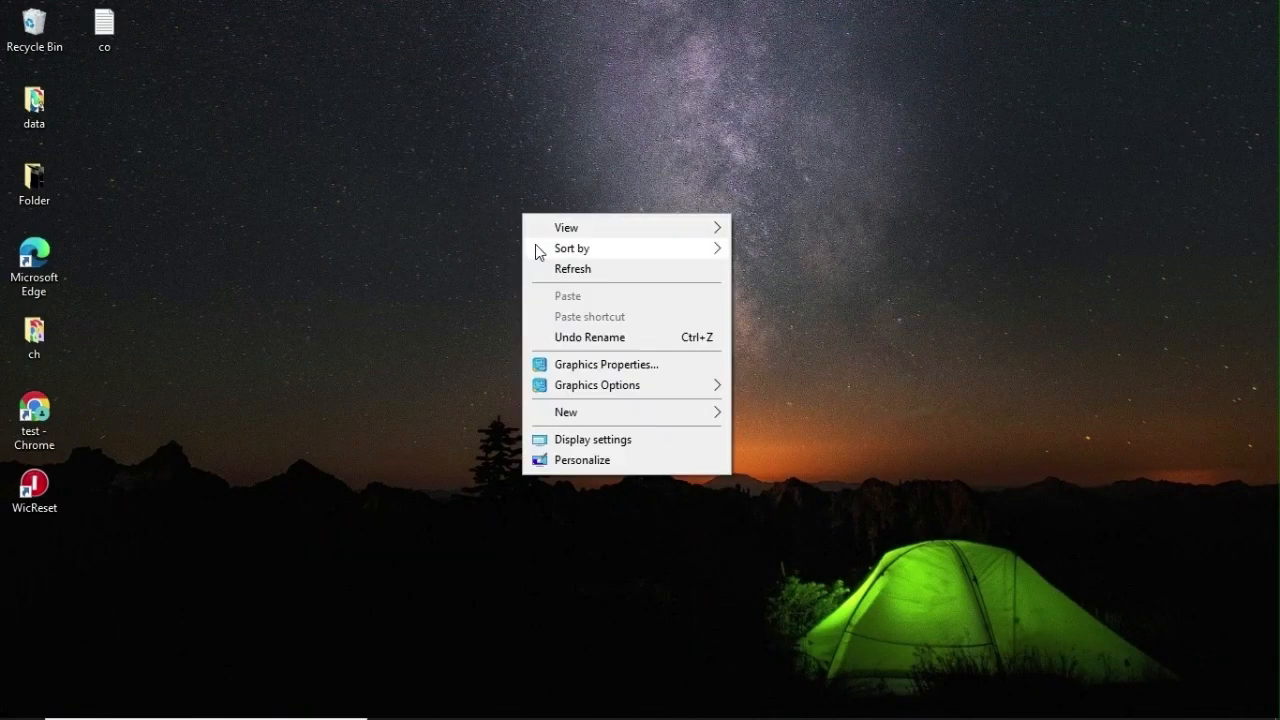
{"action": "left_click", "coordinate": [420, 336]}
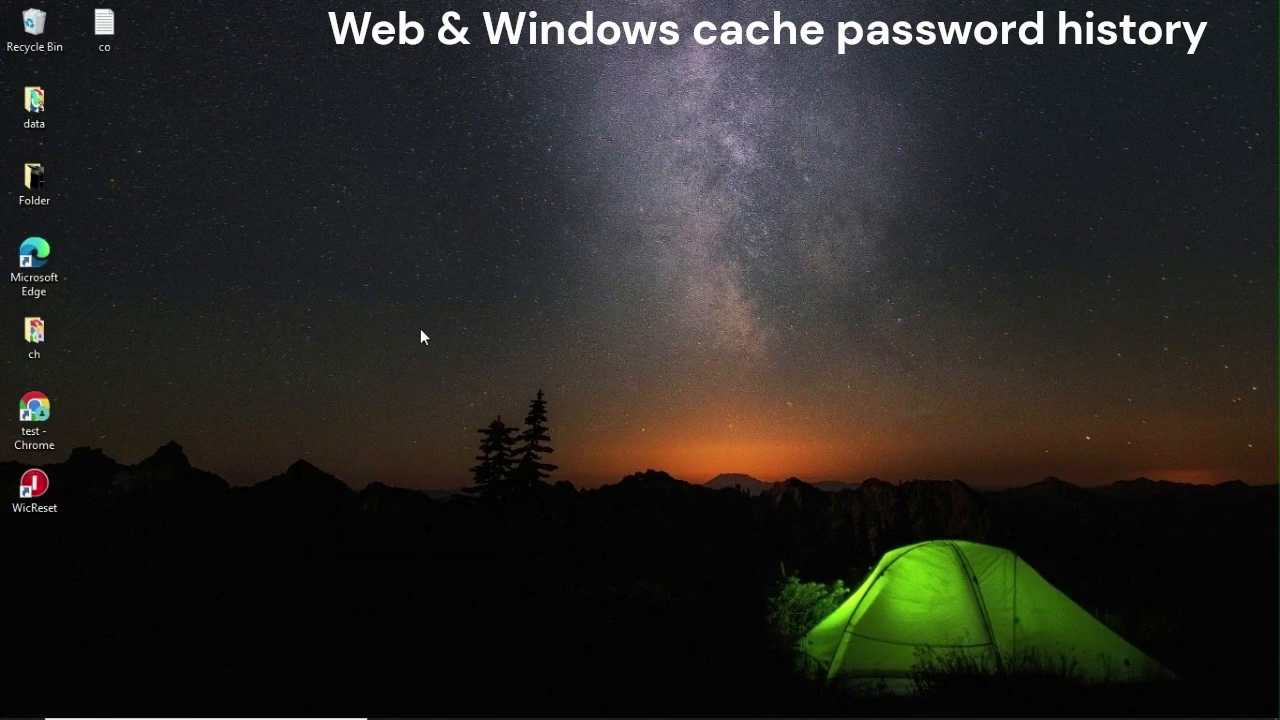
{"action": "mouse_move", "coordinate": [436, 316]}
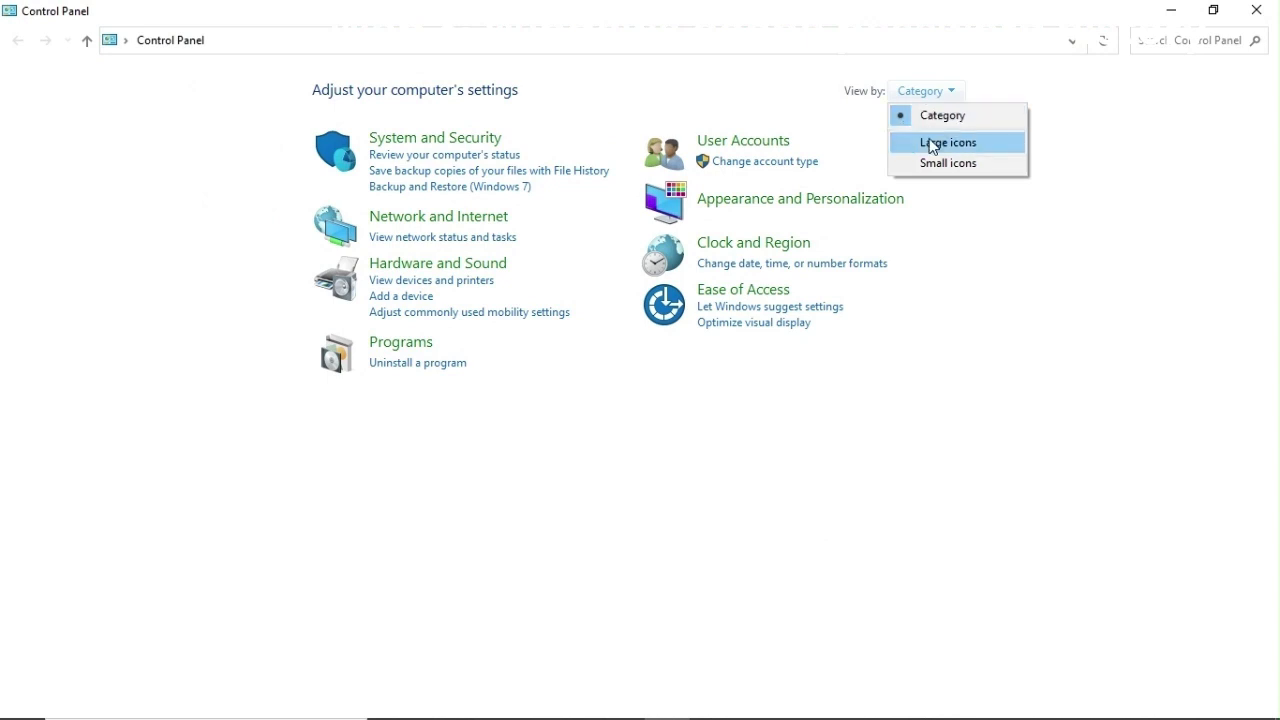
{"action": "left_click", "coordinate": [946, 142]}
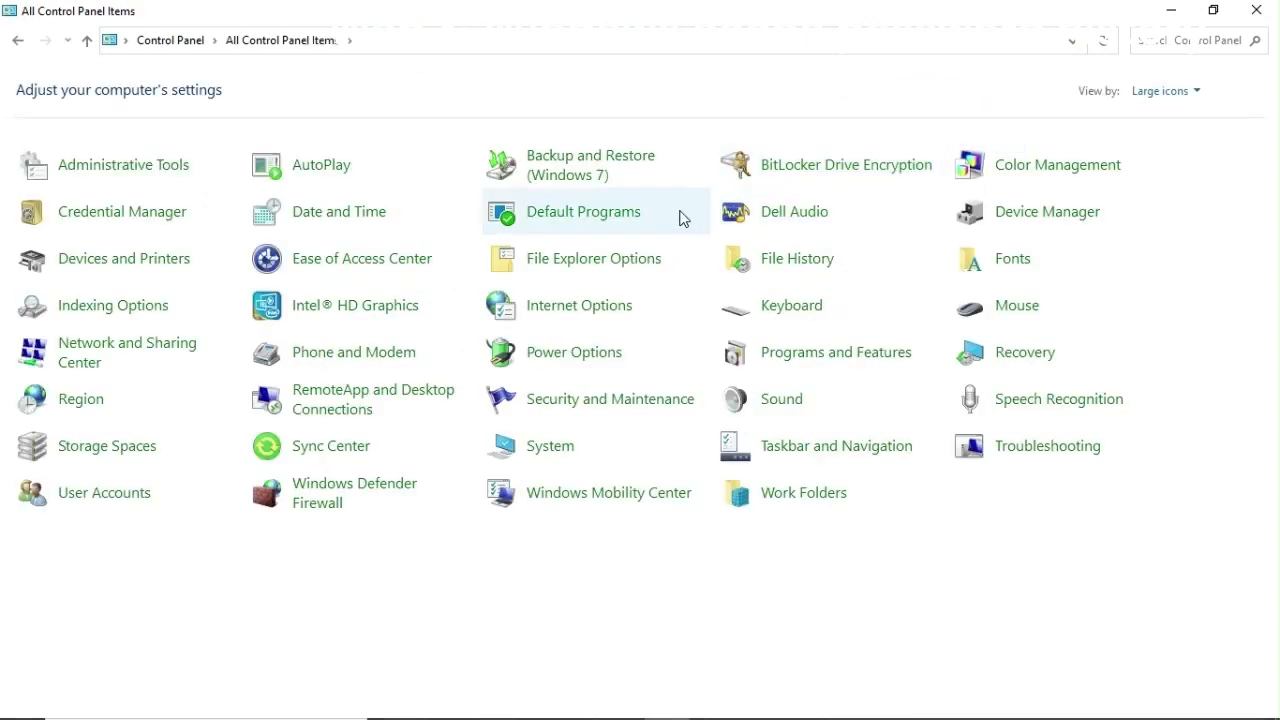
{"action": "mouse_move", "coordinate": [76, 648]}
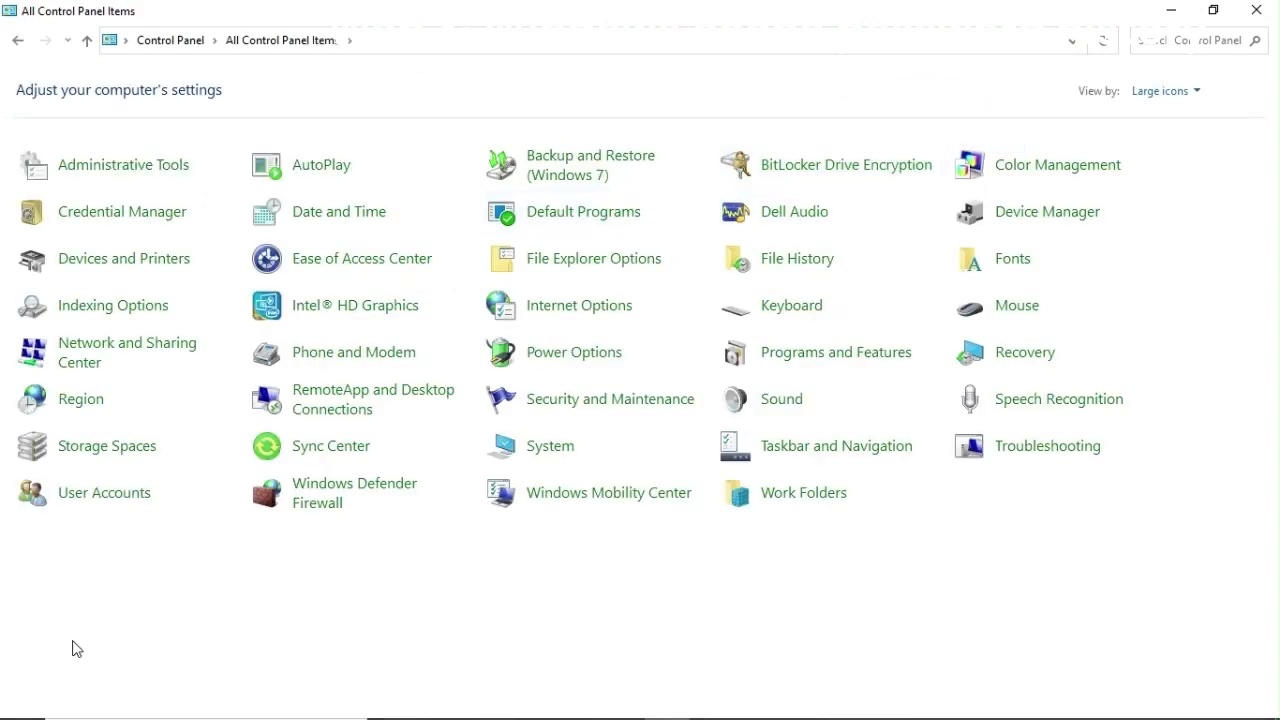
{"action": "mouse_move", "coordinate": [104, 492]}
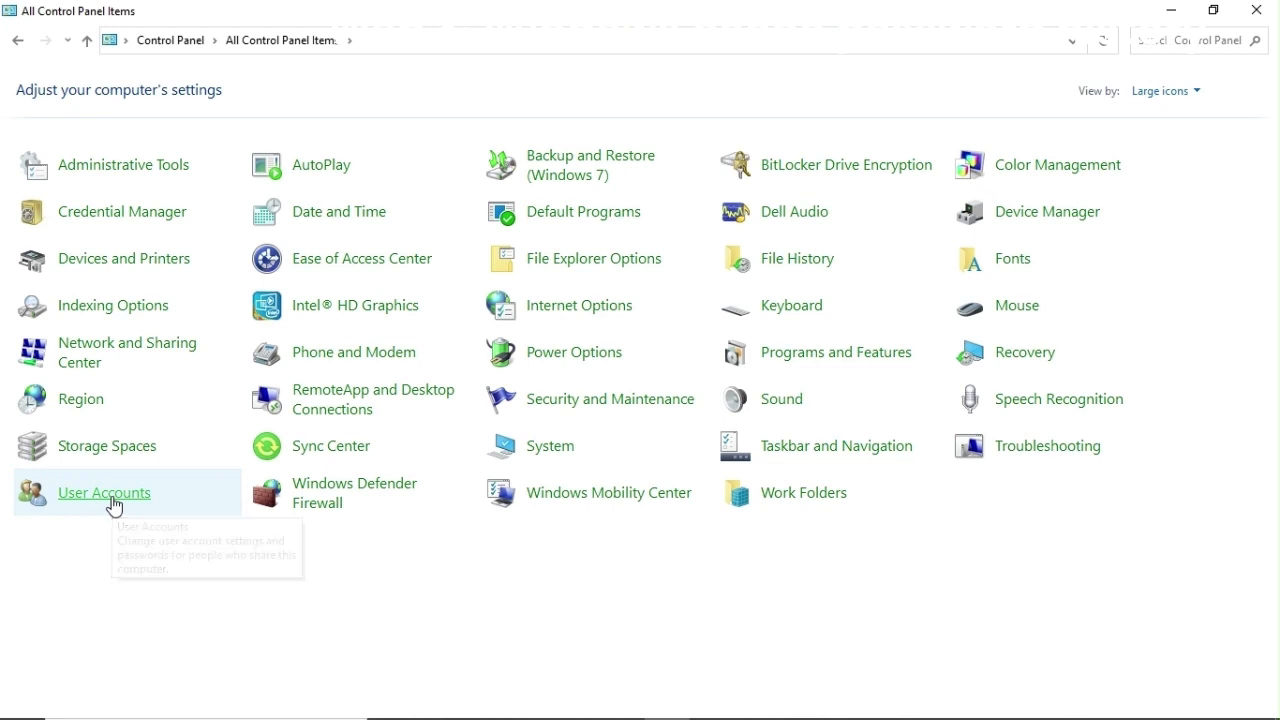
{"action": "left_click", "coordinate": [104, 492]}
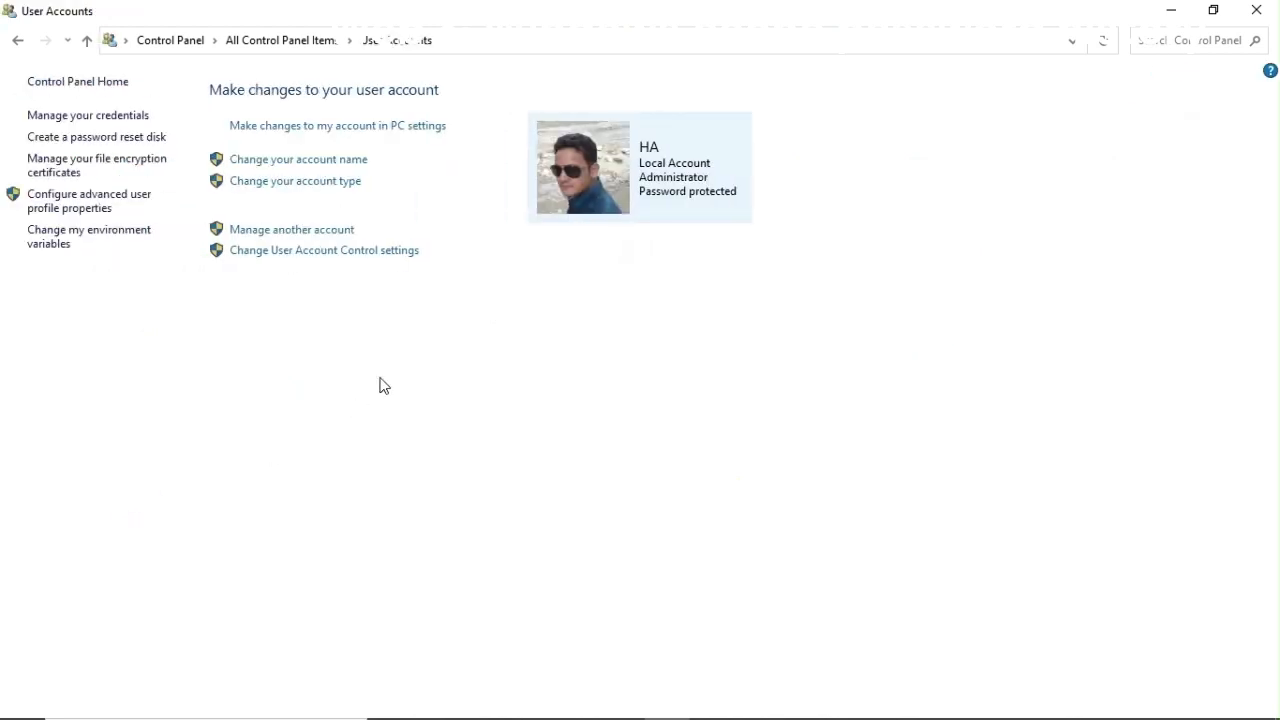
{"action": "mouse_move", "coordinate": [394, 334]}
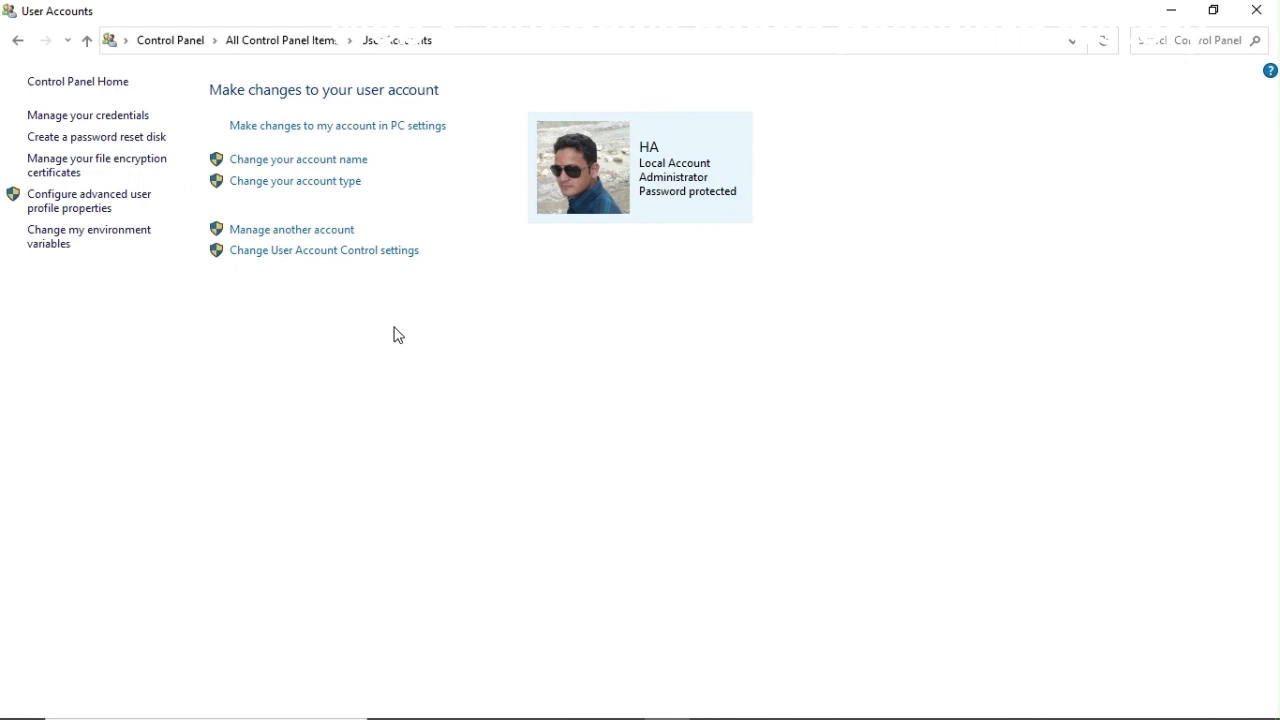
{"action": "mouse_move", "coordinate": [308, 308]}
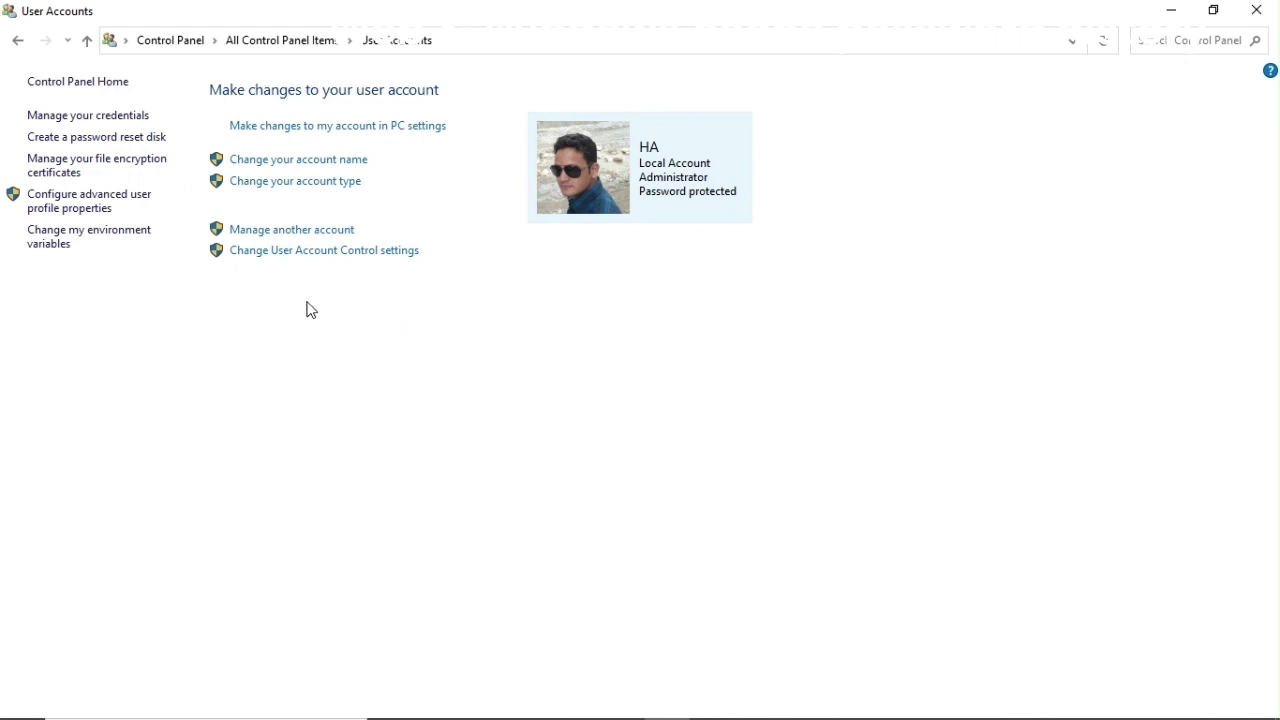
{"action": "mouse_move", "coordinate": [284, 312]}
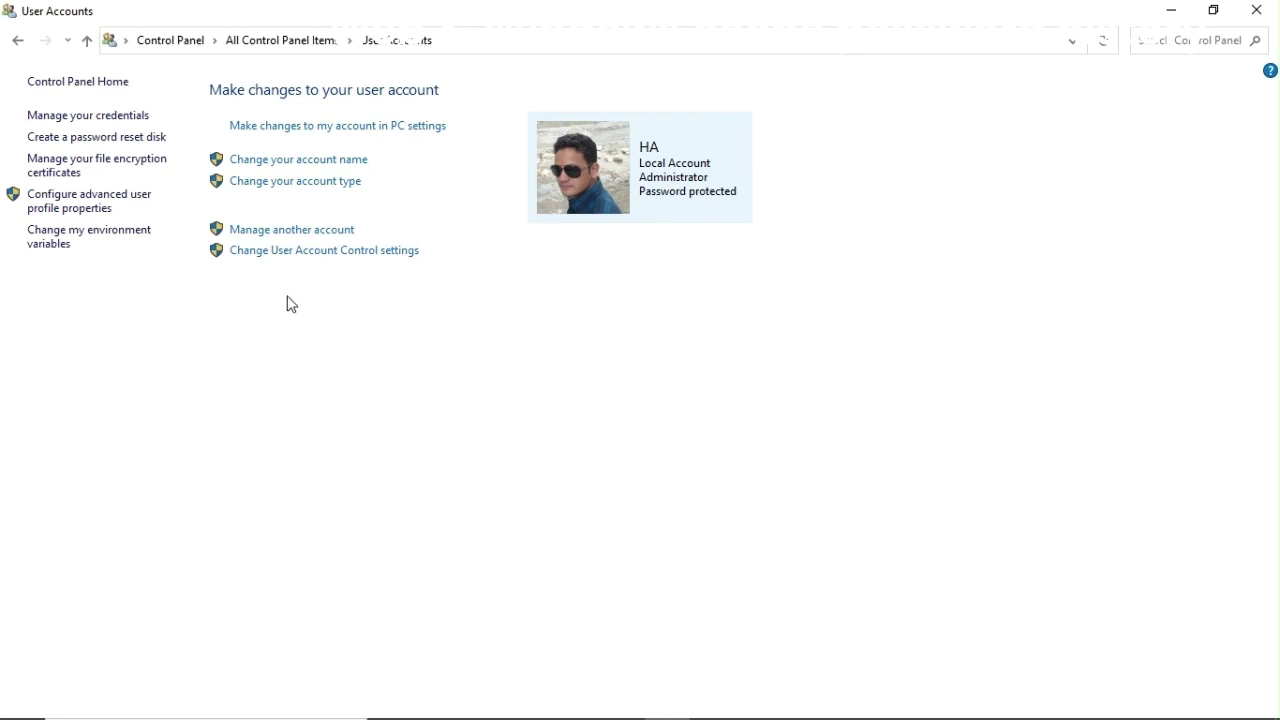
{"action": "mouse_move", "coordinate": [96, 164]}
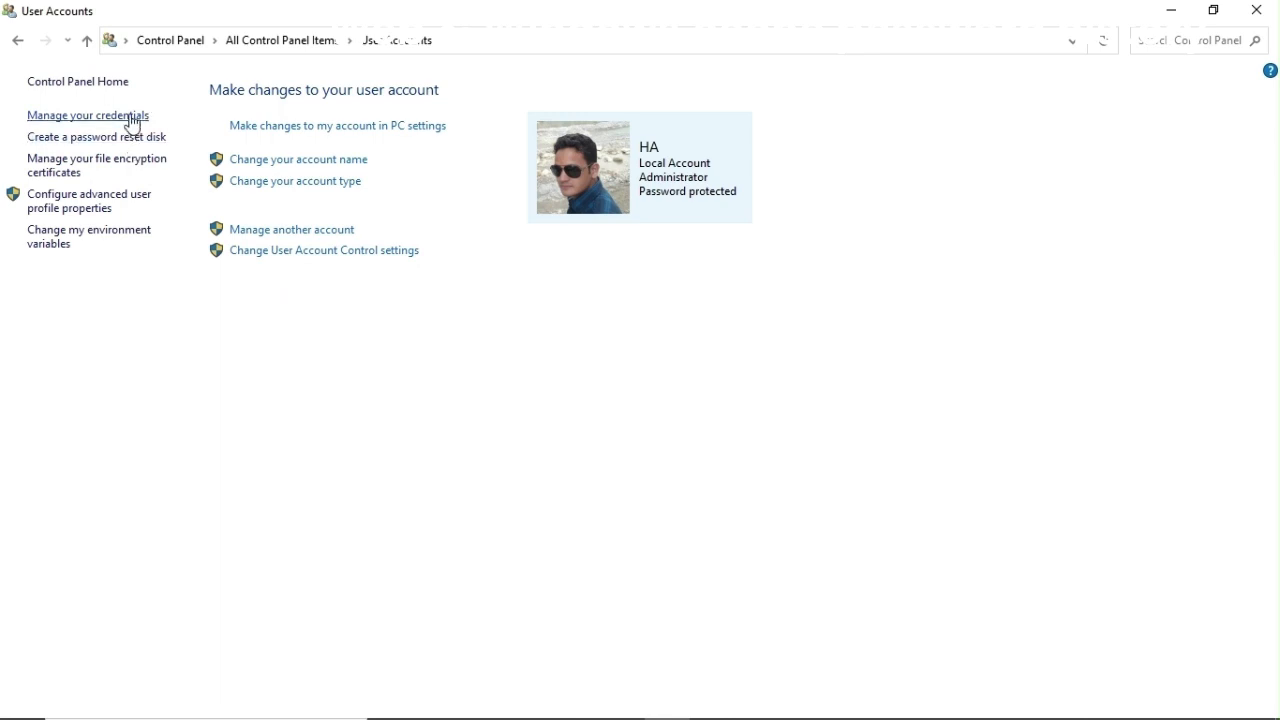
Step: Go to Credential Manager's Windows Credentials and expand the virtualapp generic credential
{"action": "left_click", "coordinate": [88, 114]}
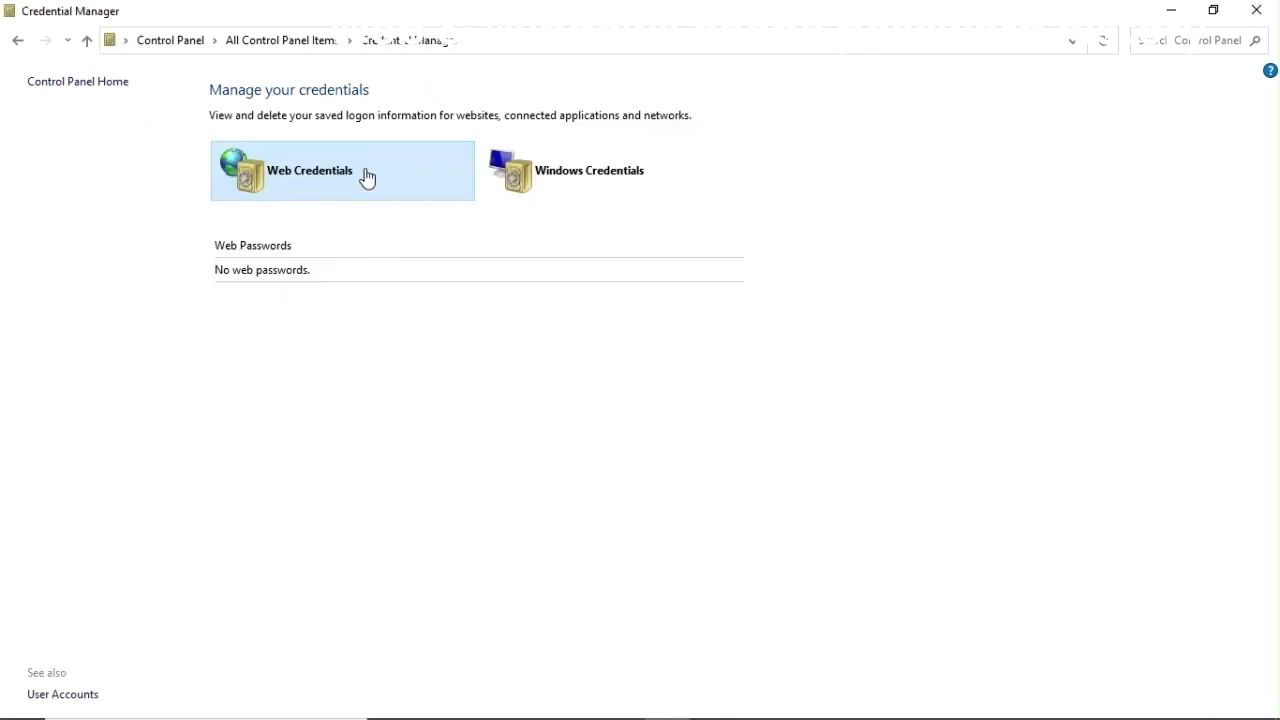
{"action": "mouse_move", "coordinate": [368, 176]}
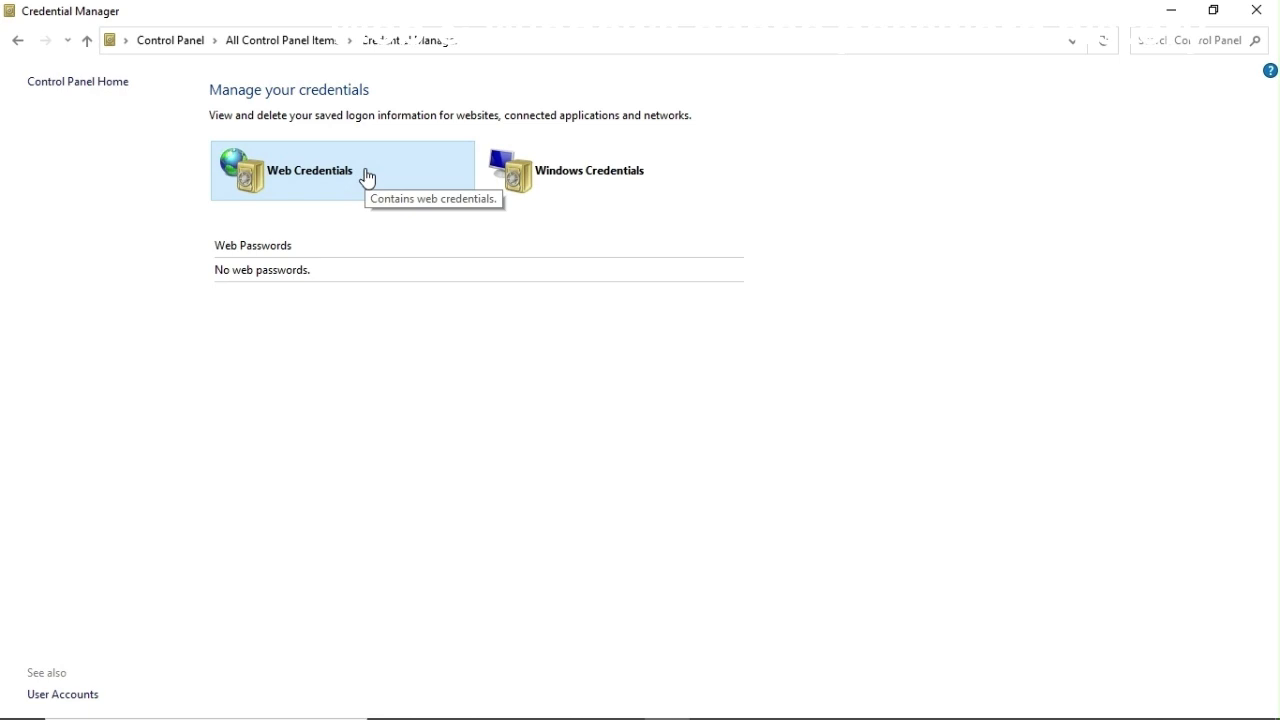
{"action": "left_click", "coordinate": [588, 170]}
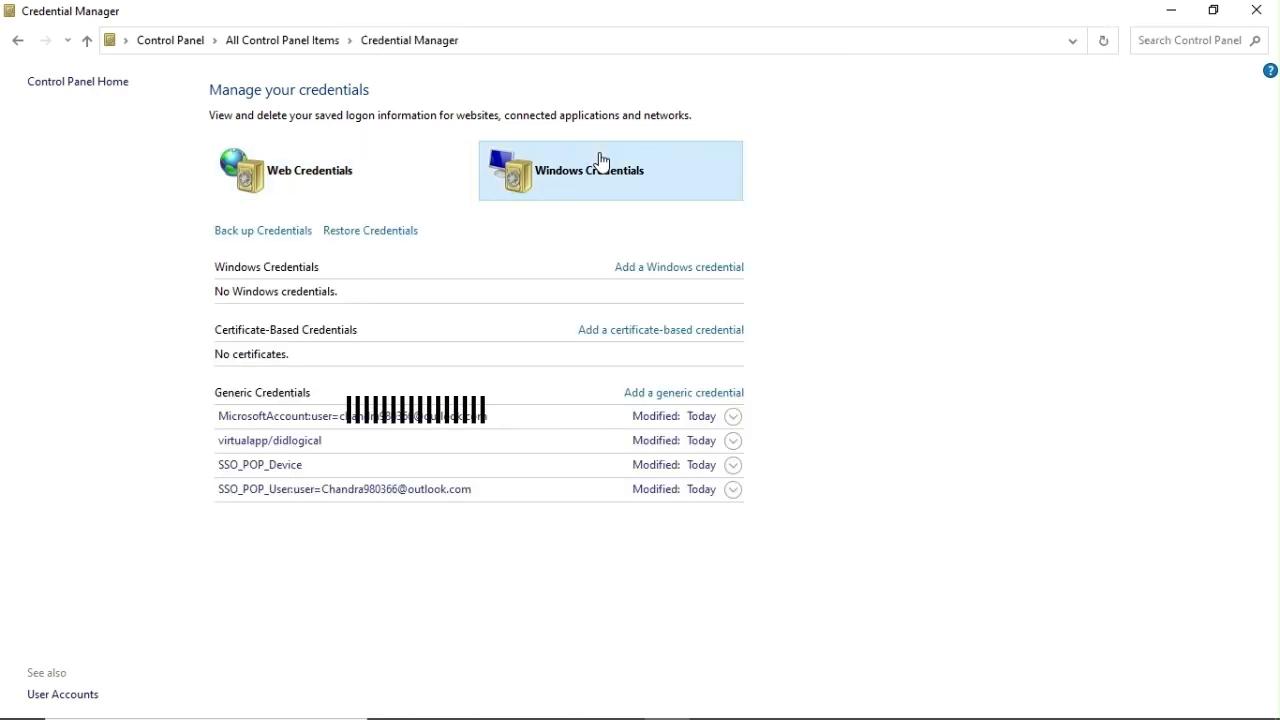
{"action": "left_click", "coordinate": [310, 170]}
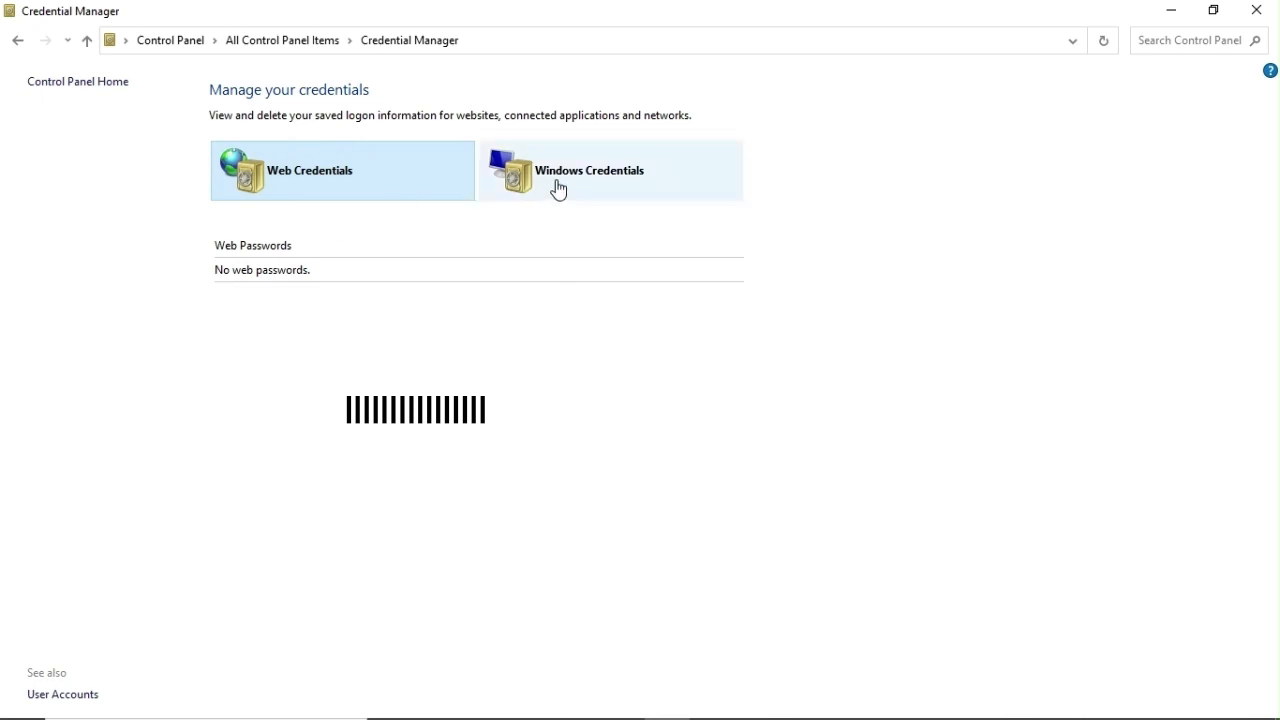
{"action": "left_click", "coordinate": [588, 170]}
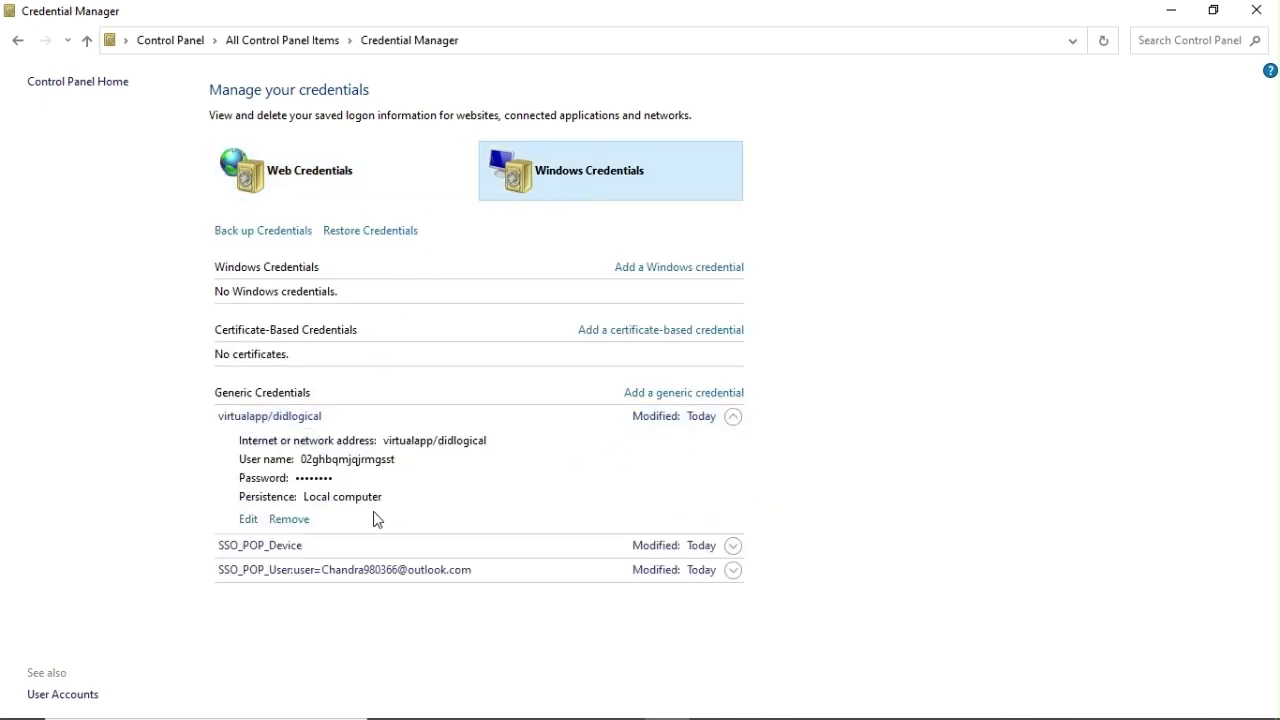
{"action": "left_click", "coordinate": [248, 518]}
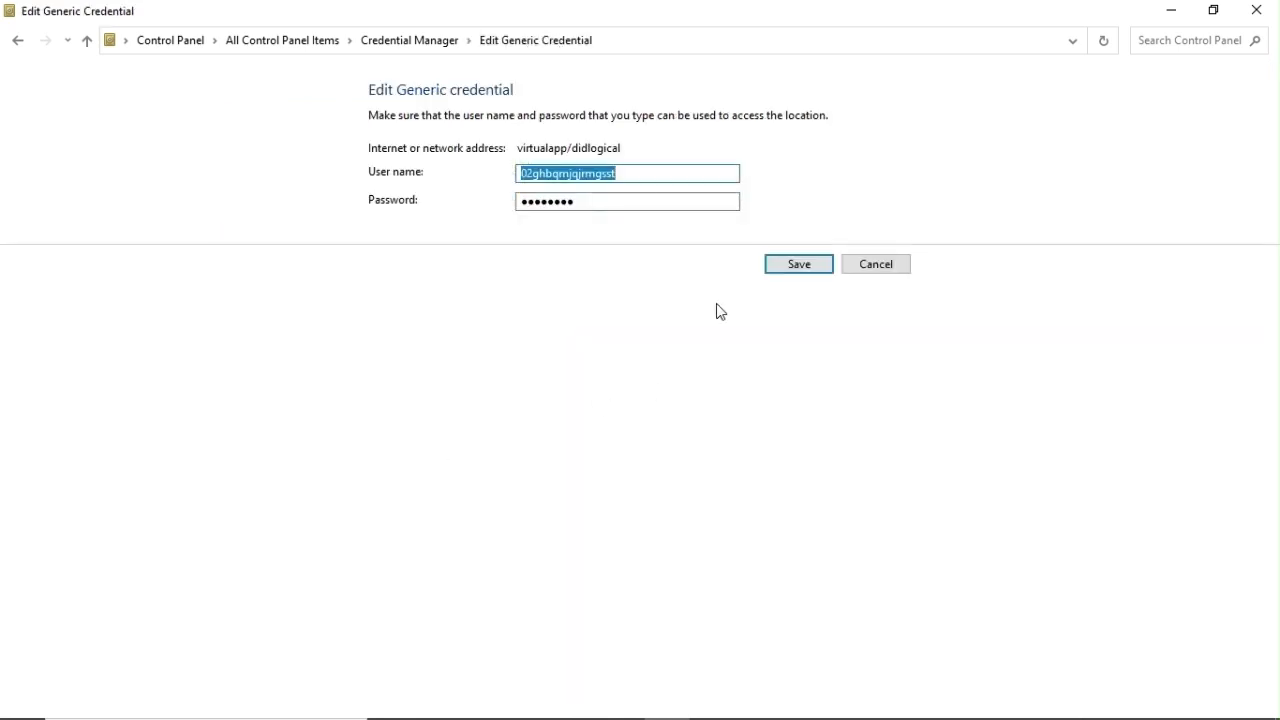
{"action": "left_click", "coordinate": [798, 264]}
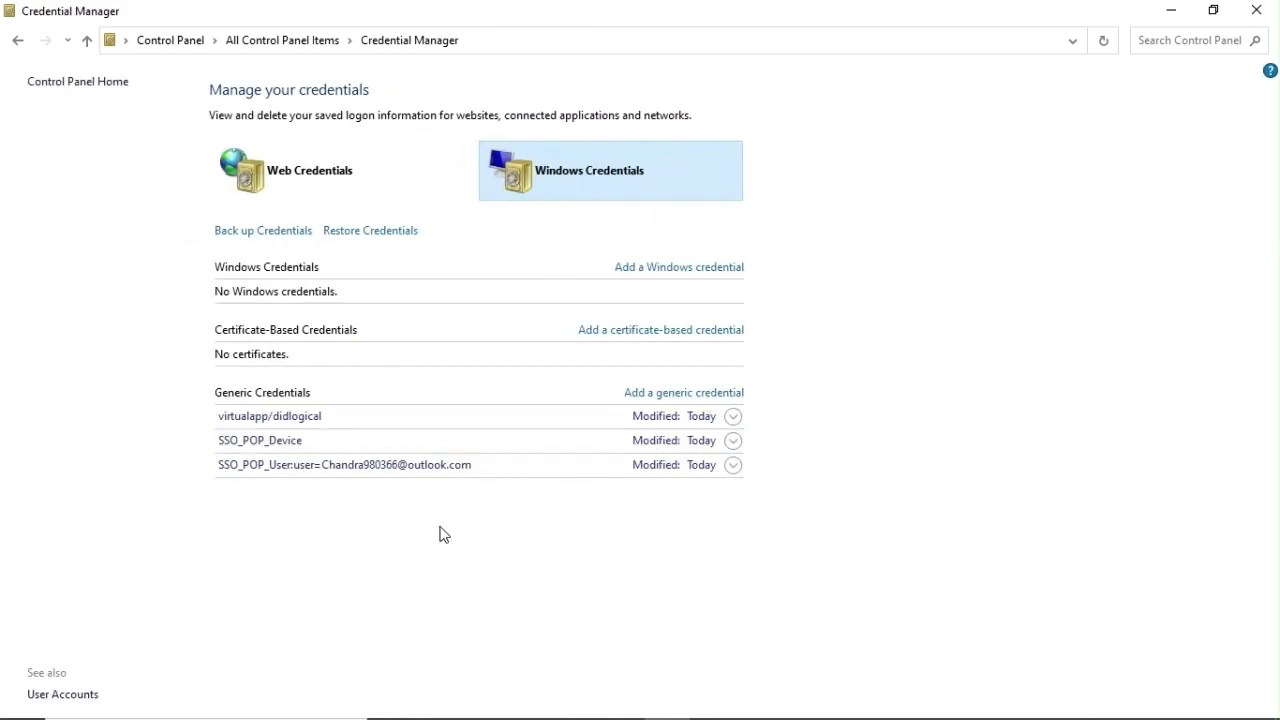
{"action": "left_click", "coordinate": [732, 416]}
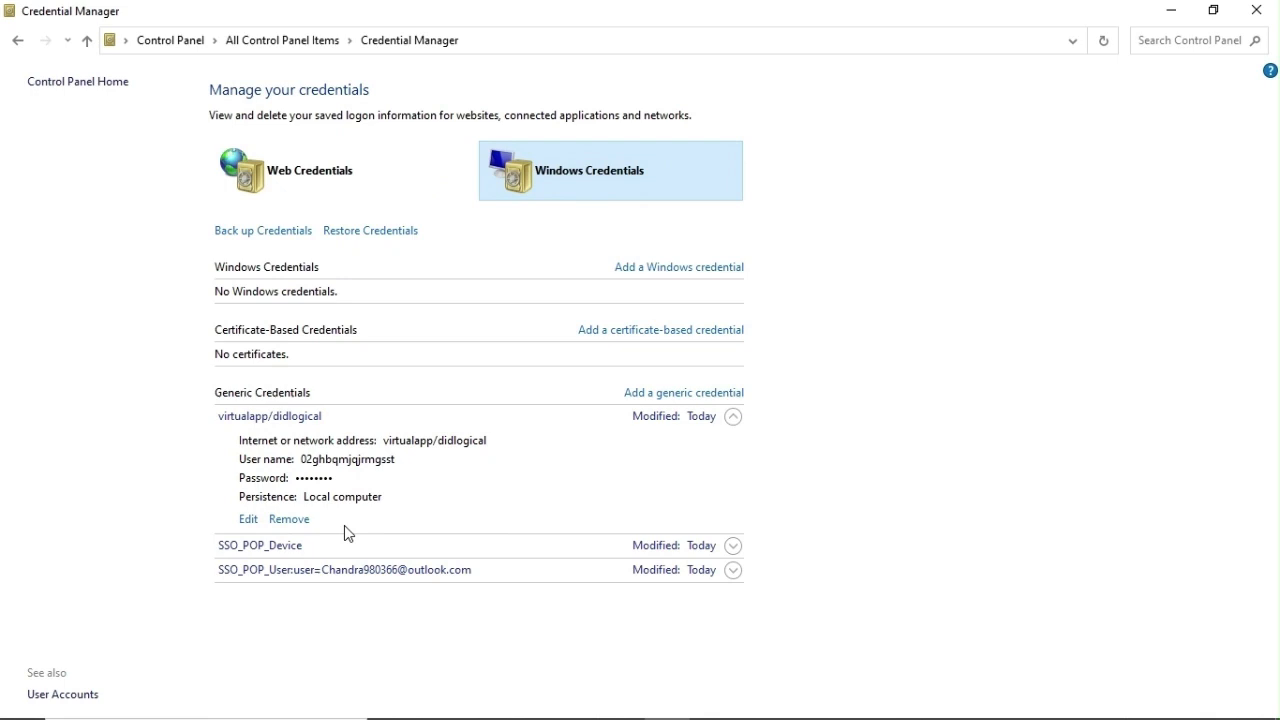
Step: Remove the virtualapp, SSO_POP_Device and last generic credentials with confirmation, then close Credential Manager
{"action": "left_click", "coordinate": [288, 518]}
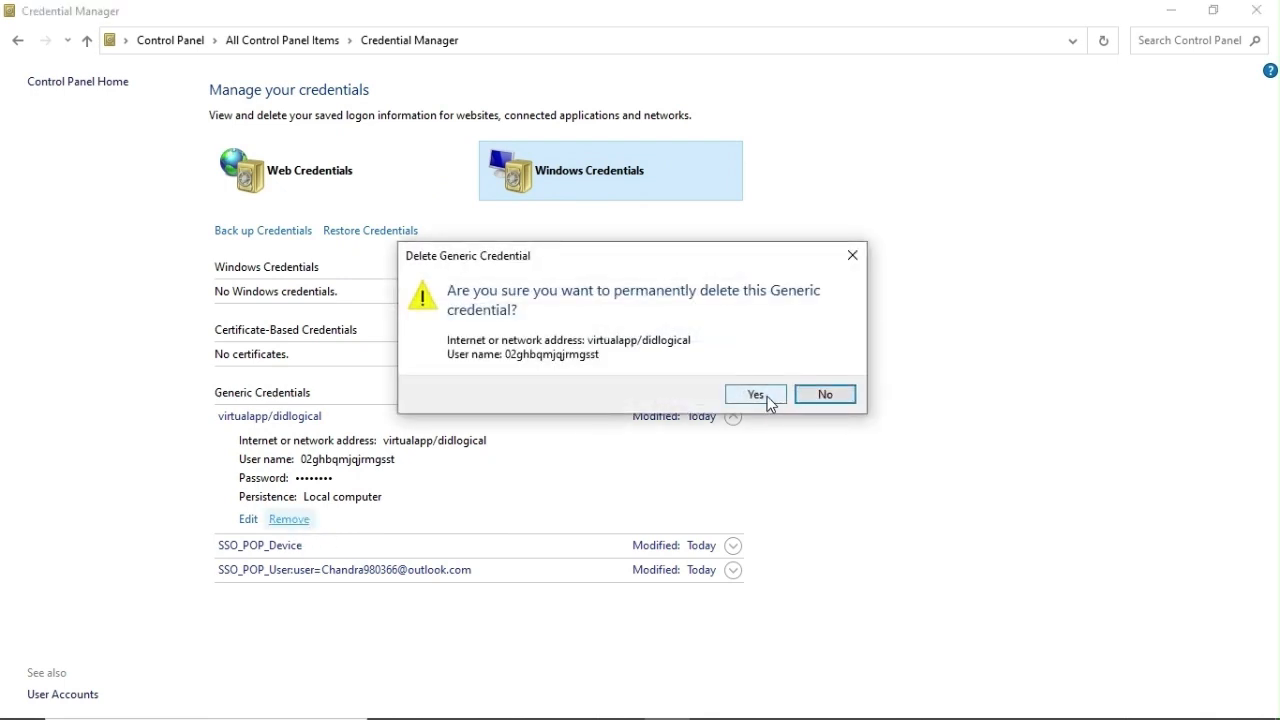
{"action": "left_click", "coordinate": [754, 392]}
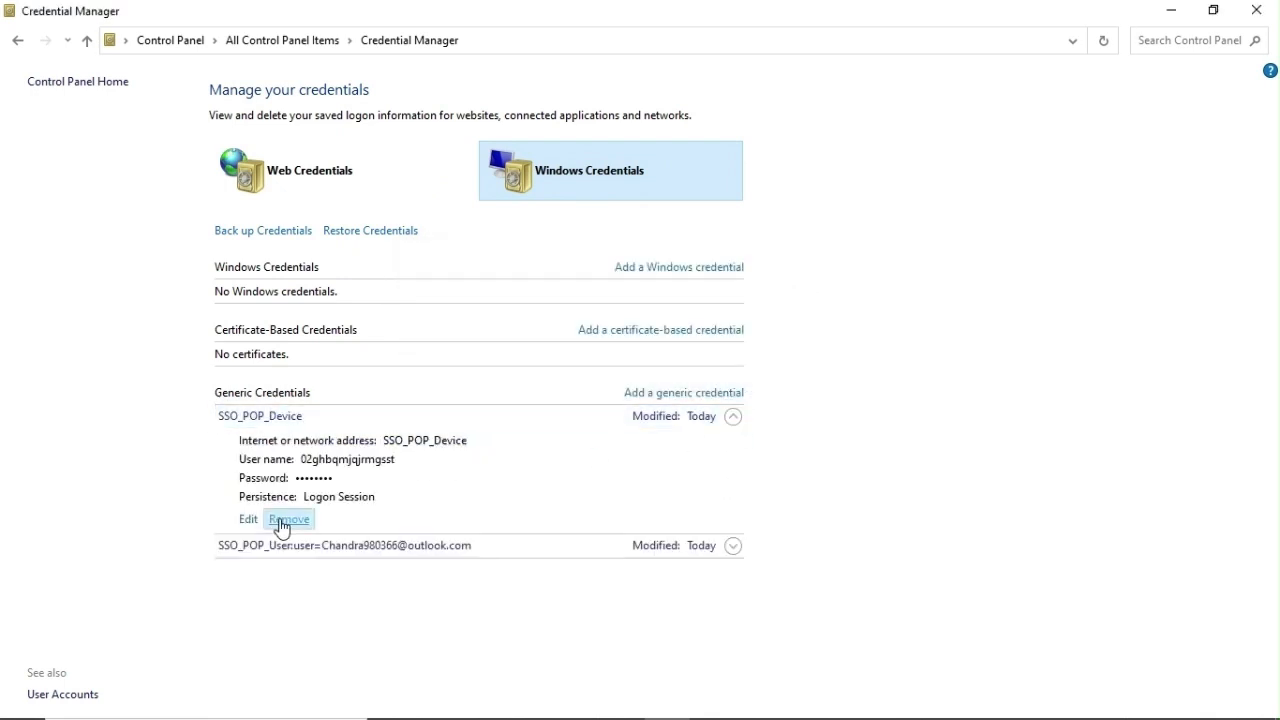
{"action": "left_click", "coordinate": [288, 518]}
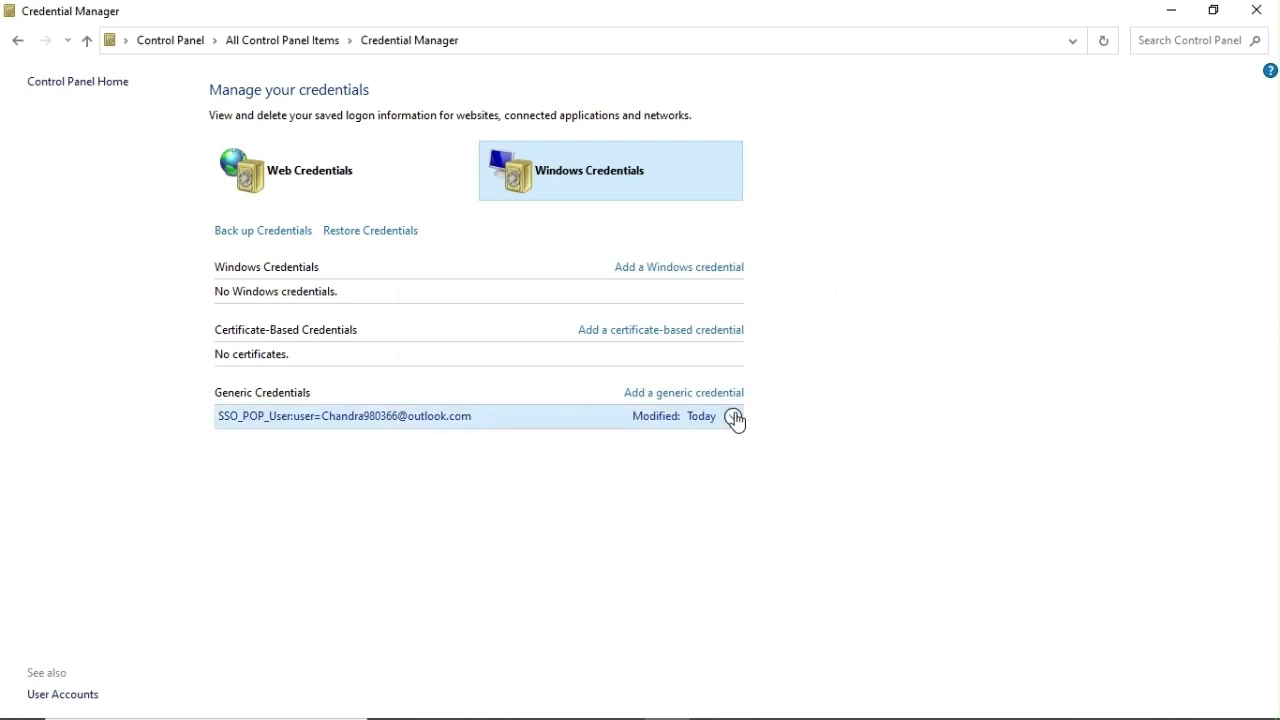
{"action": "left_click", "coordinate": [288, 532]}
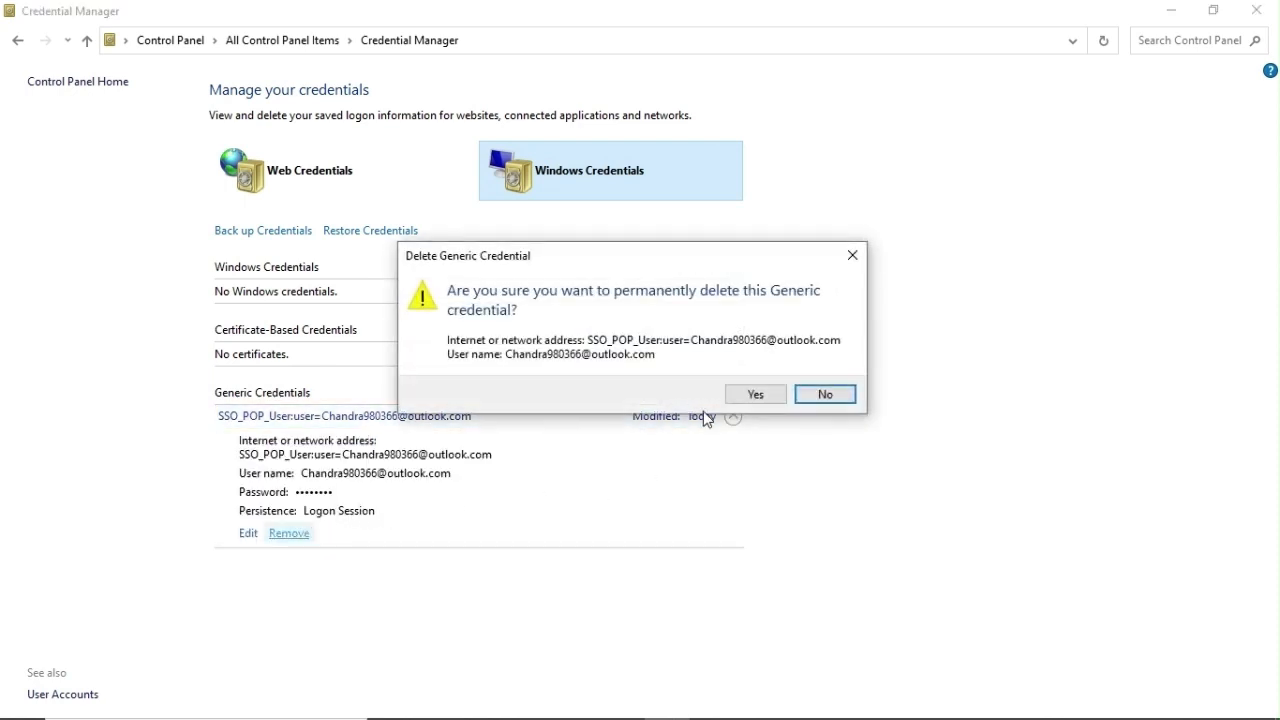
{"action": "left_click", "coordinate": [754, 392]}
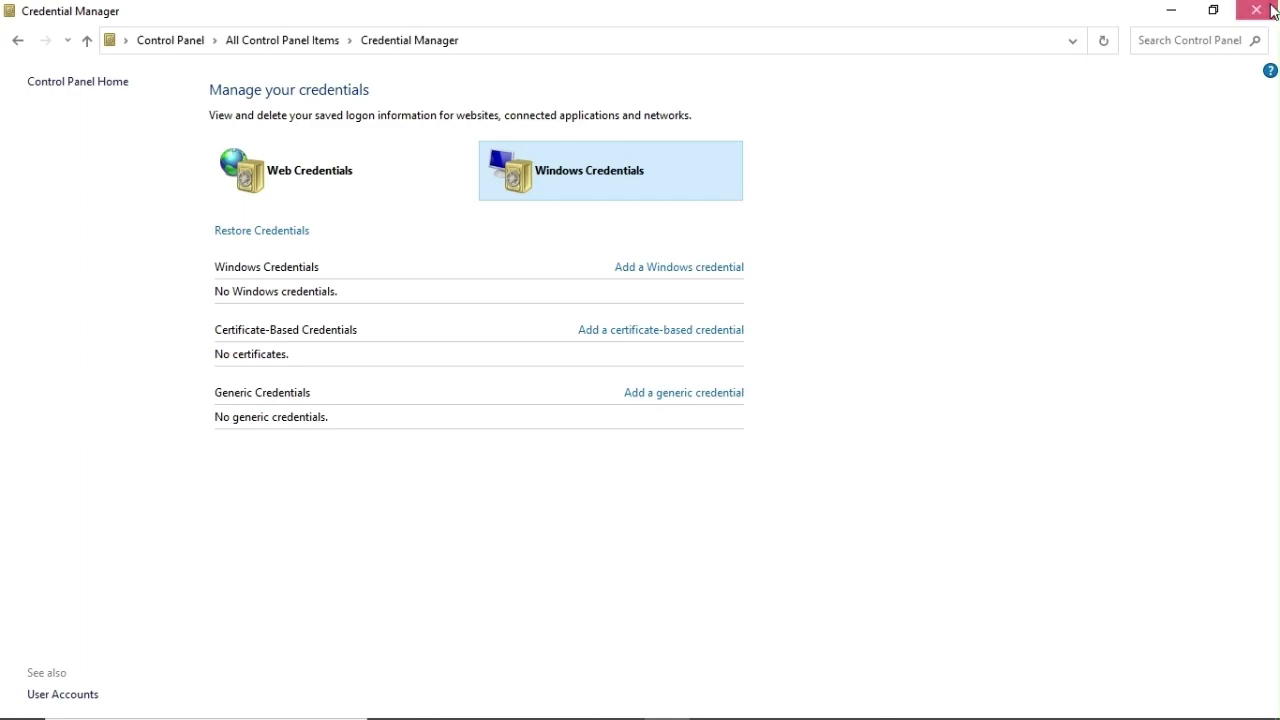
{"action": "left_click", "coordinate": [1256, 10]}
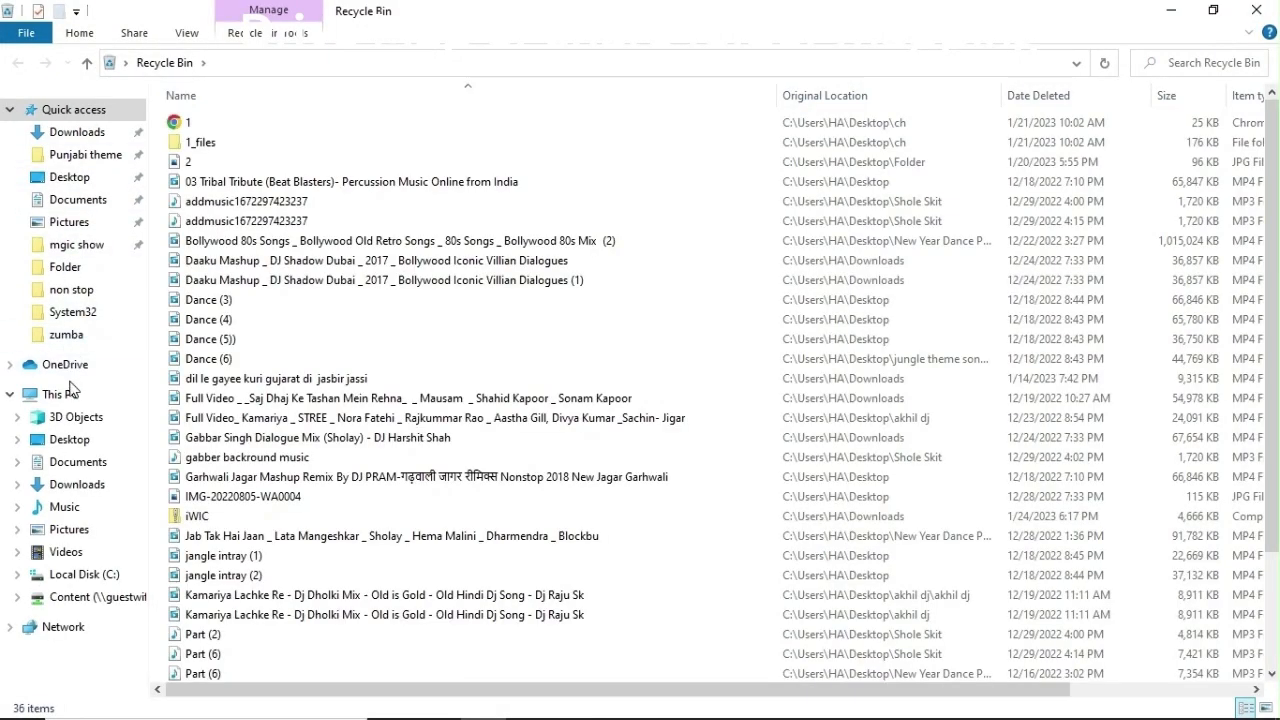
Step: In This PC, disconnect the mapped Content network drive and close File Explorer
{"action": "left_click", "coordinate": [60, 392]}
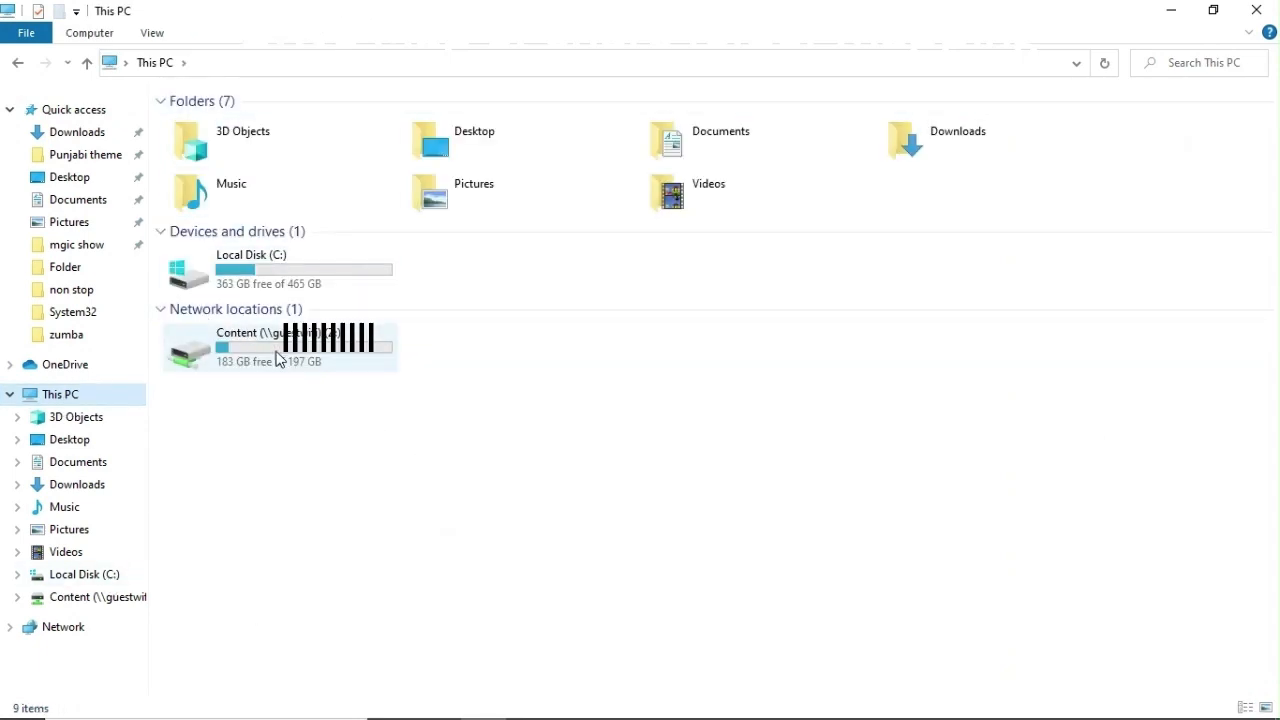
{"action": "mouse_move", "coordinate": [290, 350]}
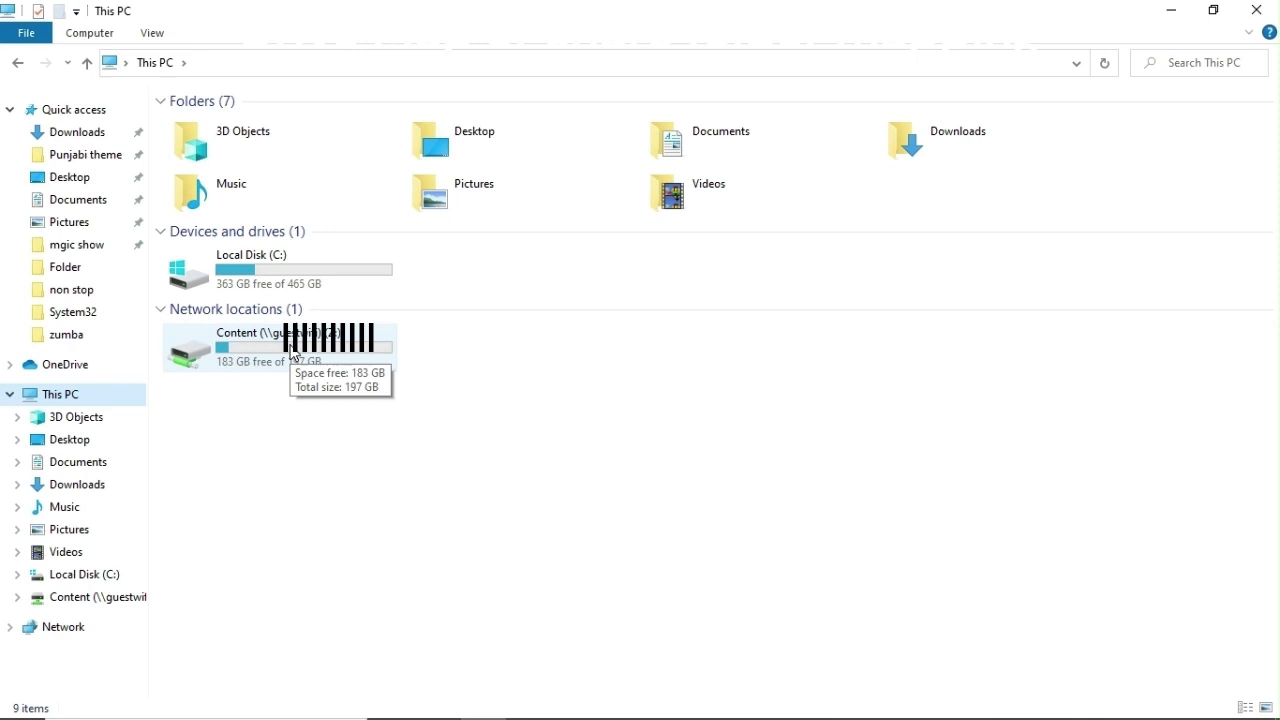
{"action": "left_click", "coordinate": [280, 348]}
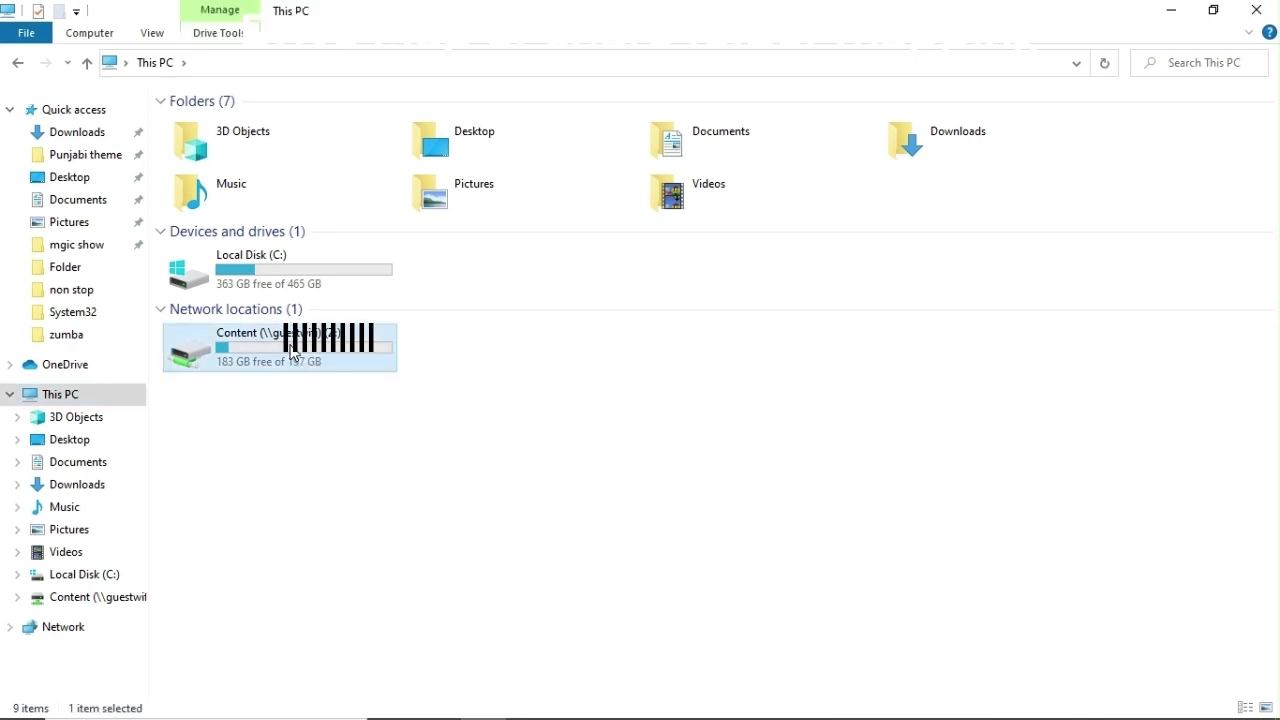
{"action": "right_click", "coordinate": [290, 348]}
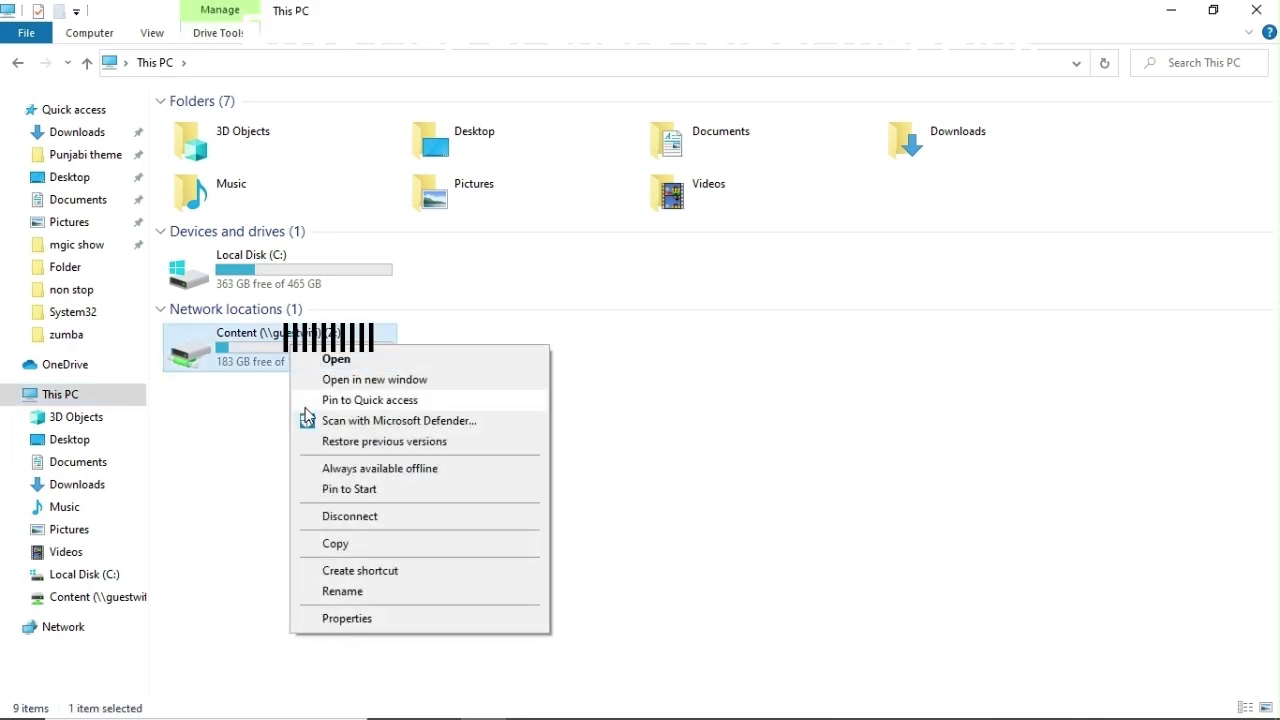
{"action": "mouse_move", "coordinate": [352, 516]}
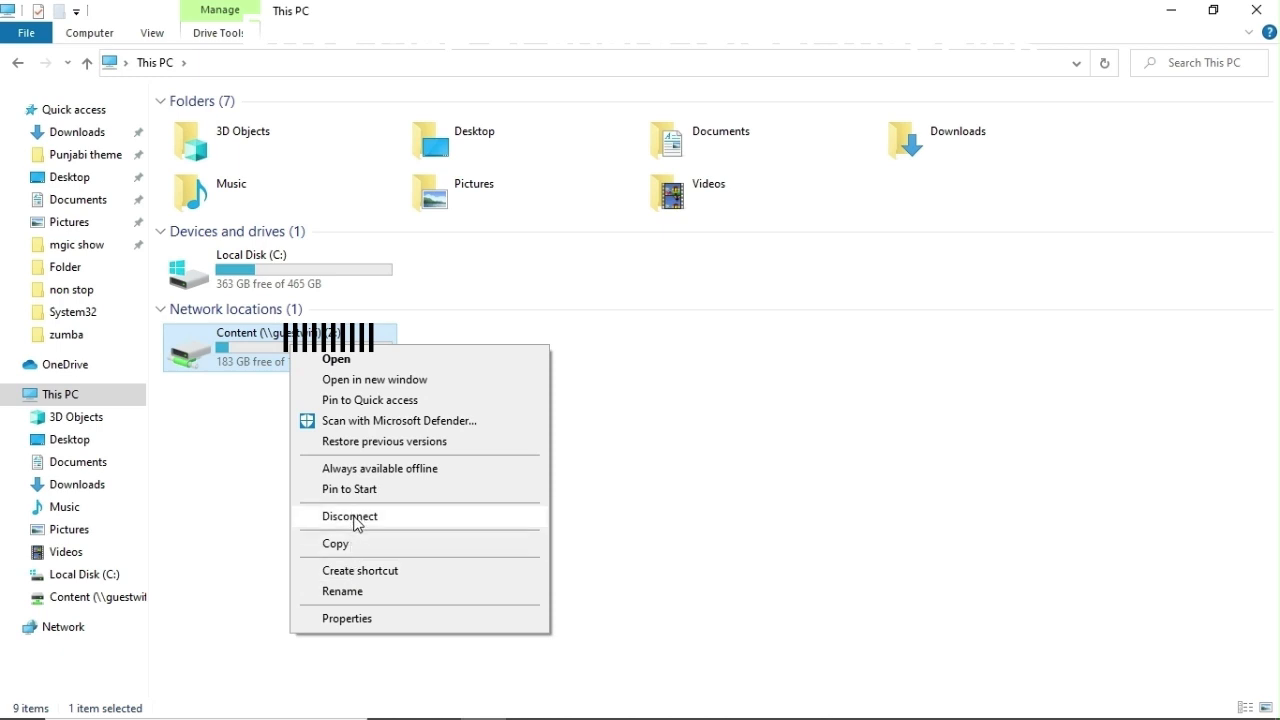
{"action": "left_click", "coordinate": [350, 516]}
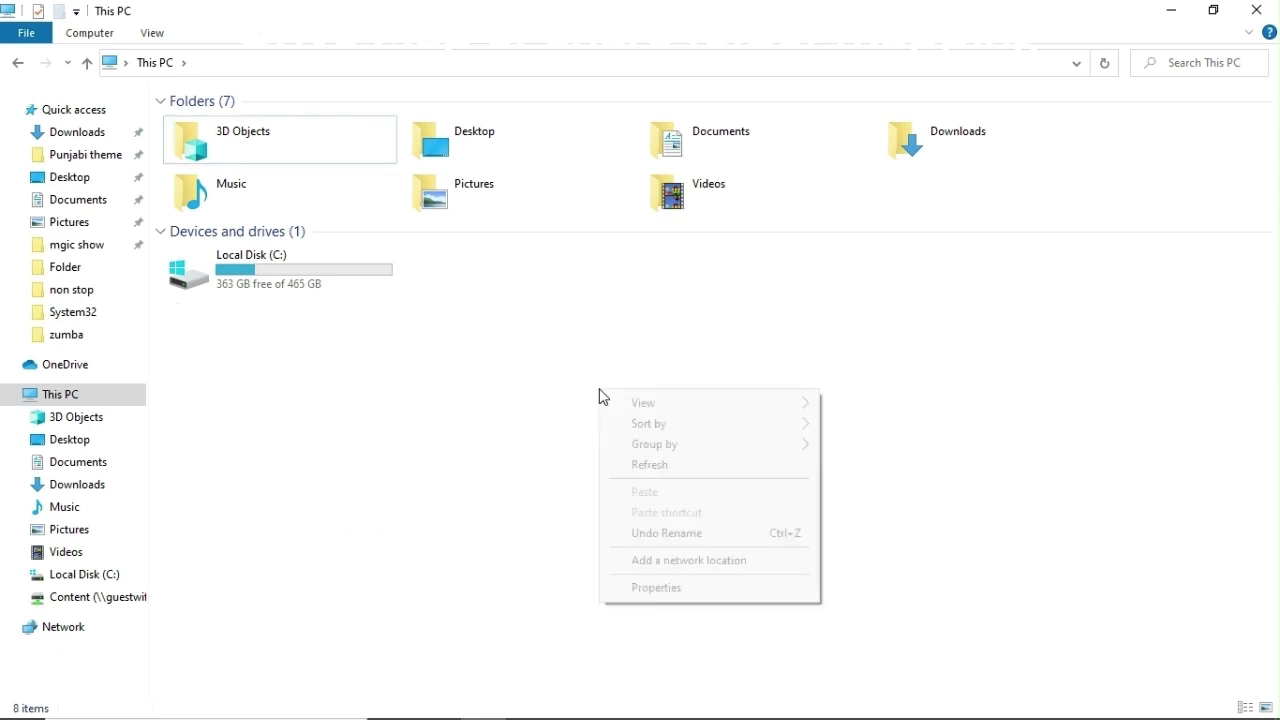
{"action": "left_click", "coordinate": [1138, 116]}
{"action": "type", "text": "m"}
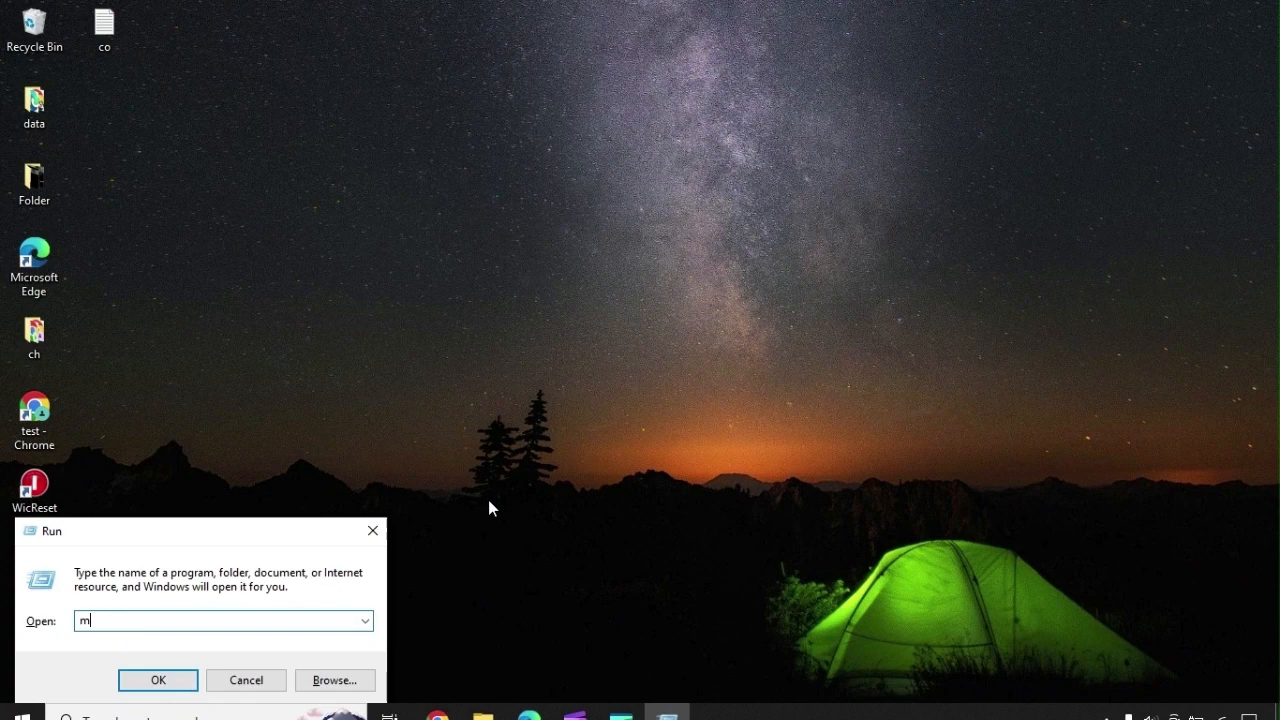
Step: Launch Remote Desktop Connection (mstsc) for guestwifi and review its saved login without changes
{"action": "type", "text": "st"}
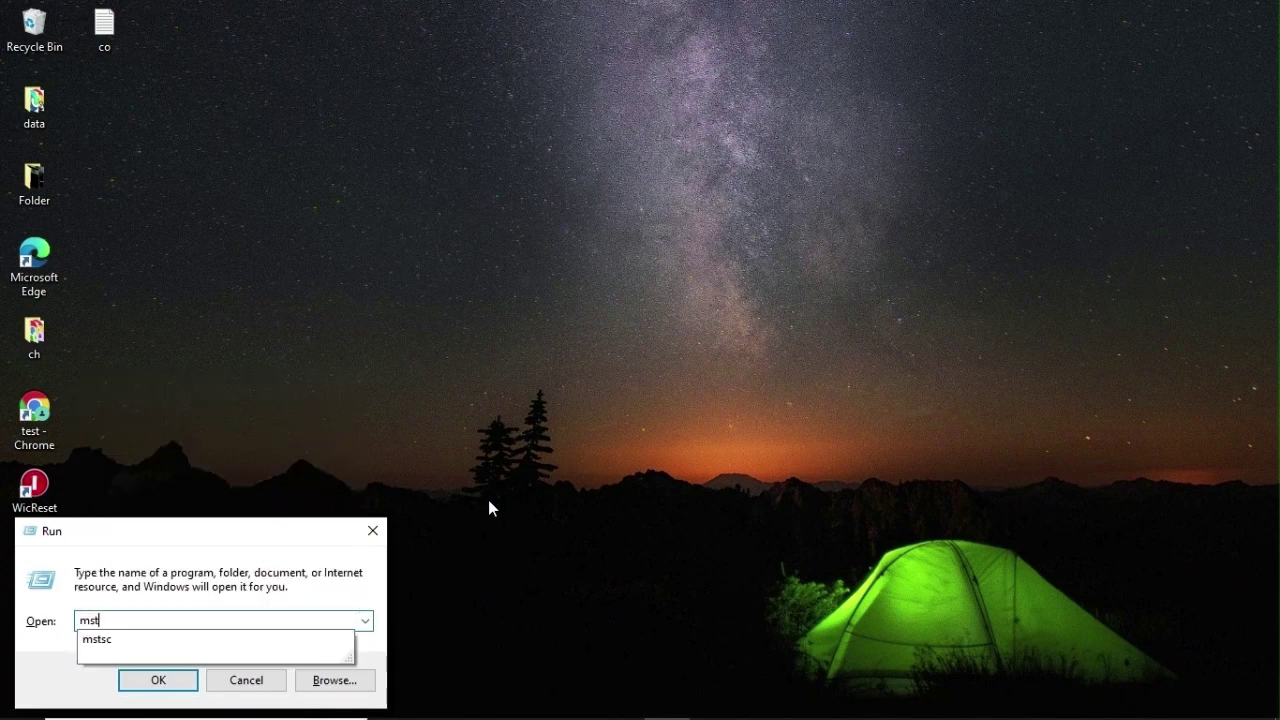
{"action": "left_click", "coordinate": [156, 680]}
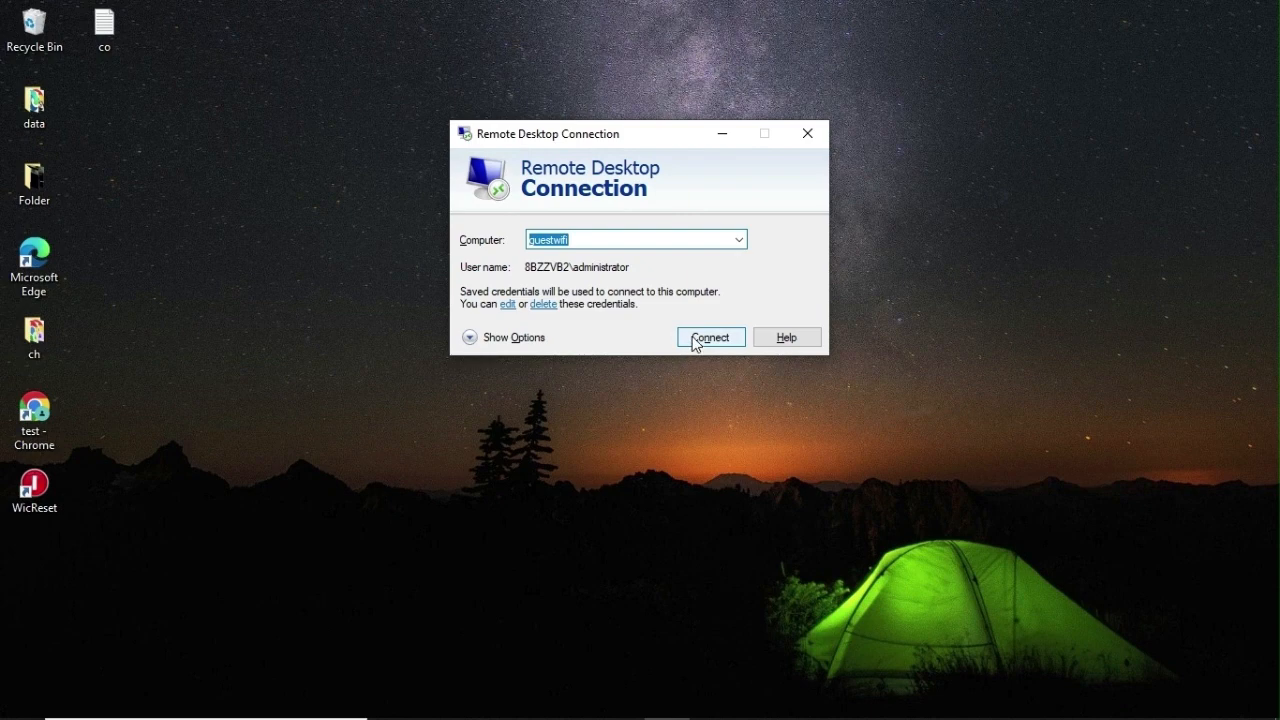
{"action": "mouse_move", "coordinate": [500, 290]}
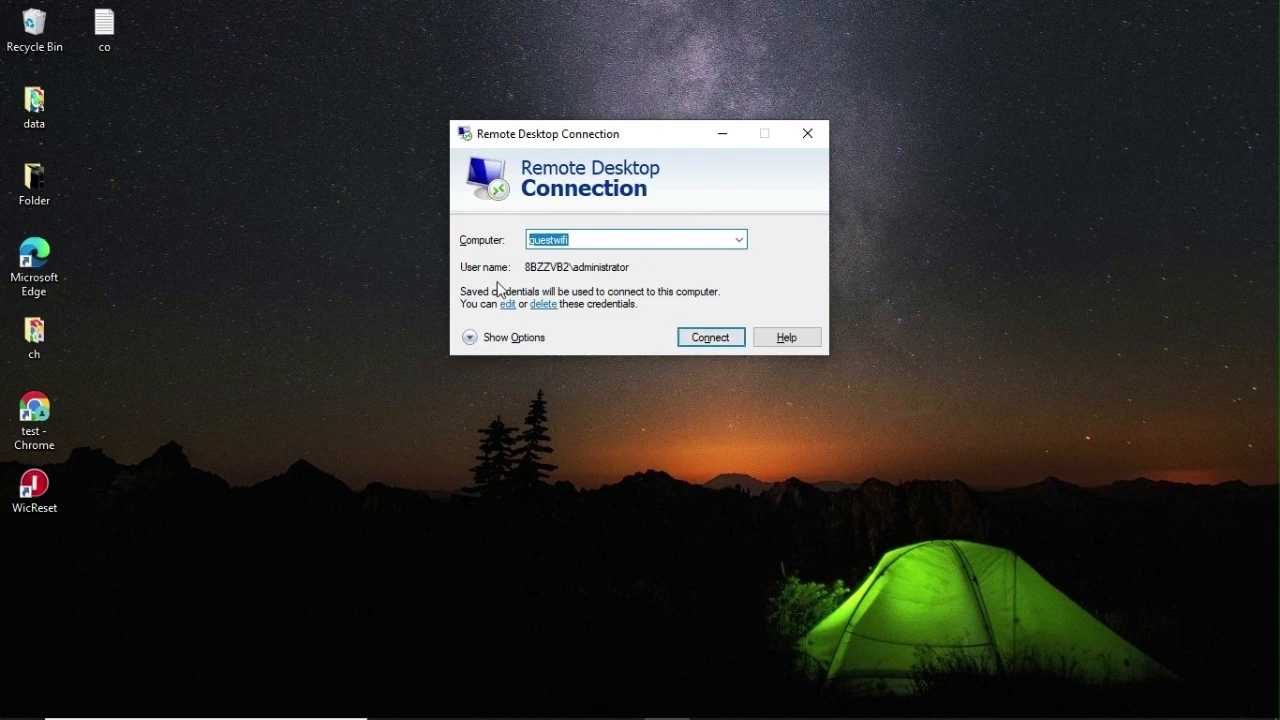
{"action": "left_click", "coordinate": [710, 336]}
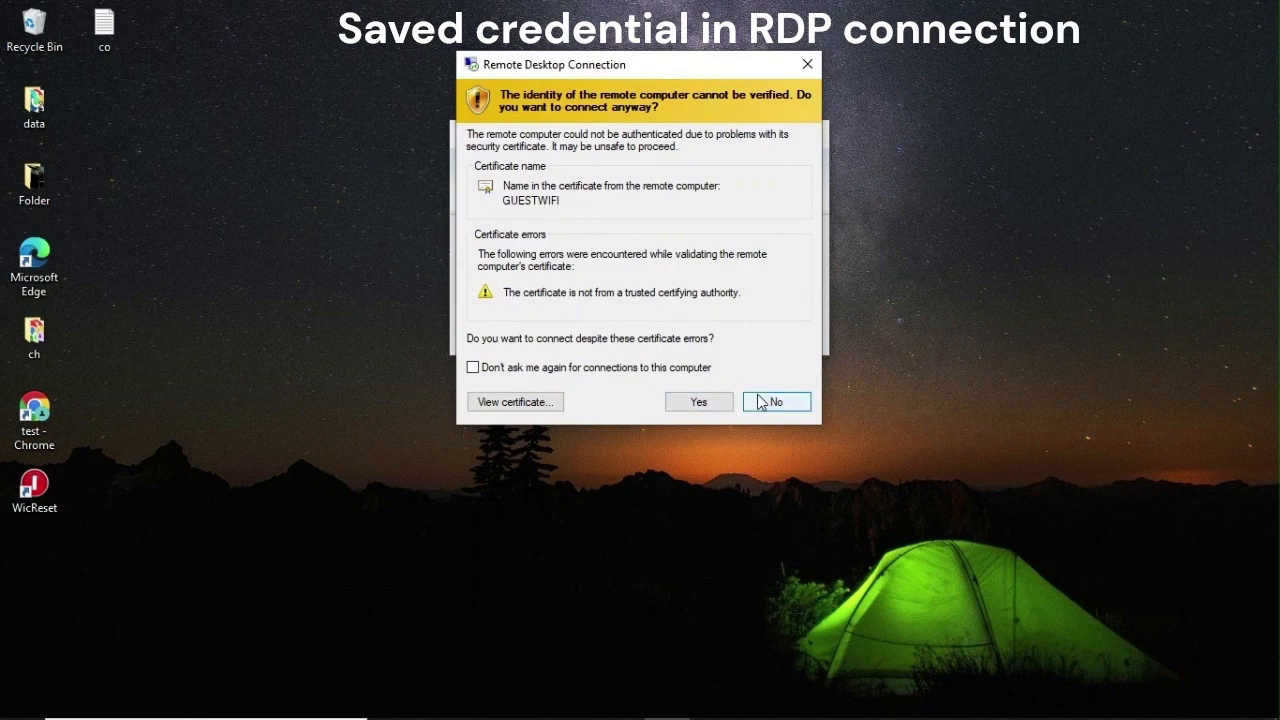
{"action": "left_click", "coordinate": [776, 400]}
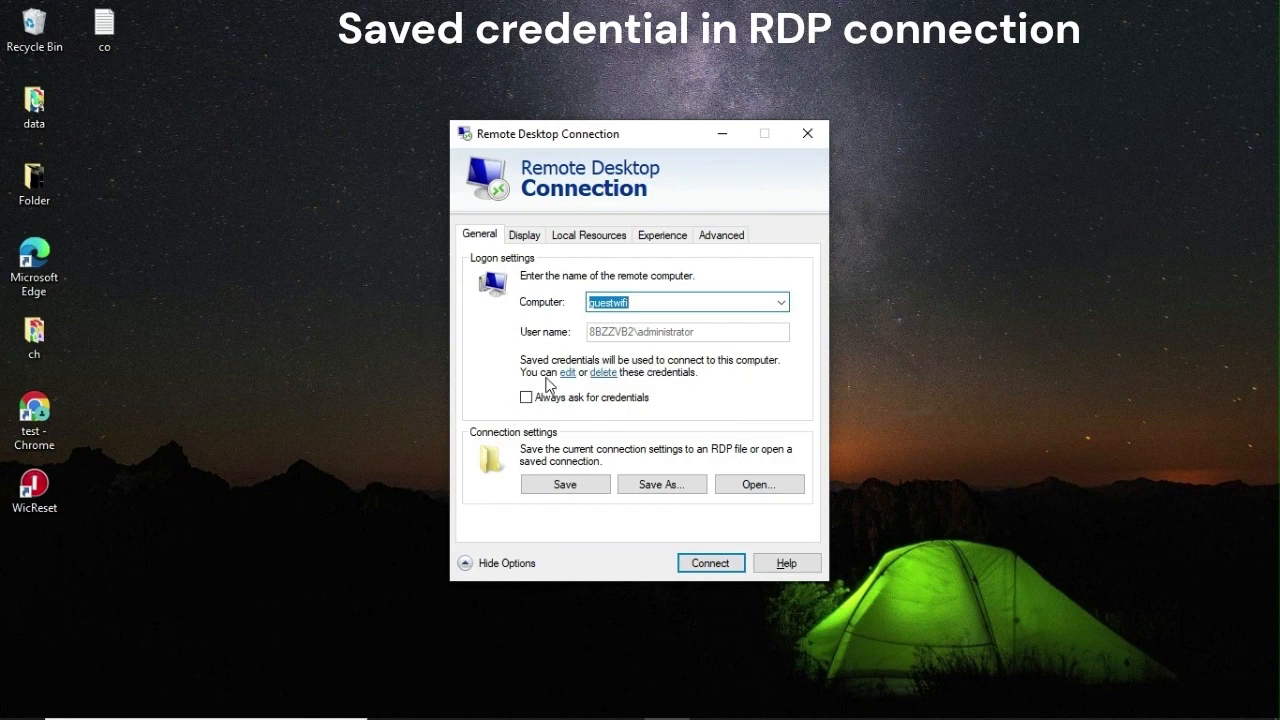
{"action": "left_click", "coordinate": [568, 372]}
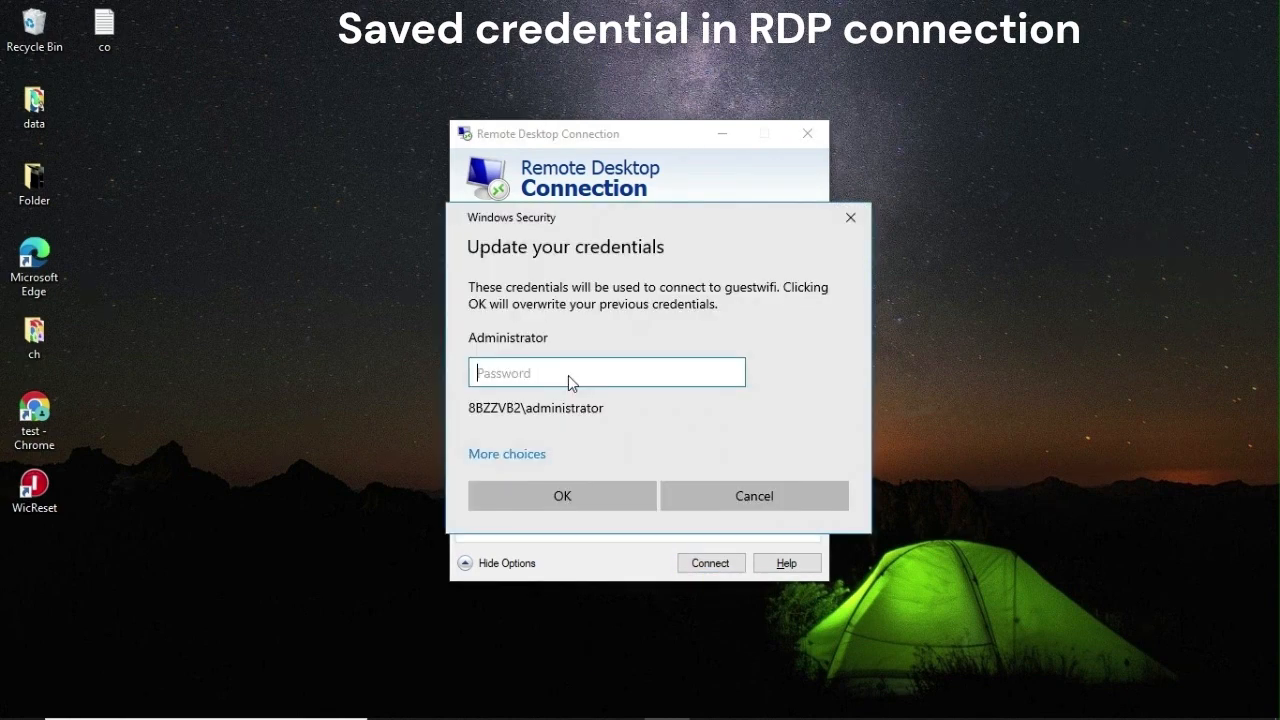
{"action": "left_click", "coordinate": [754, 496]}
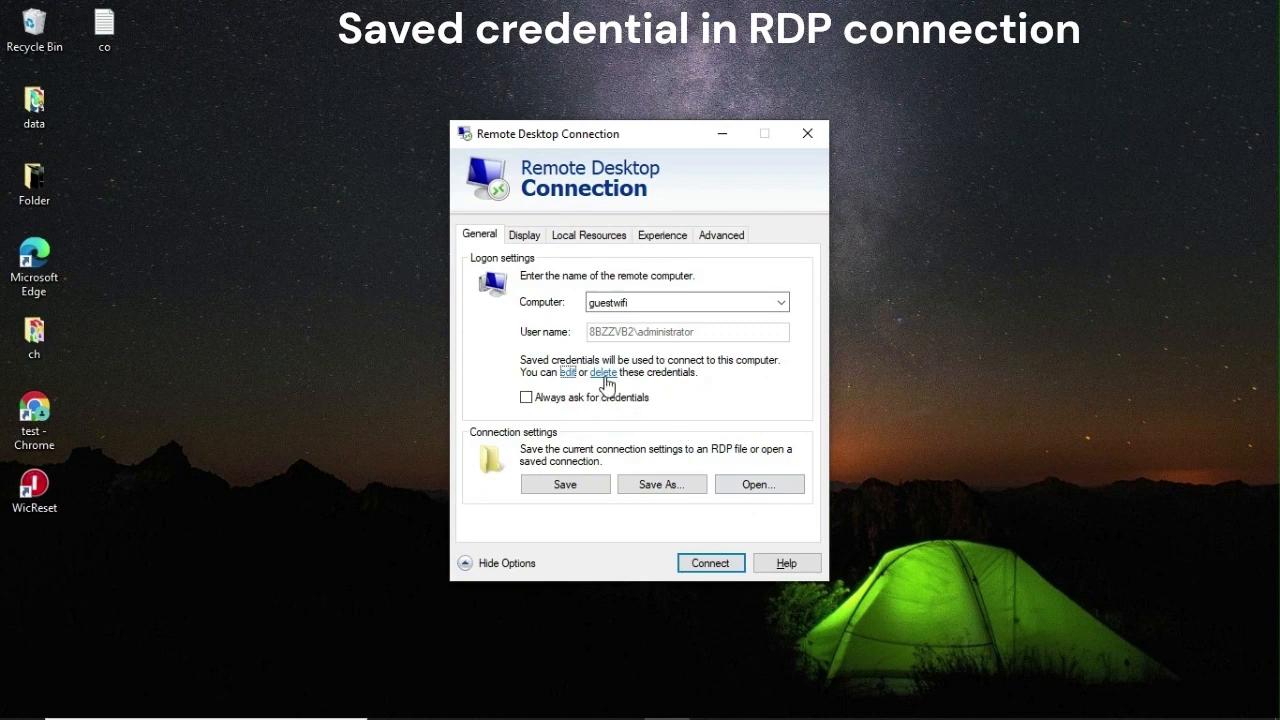
Step: Delete the saved guestwifi credentials, reconnect with 'Remember me' unticked and begin entering the password
{"action": "left_click", "coordinate": [602, 372]}
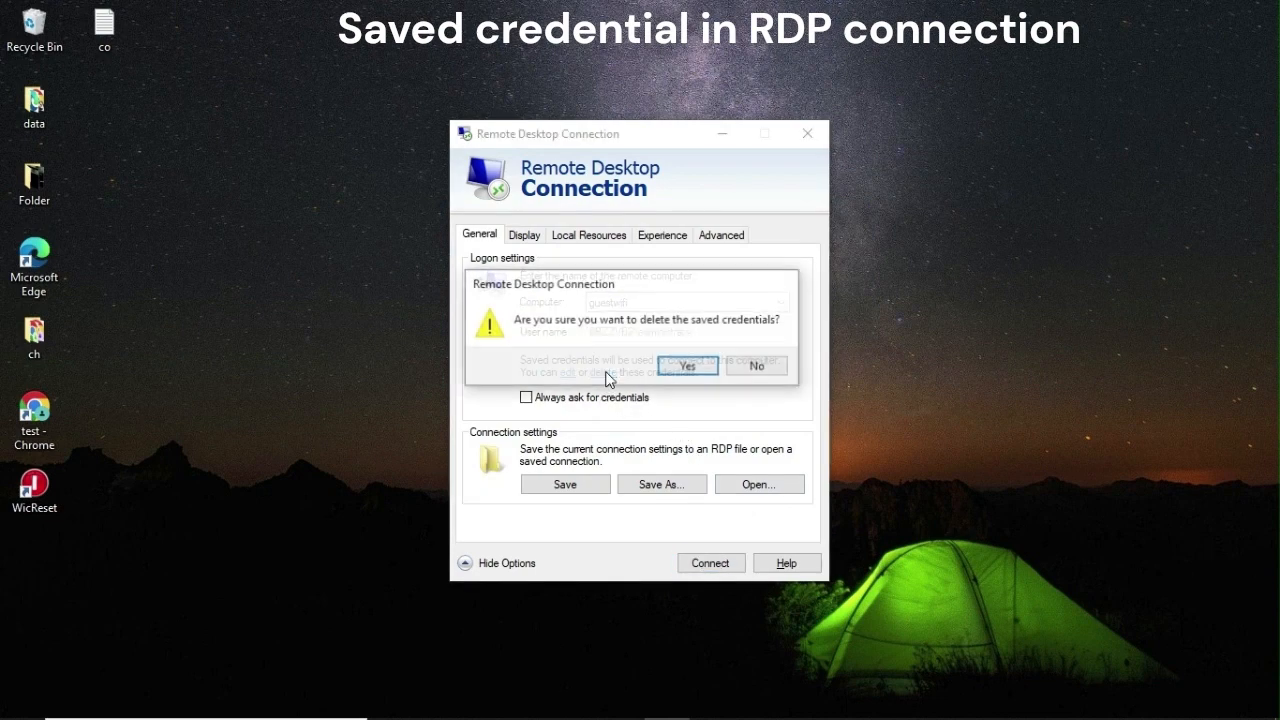
{"action": "left_click", "coordinate": [688, 364]}
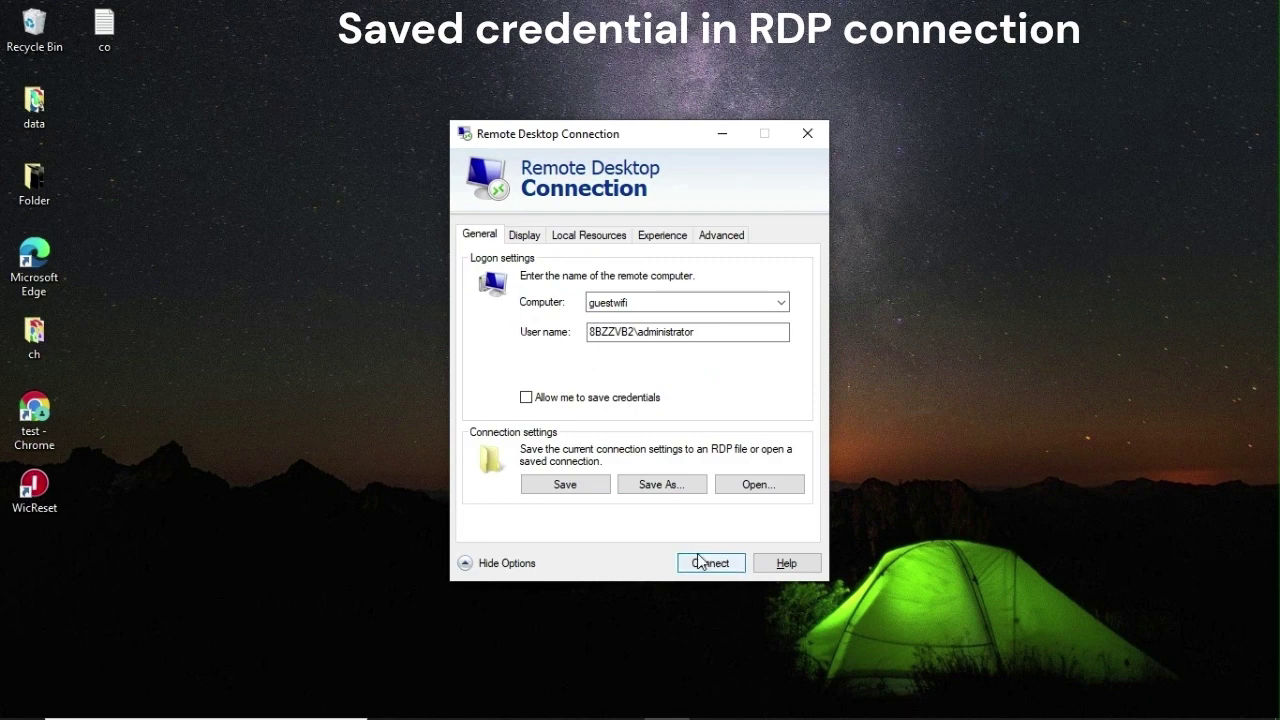
{"action": "left_click", "coordinate": [710, 562]}
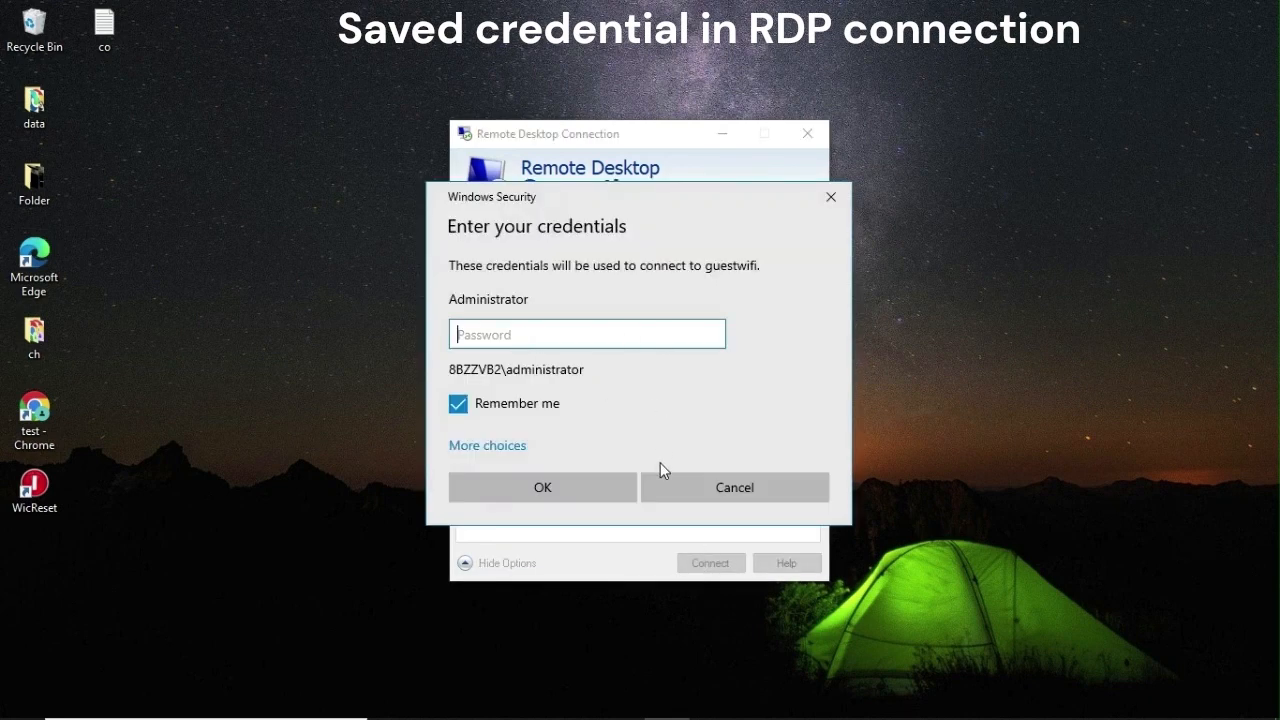
{"action": "left_click", "coordinate": [458, 404]}
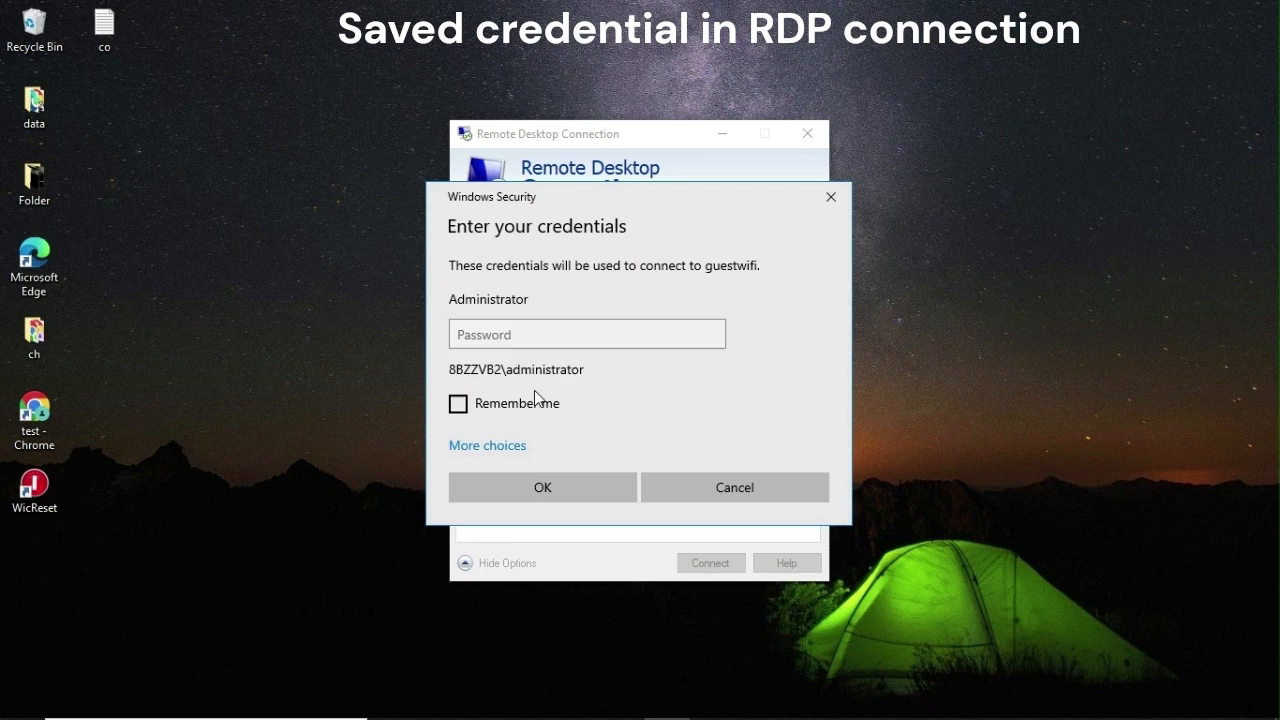
{"action": "left_click", "coordinate": [588, 332]}
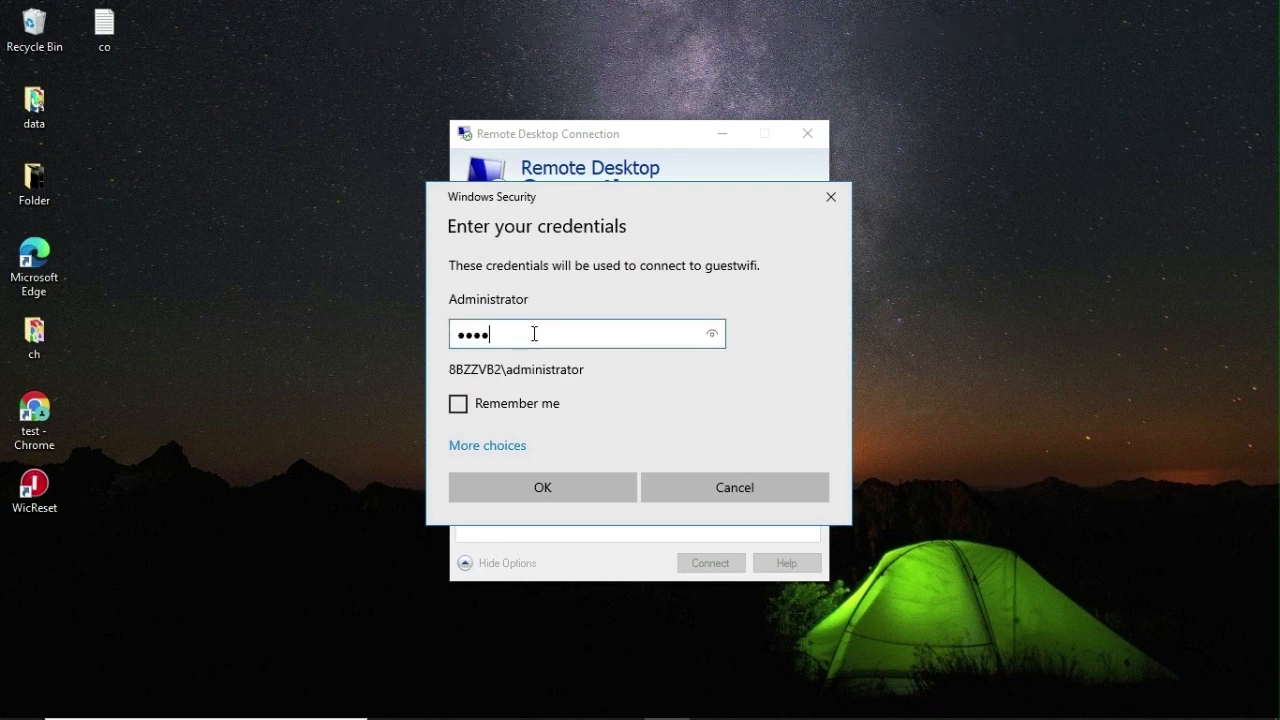
{"action": "left_click", "coordinate": [542, 488]}
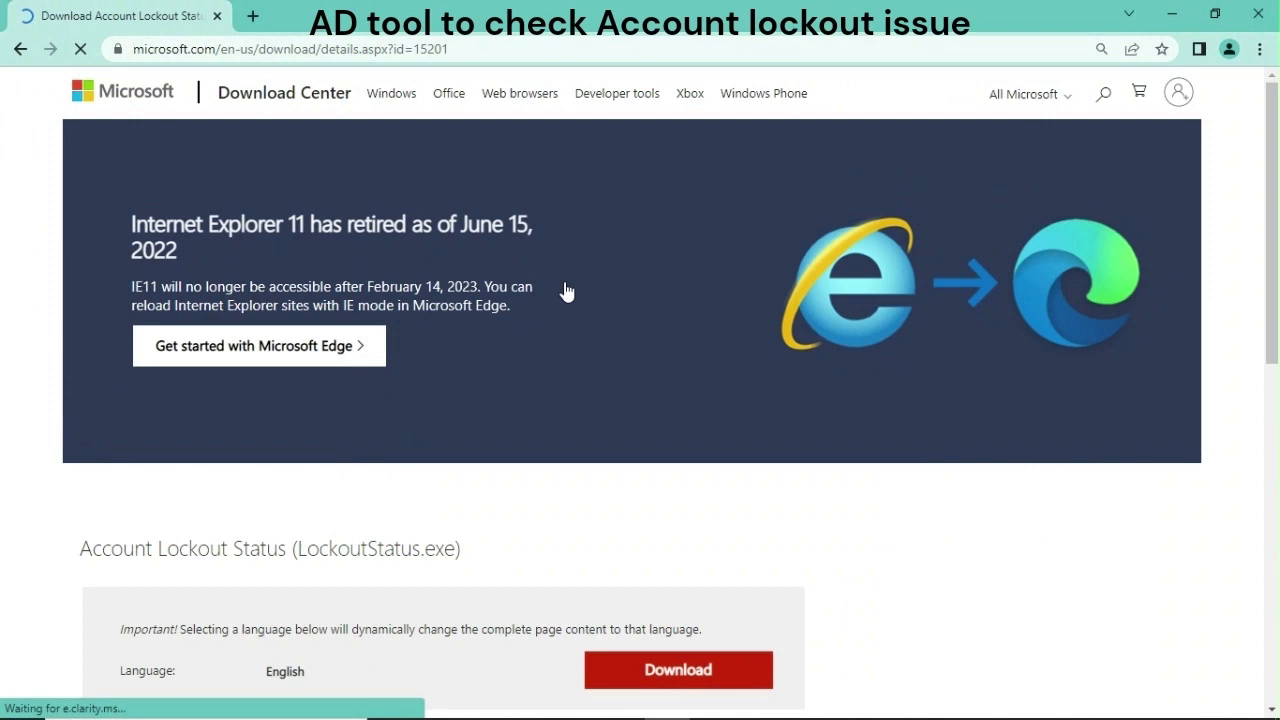
Step: Download the Account Lockout Status tool, accept its license and start installing LockoutStatus.exe
{"action": "scroll", "scroll_direction": "down", "scroll_amount": 3}
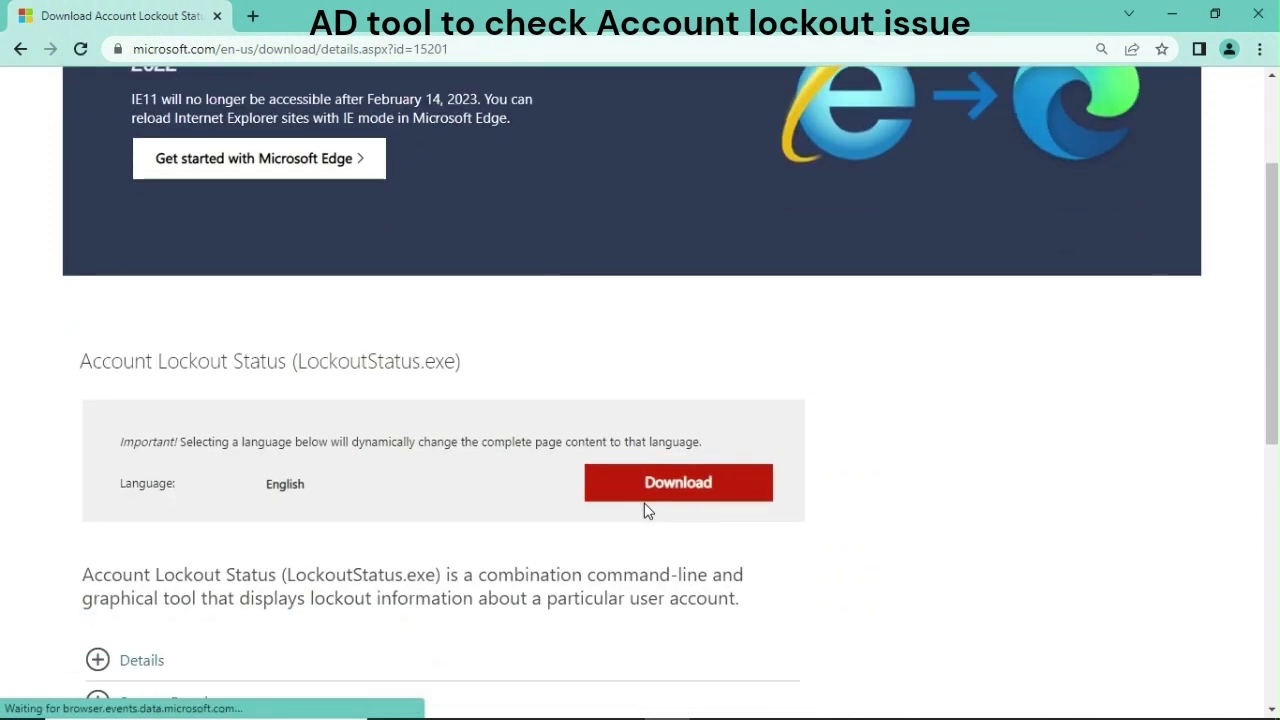
{"action": "left_click", "coordinate": [678, 482]}
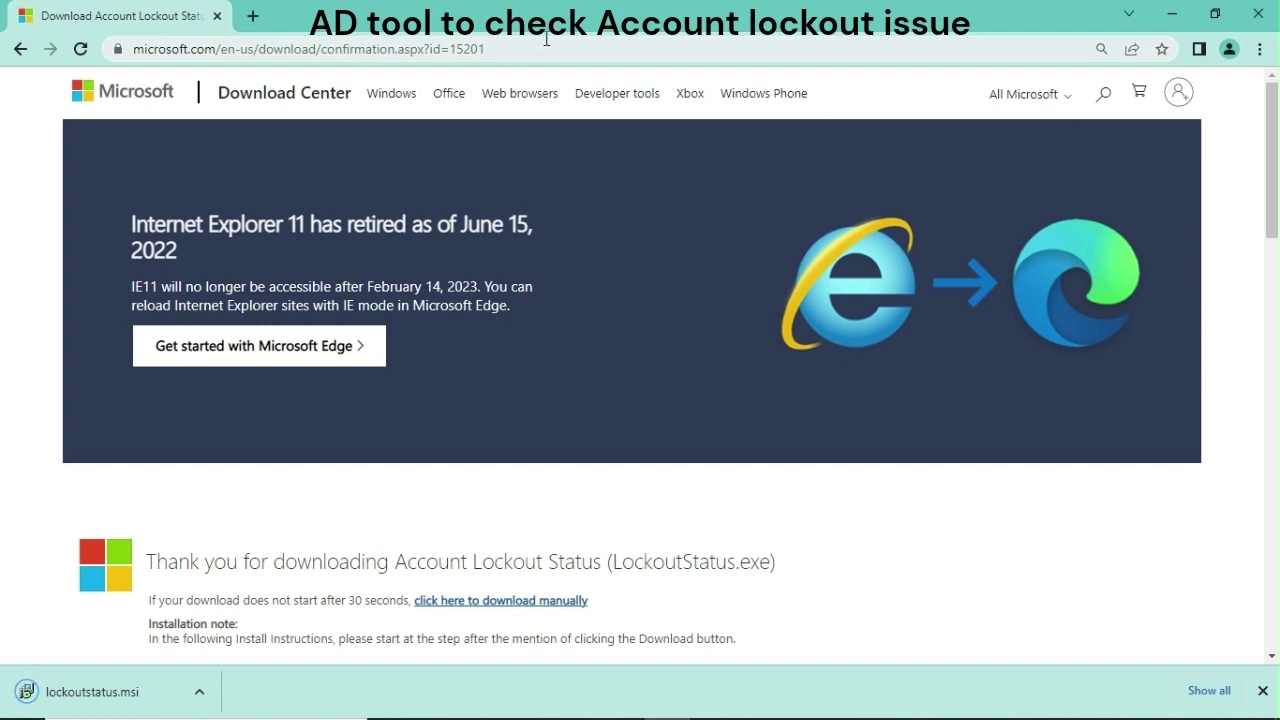
{"action": "mouse_move", "coordinate": [982, 204]}
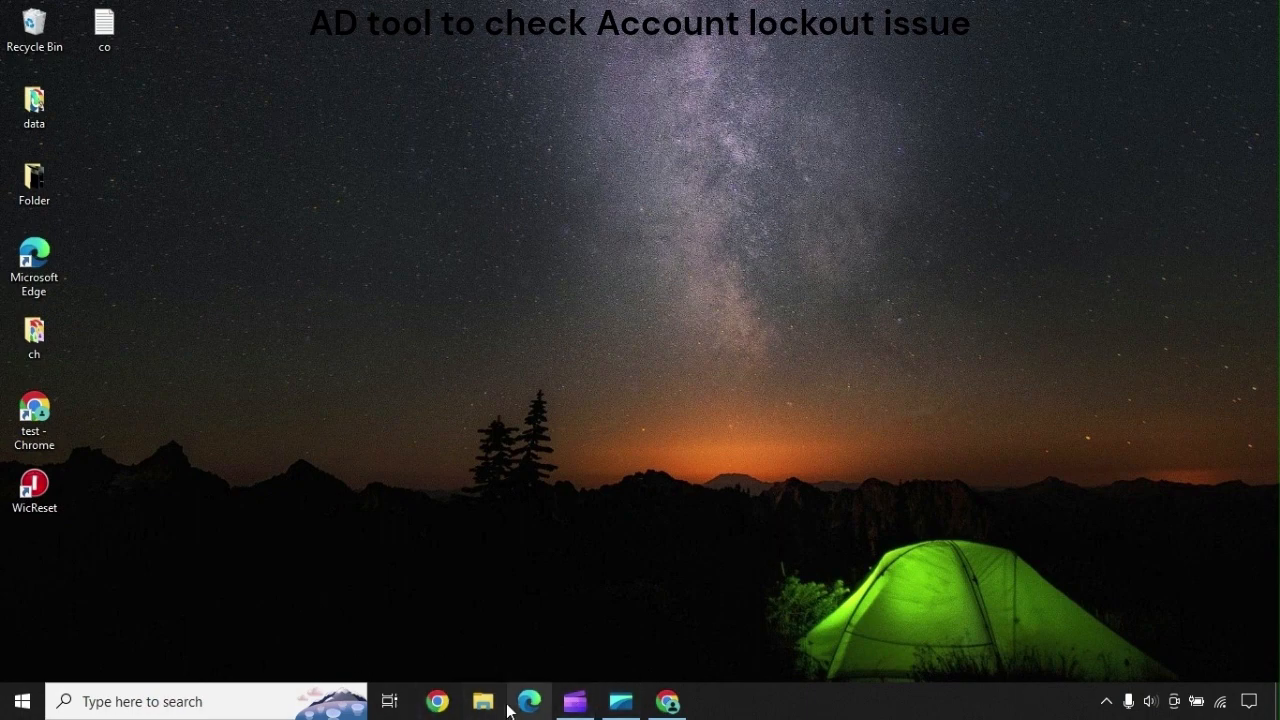
{"action": "left_click", "coordinate": [664, 700]}
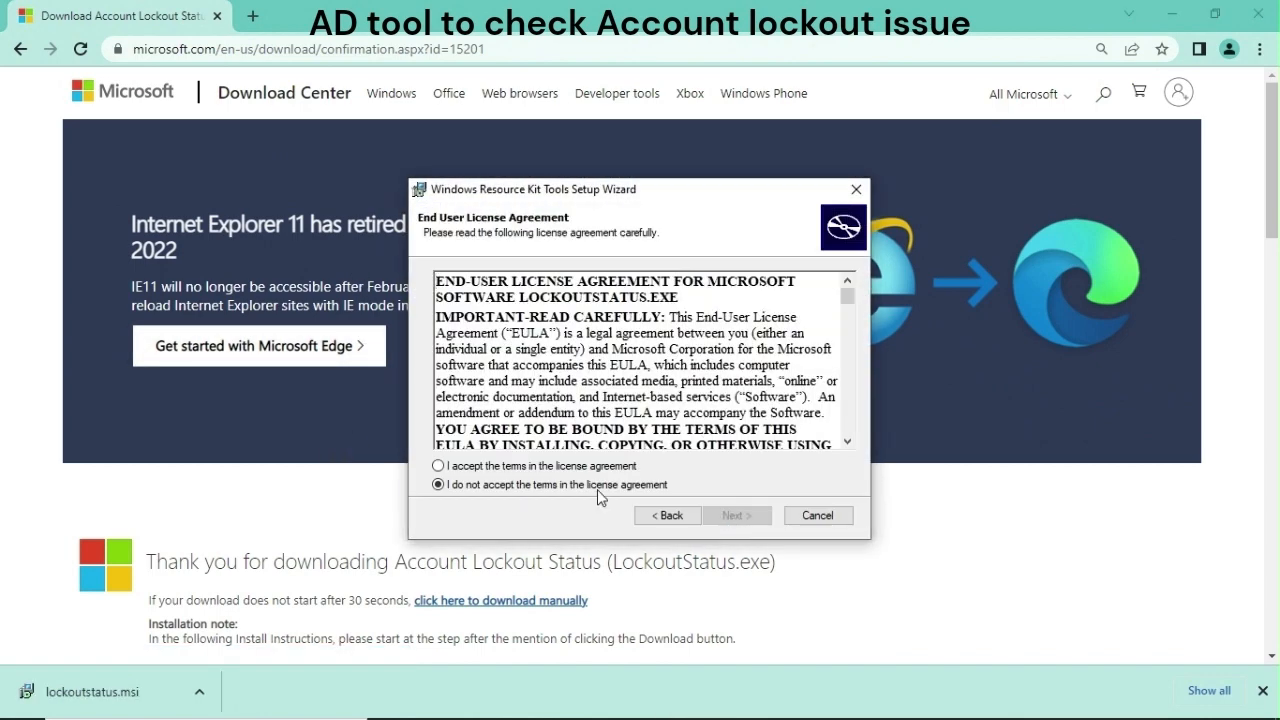
{"action": "left_click", "coordinate": [736, 516]}
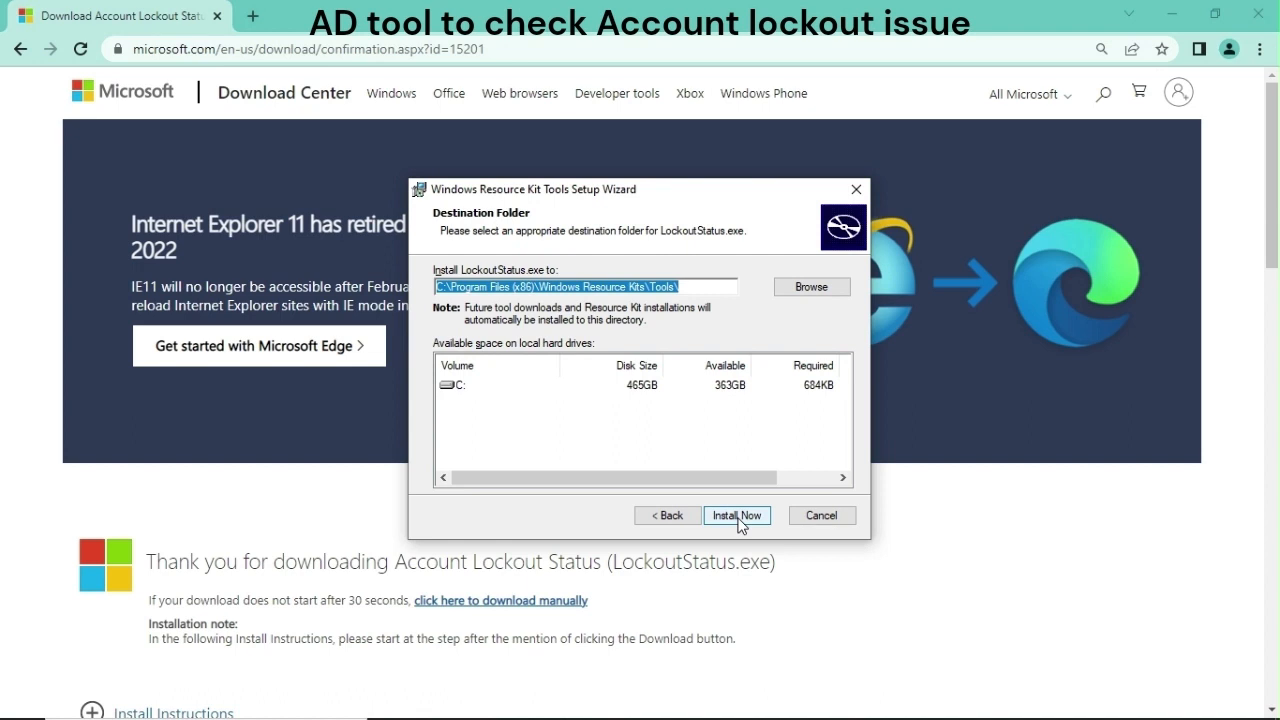
{"action": "left_click", "coordinate": [736, 516]}
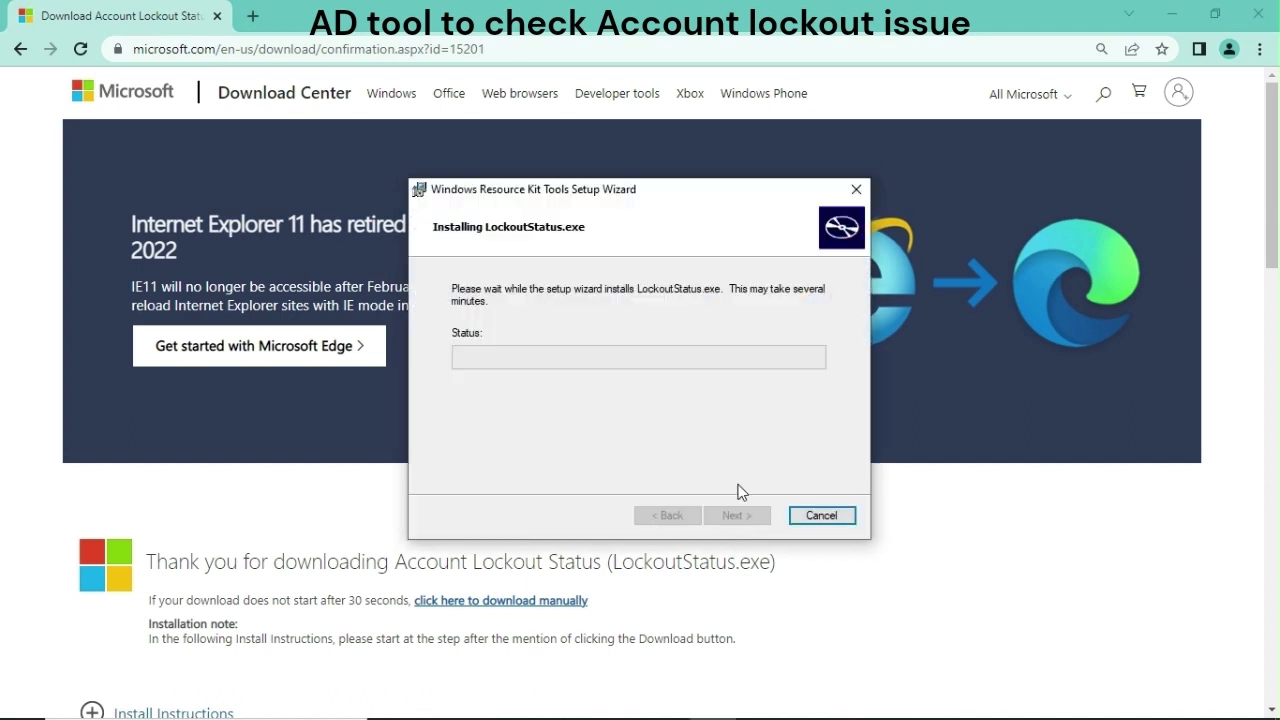
{"action": "mouse_move", "coordinate": [706, 442]}
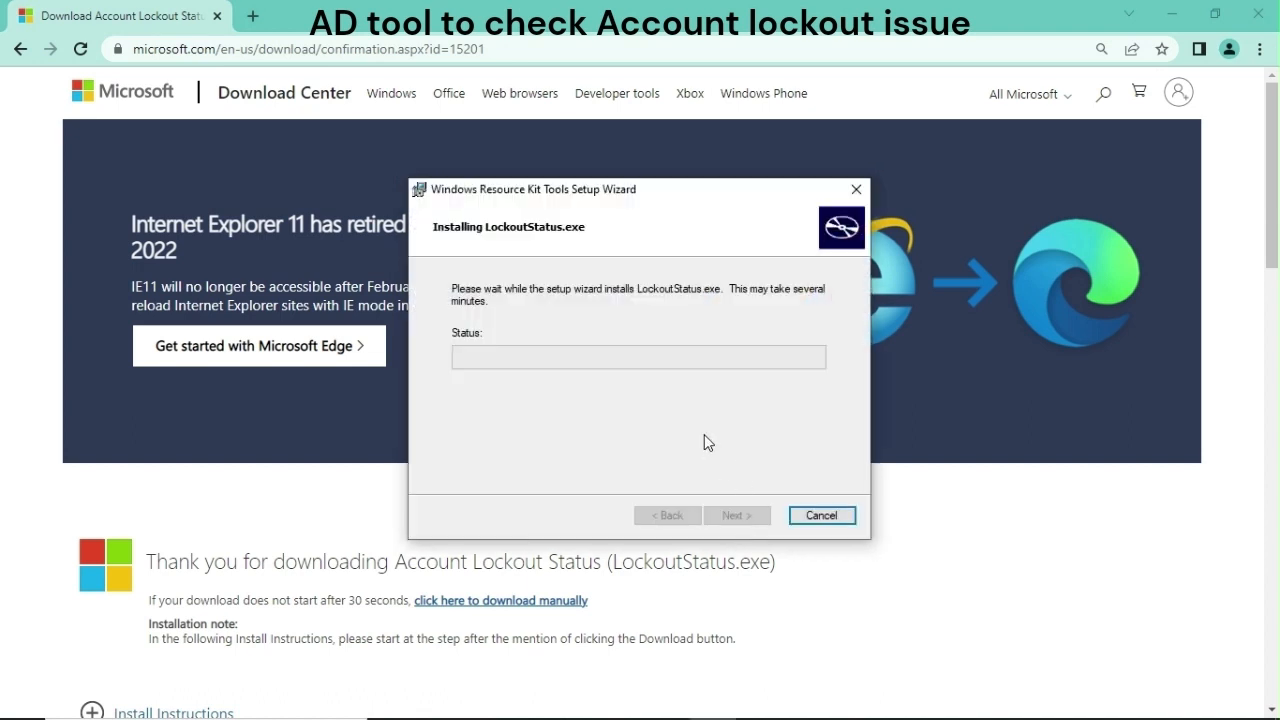
{"action": "mouse_move", "coordinate": [512, 482]}
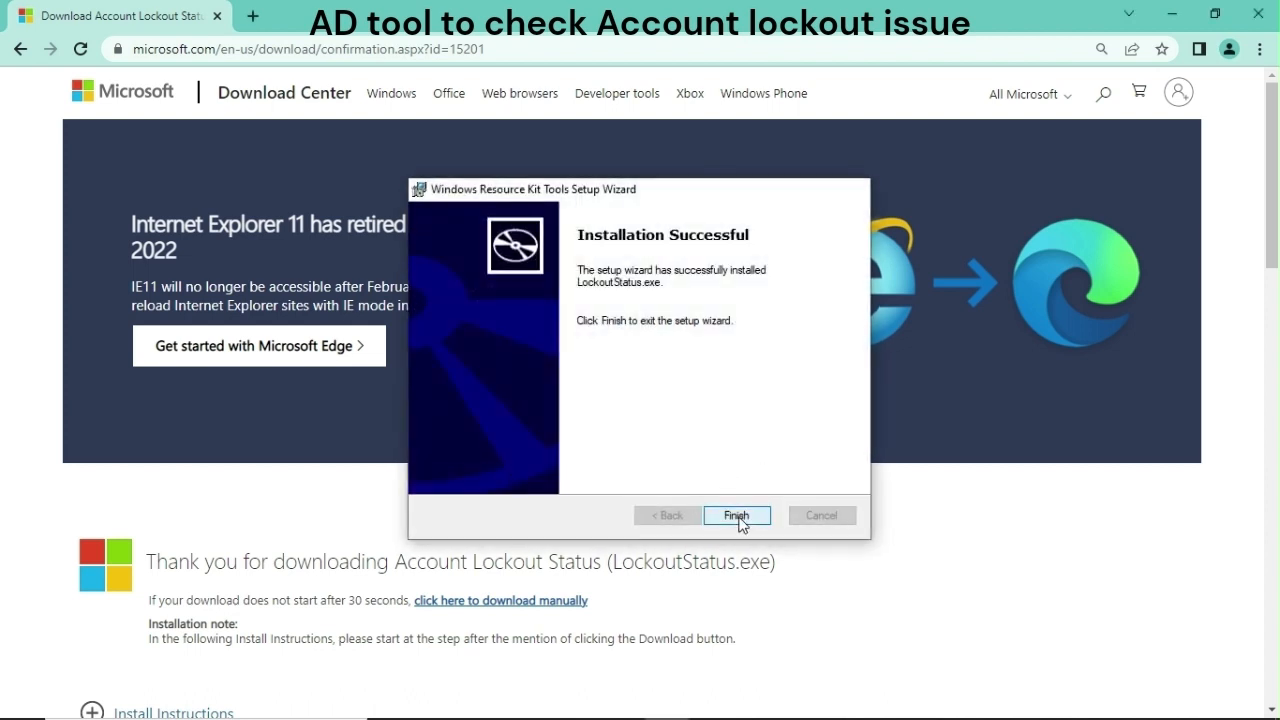
Step: Finish and close the completed LockoutStatus.exe setup wizard
{"action": "left_click", "coordinate": [736, 516]}
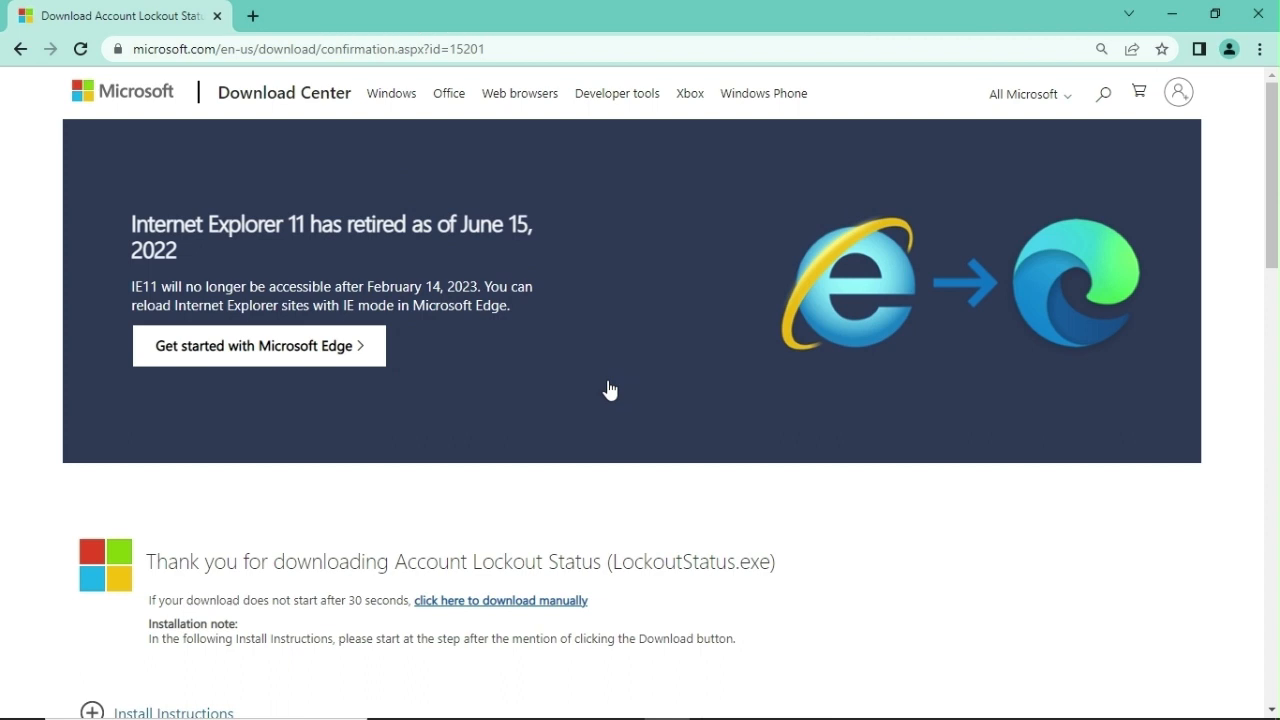
{"action": "mouse_move", "coordinate": [600, 390]}
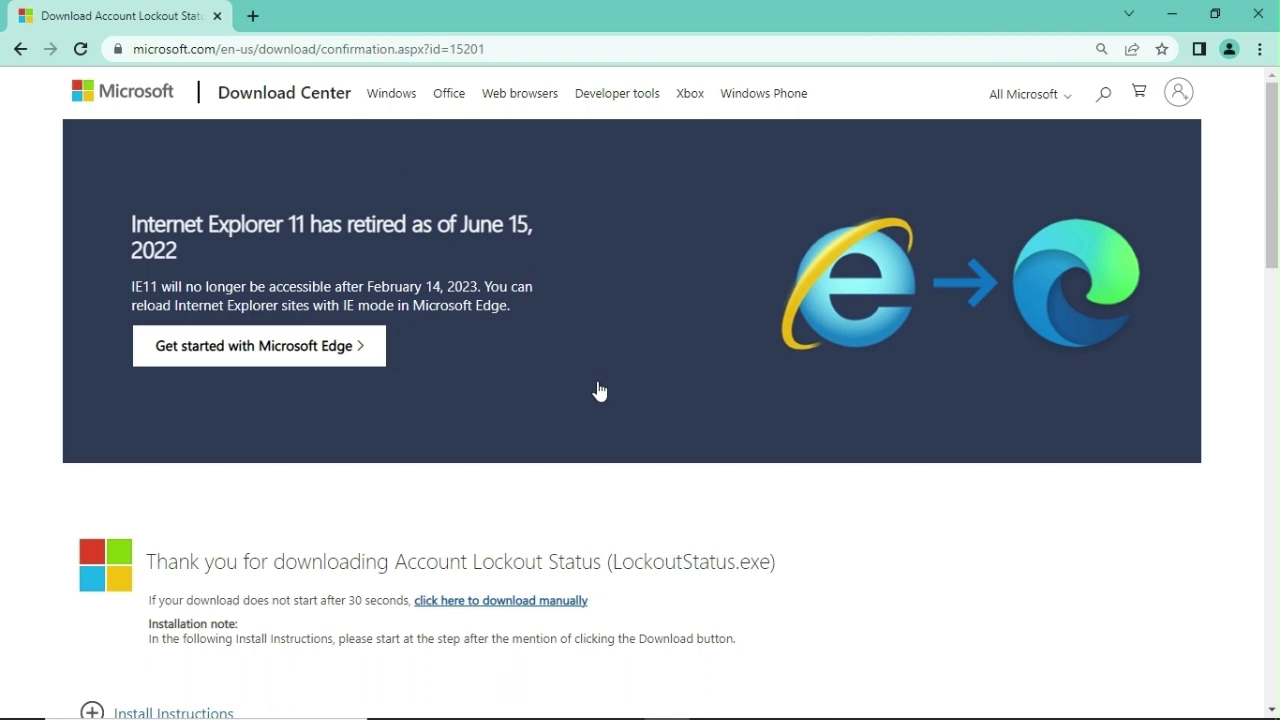
{"action": "mouse_move", "coordinate": [1204, 12]}
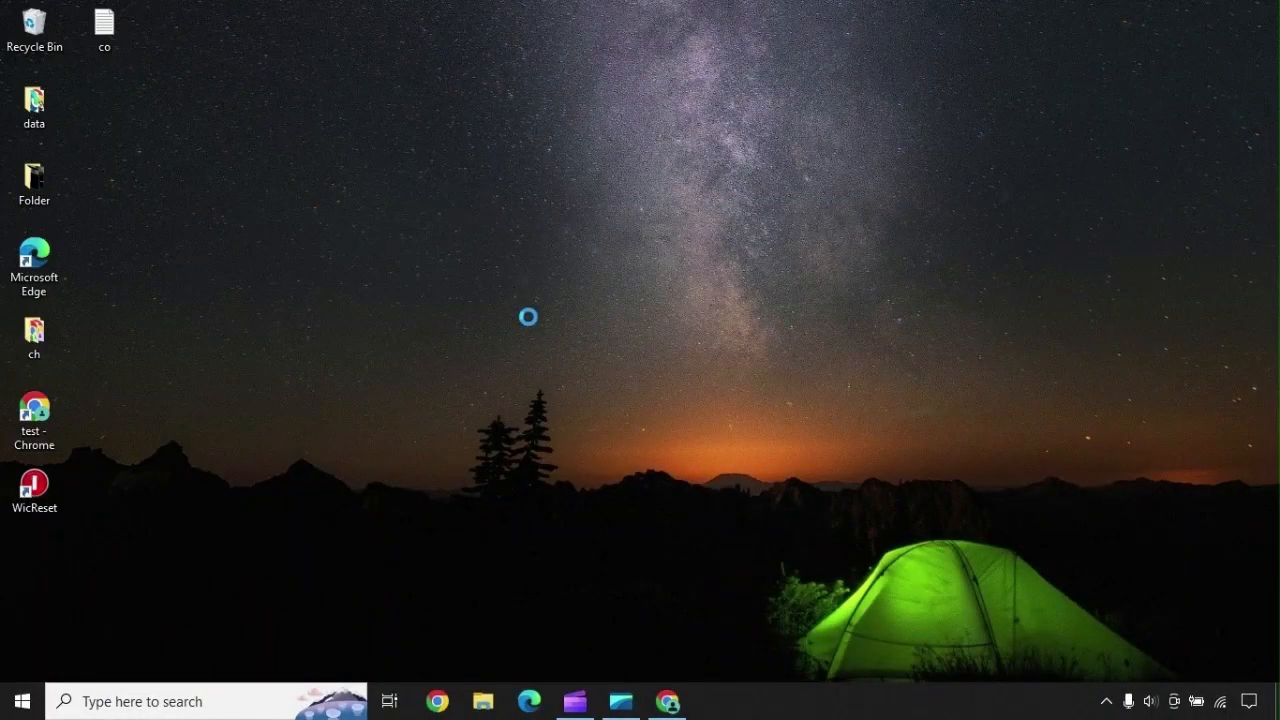
{"action": "mouse_move", "coordinate": [576, 350]}
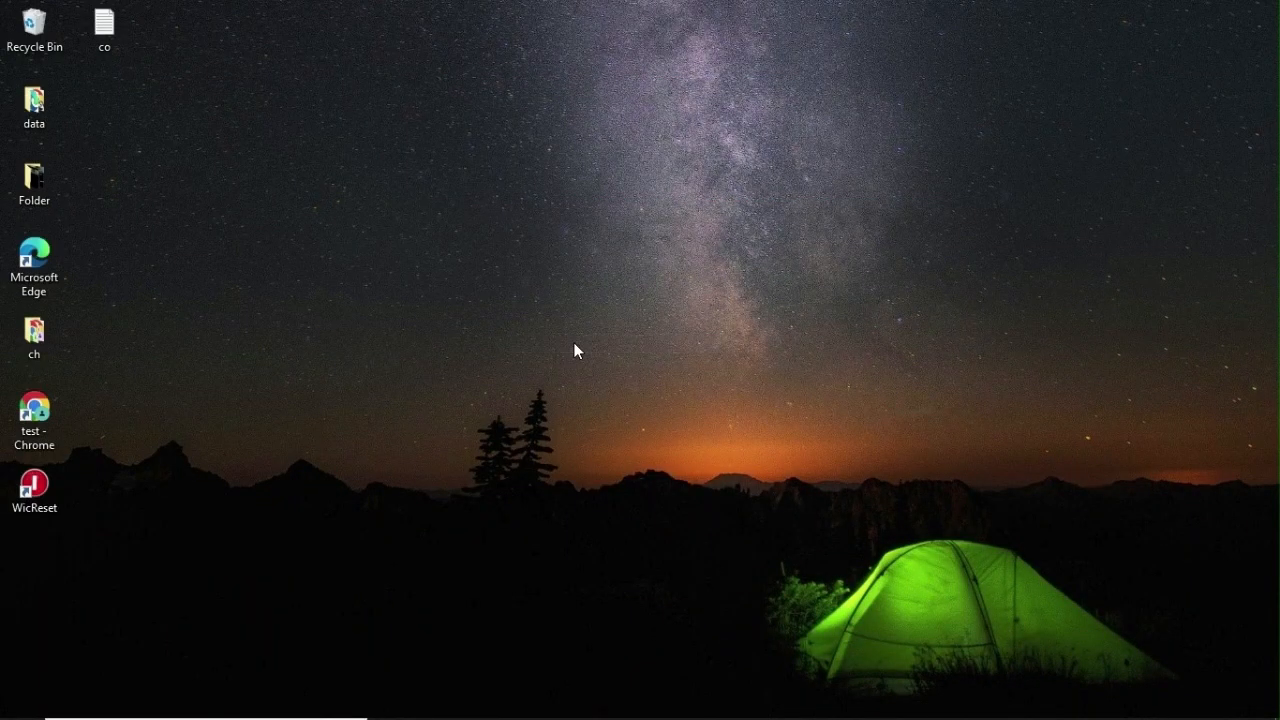